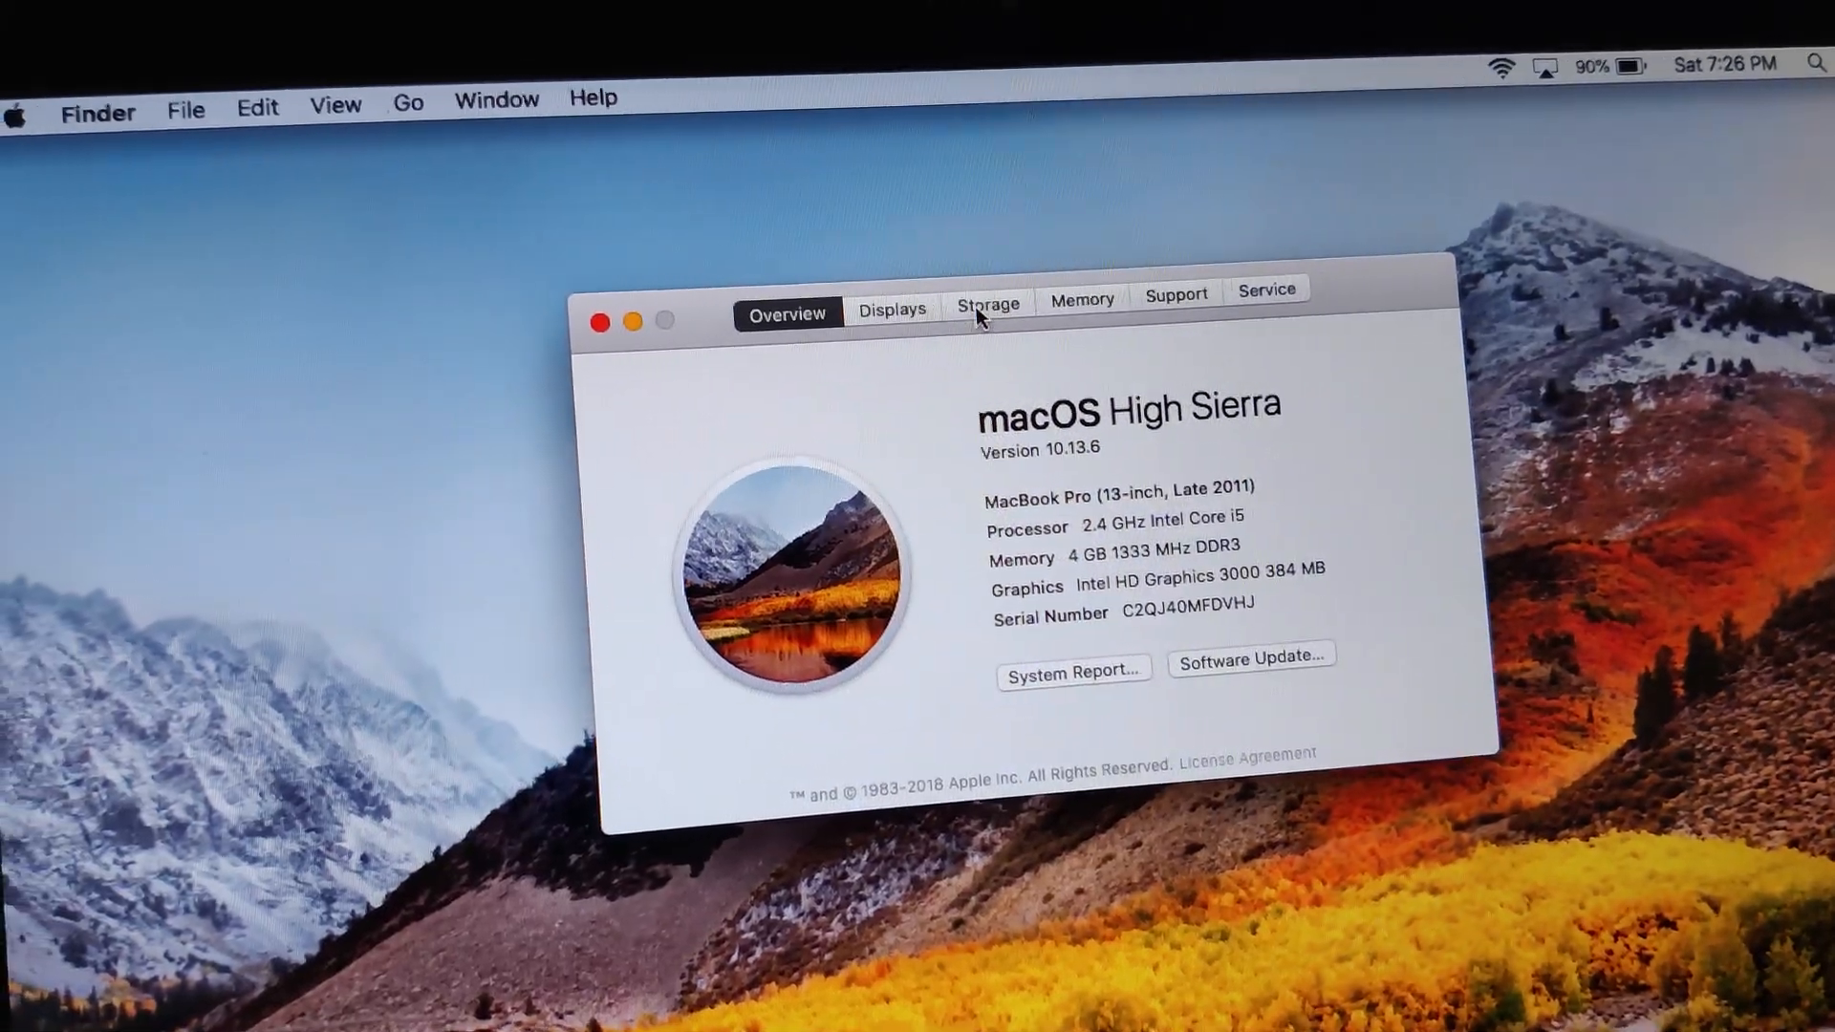
Step: Review the MacBook Pro's macOS High Sierra 10.13.6 overview, then close About This Mac
left_click(988, 304)
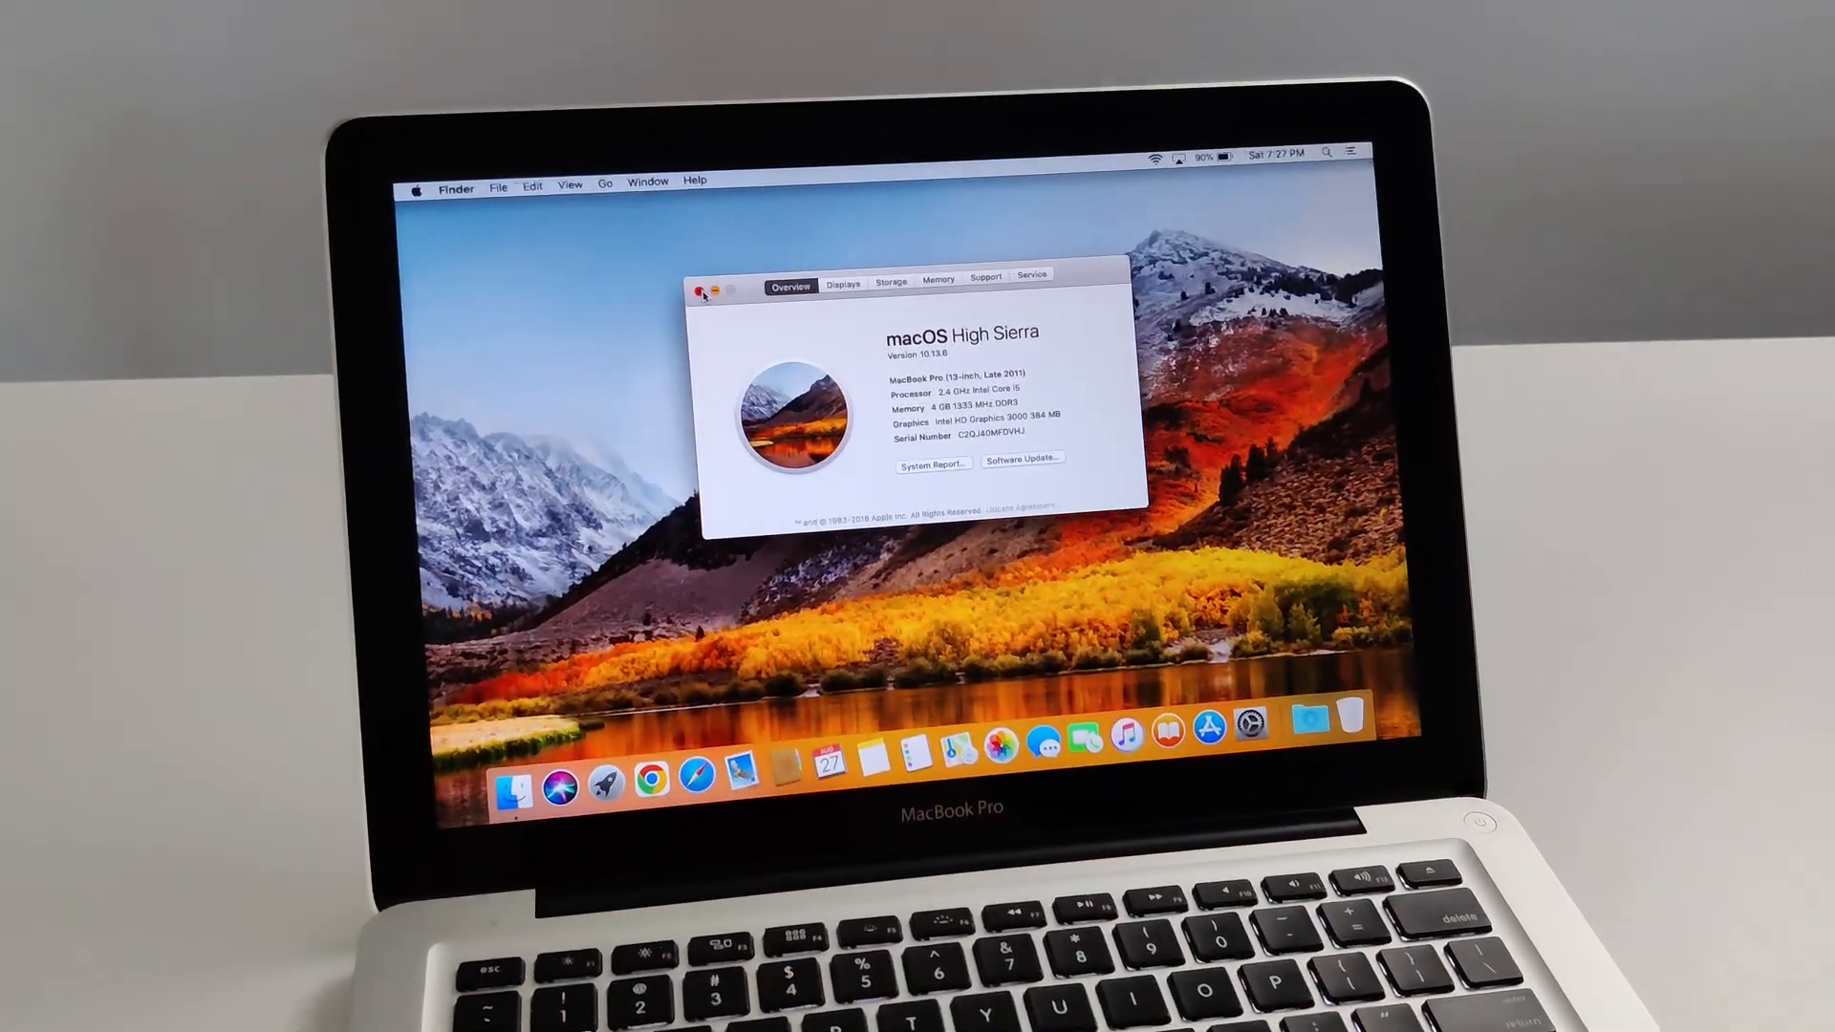
left_click(704, 290)
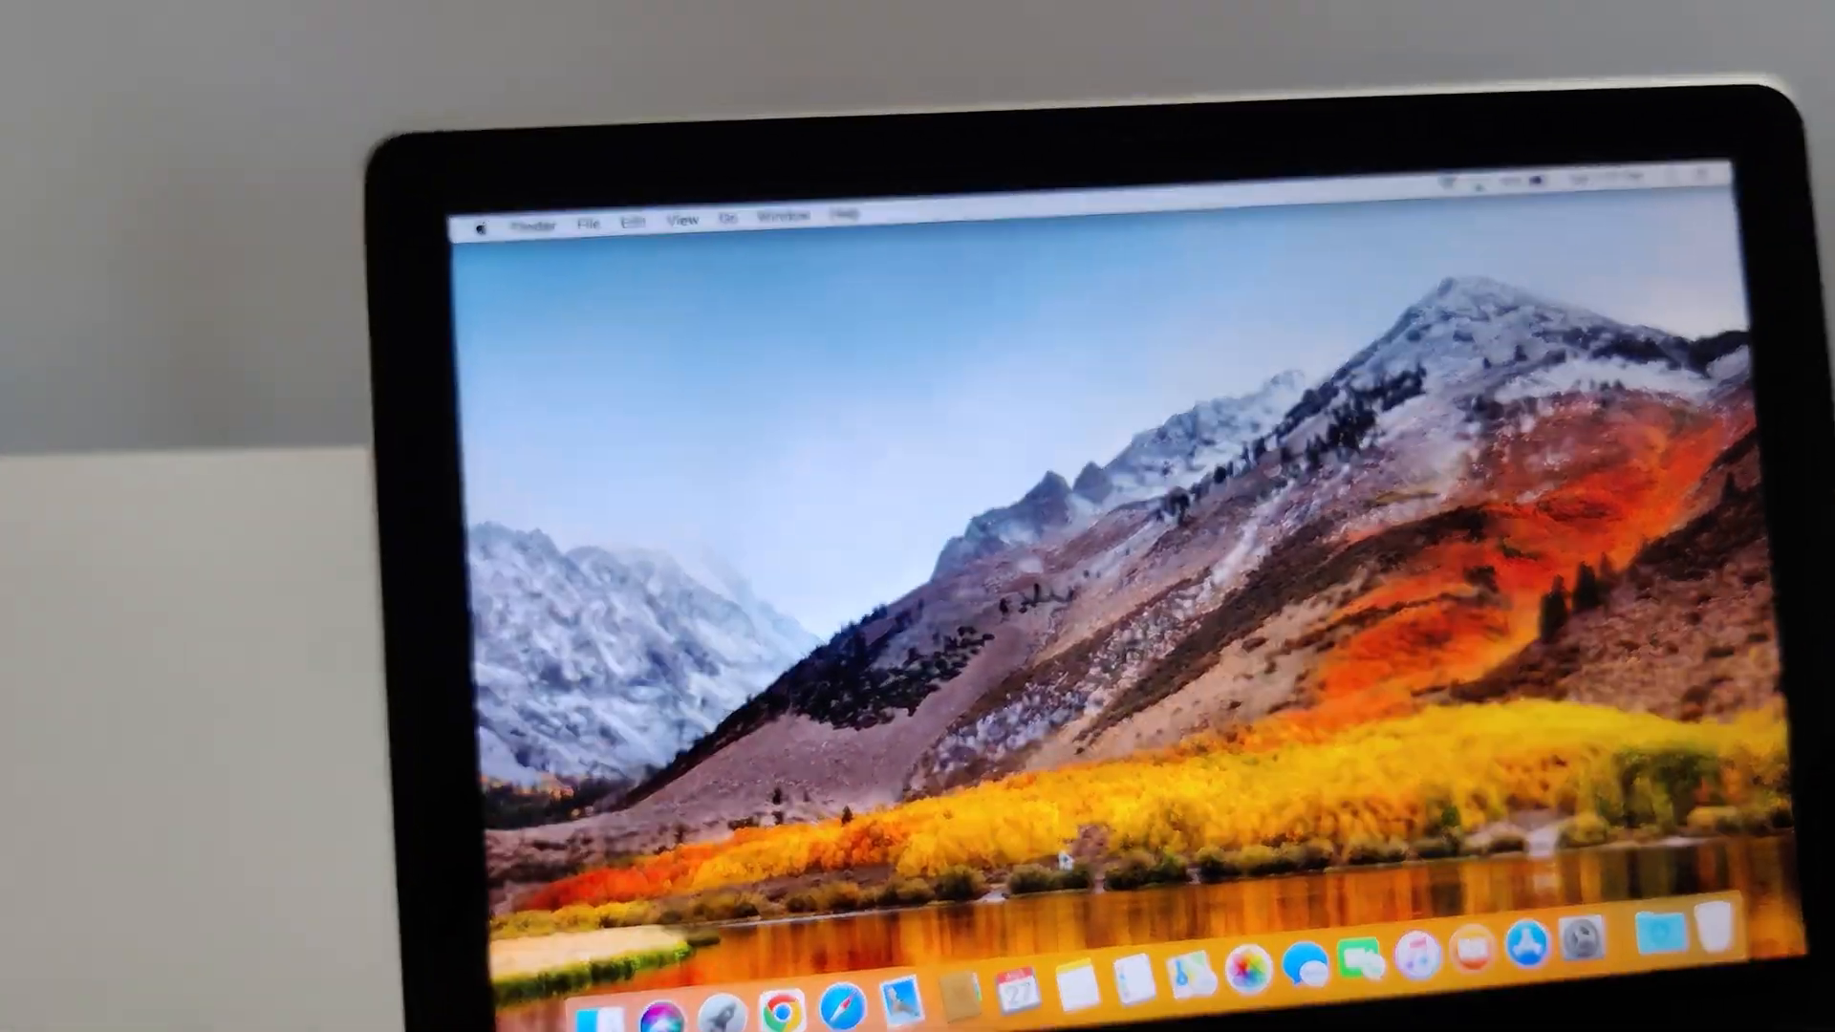
key("brightnessup")
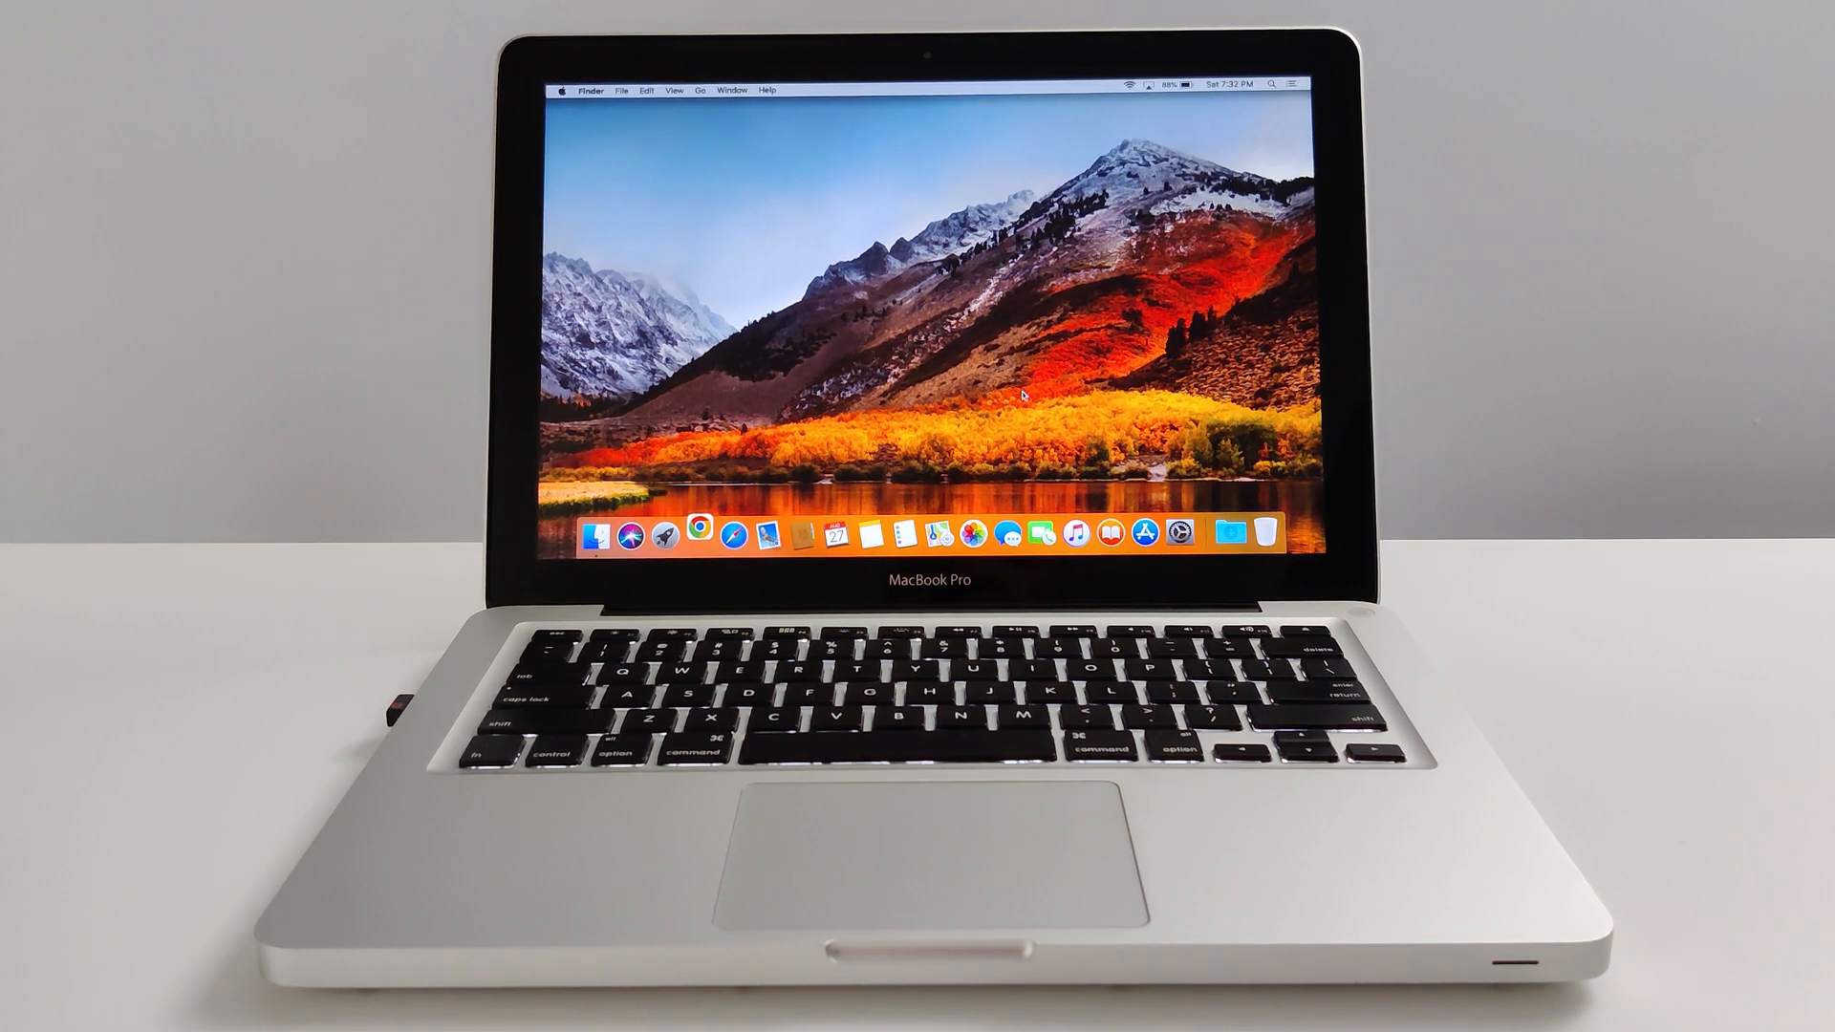
Step: Launch Chrome from the Dock and answer the default-browser prompt
left_click(710, 536)
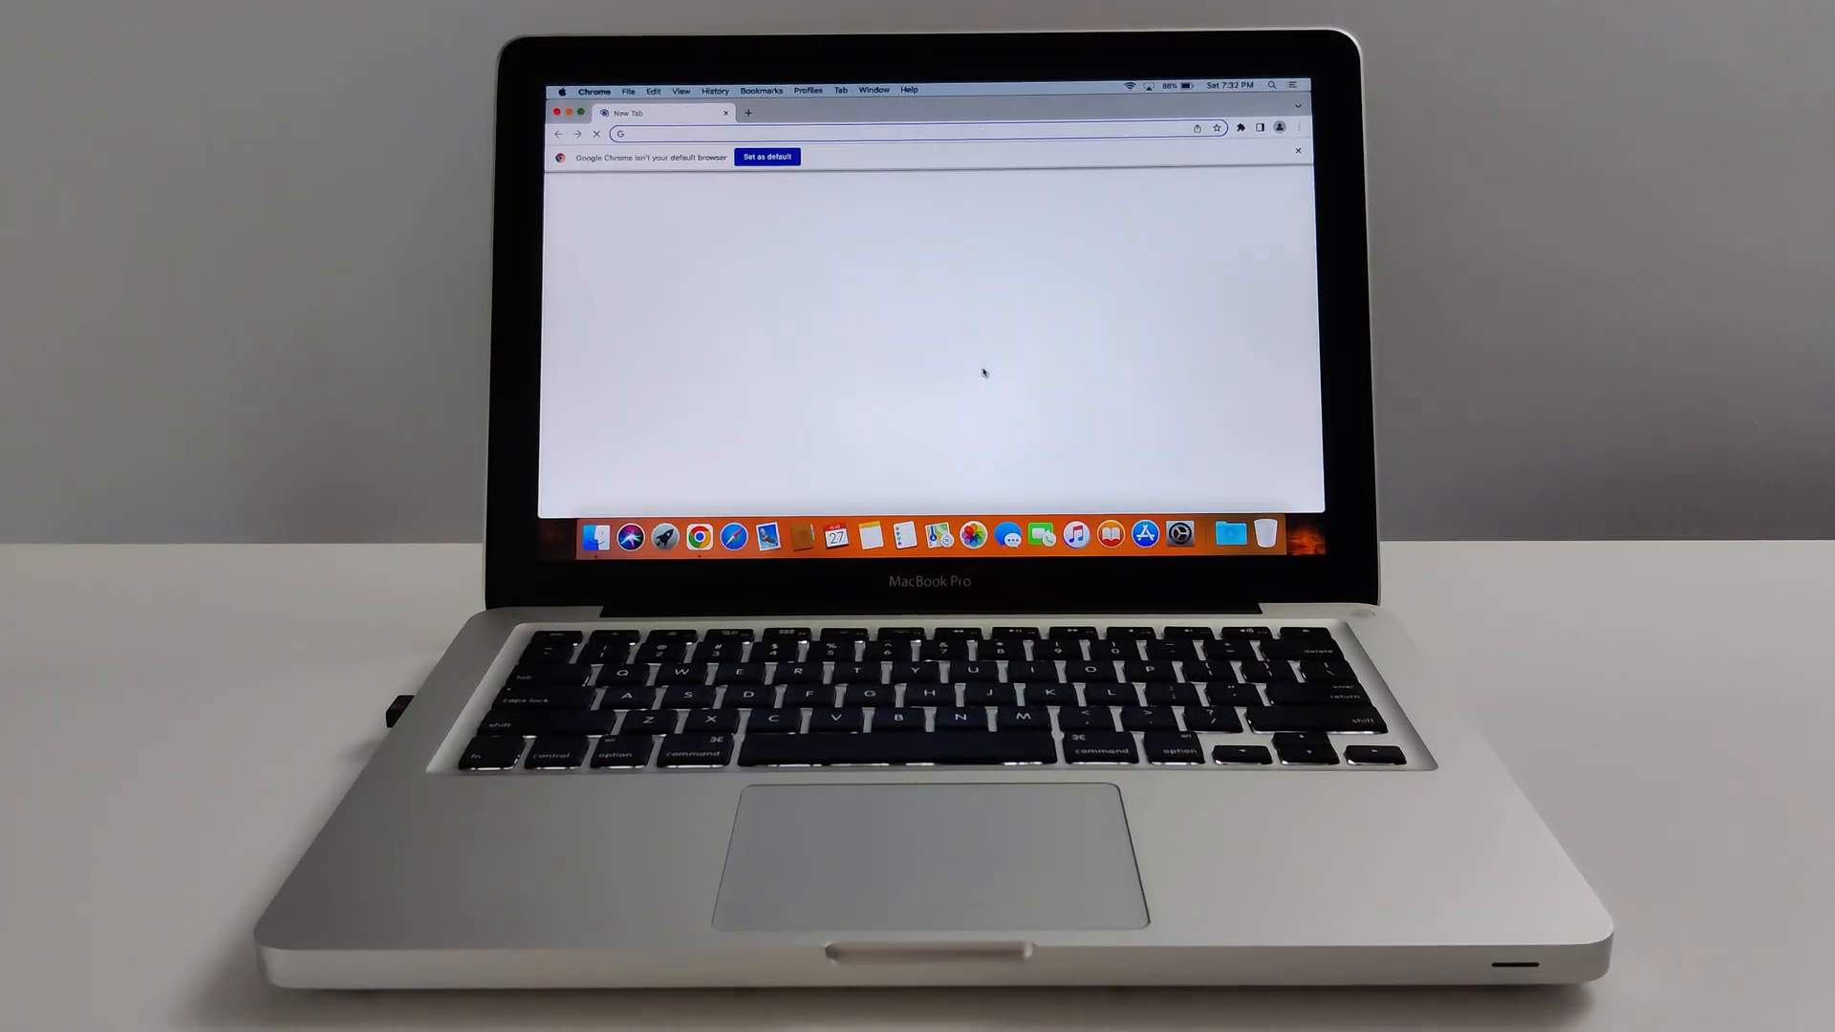
left_click(767, 155)
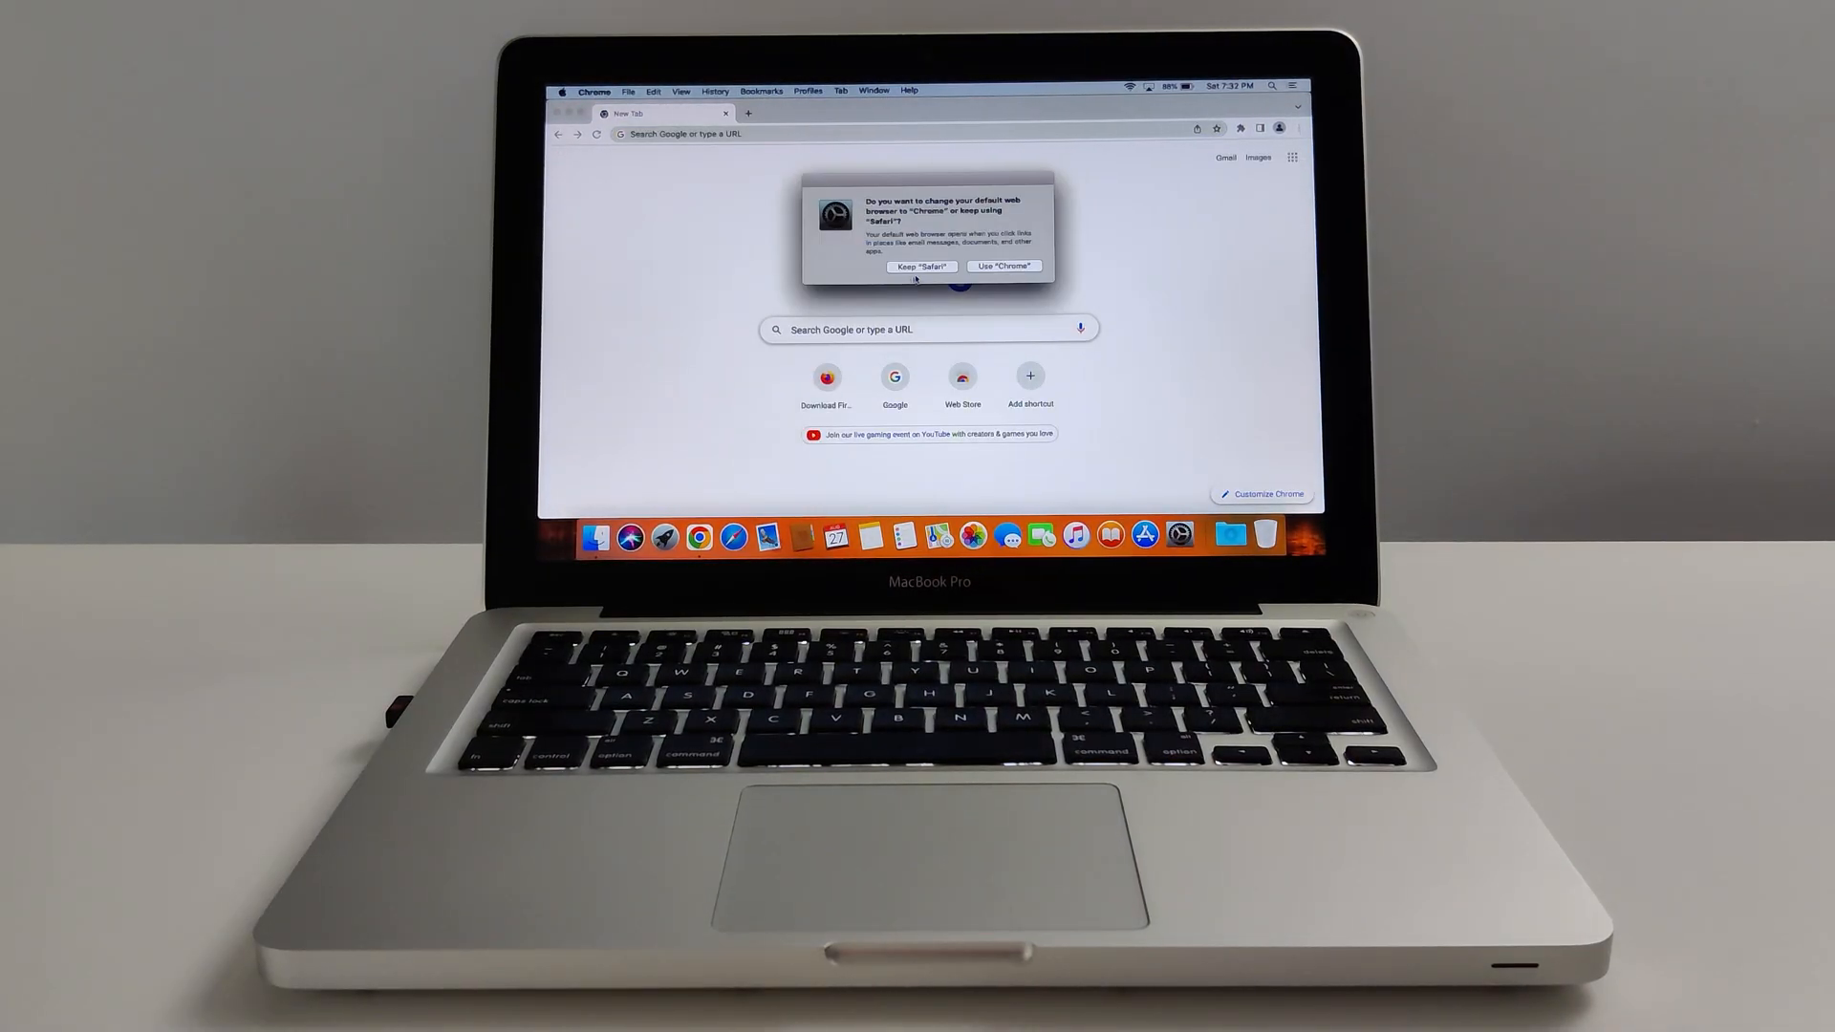
left_click(921, 266)
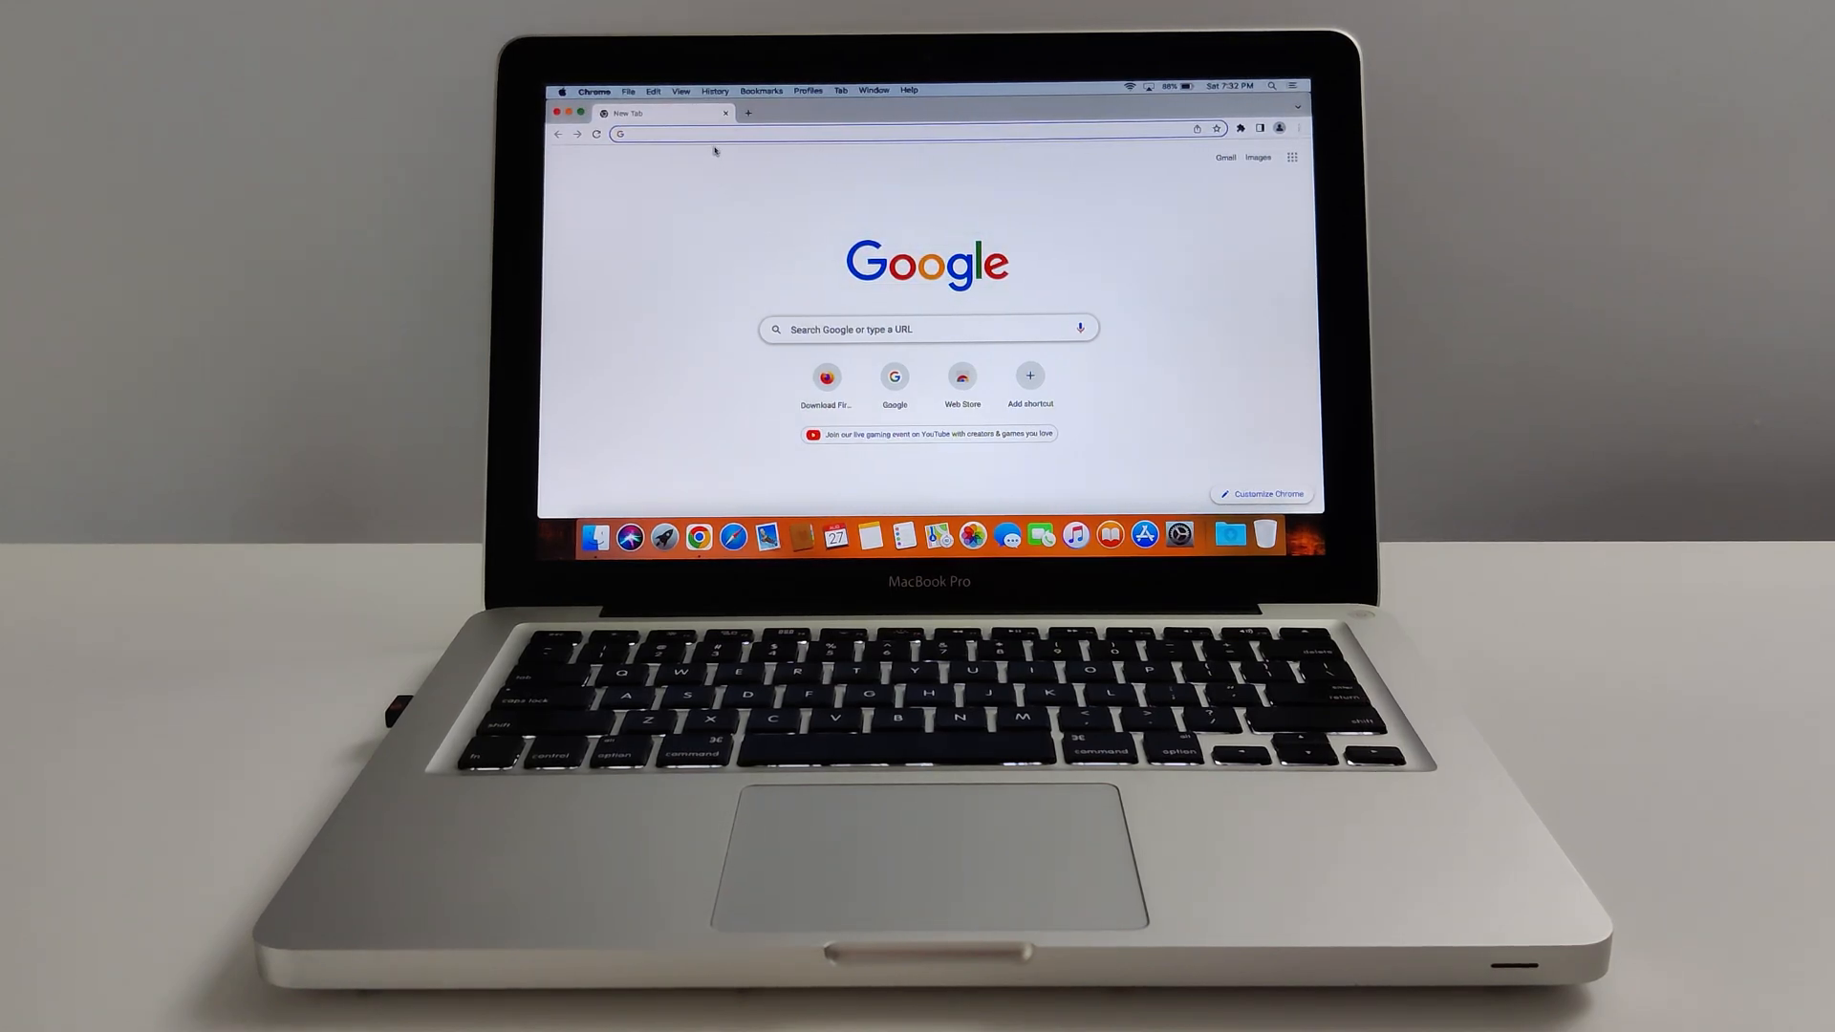
Step: Search Google for cooking and houses, answer the location request, and begin a 'techn' search
type("coo")
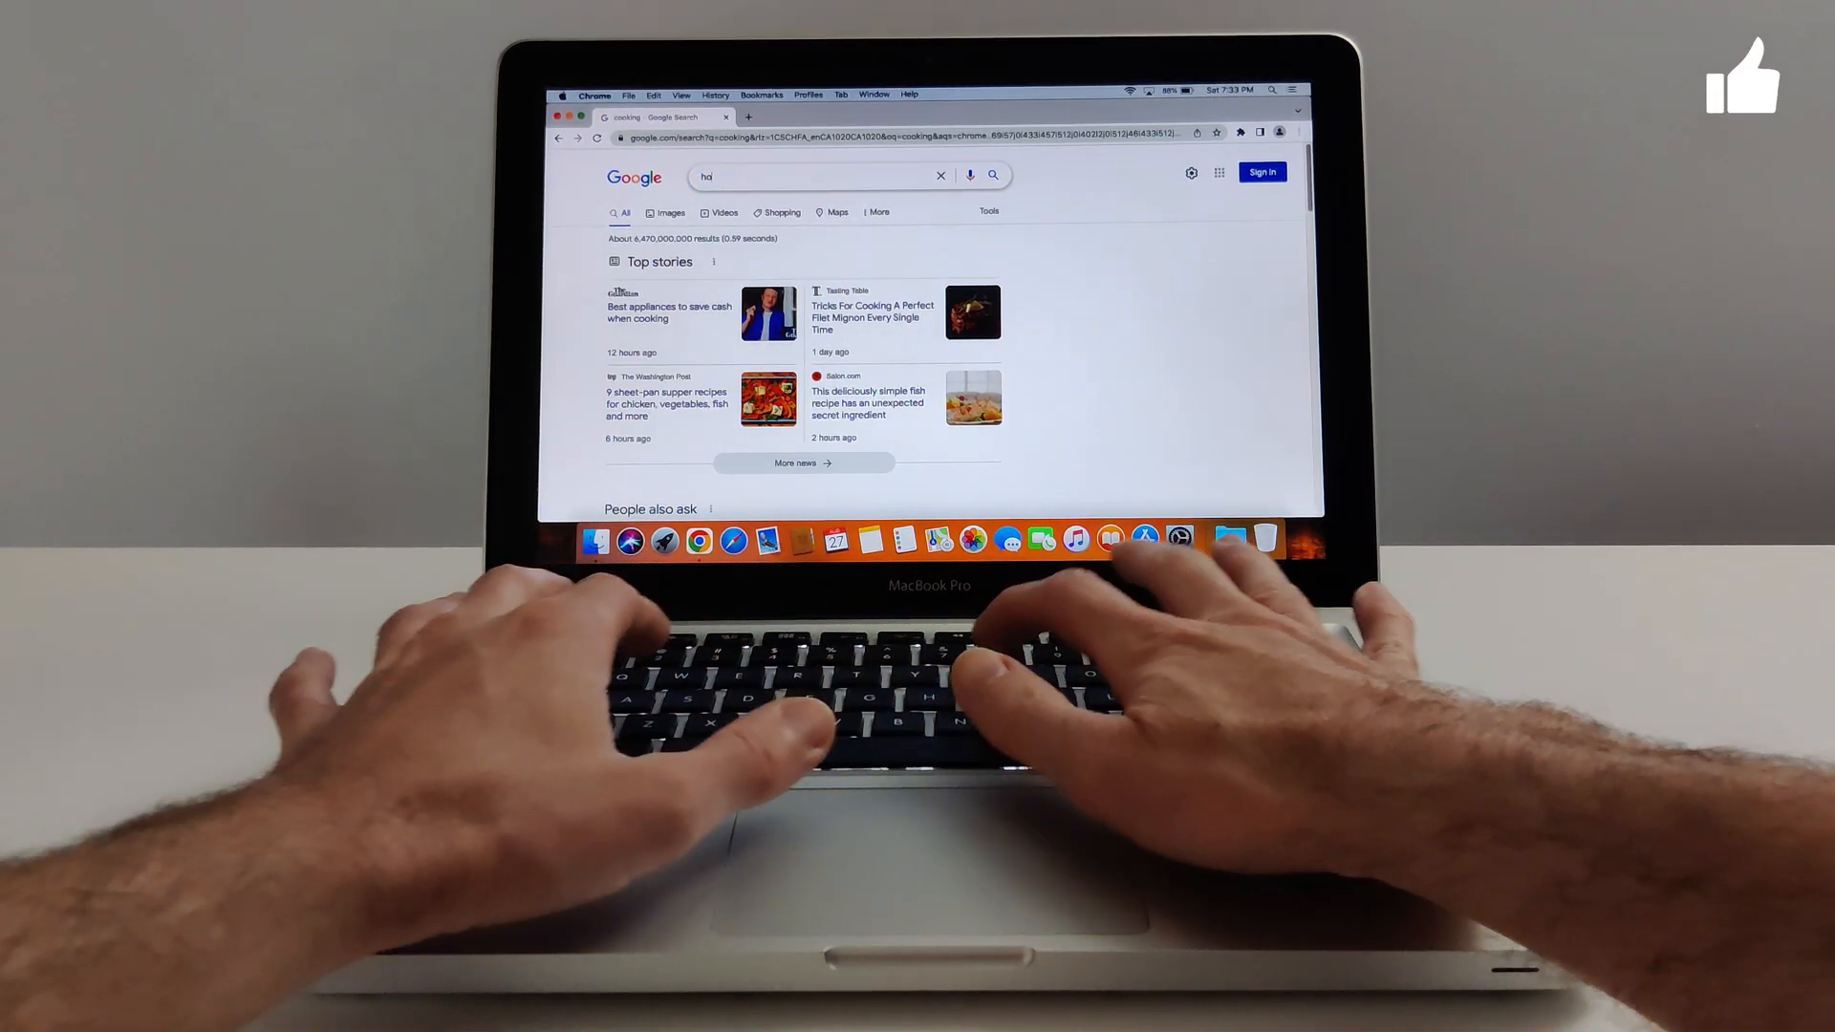
type("houses")
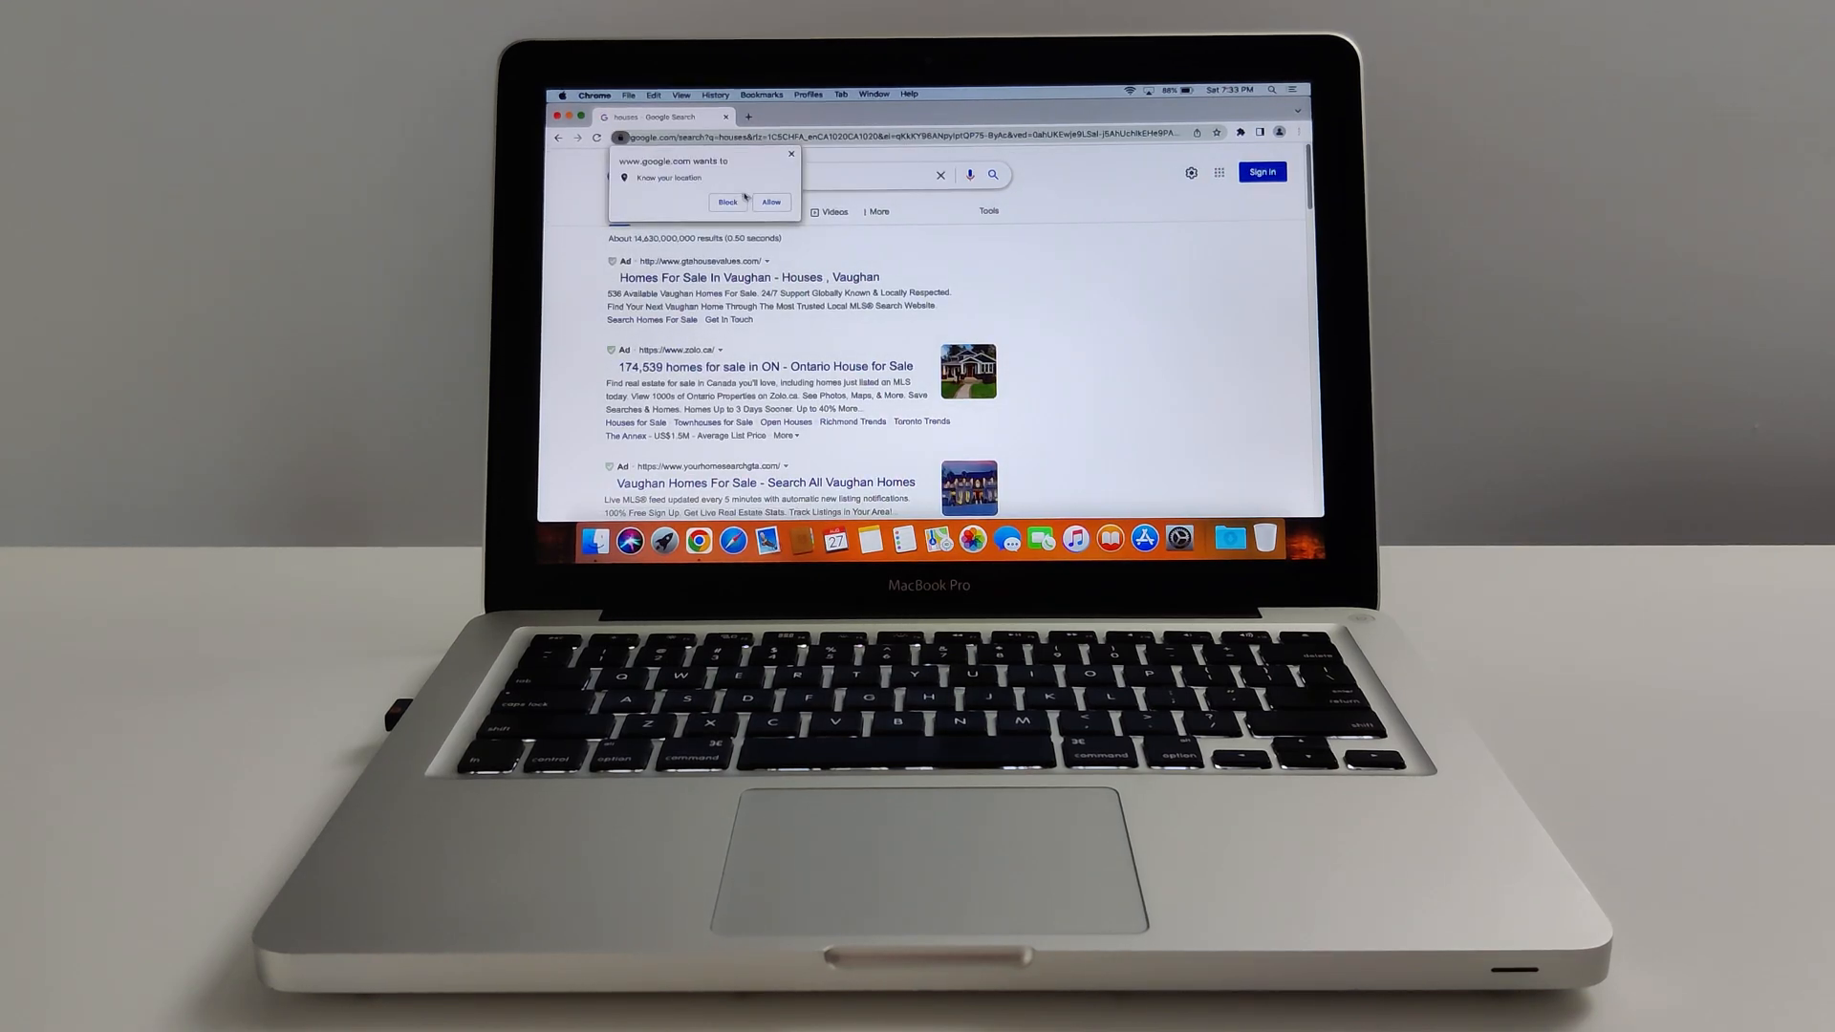
left_click(726, 202)
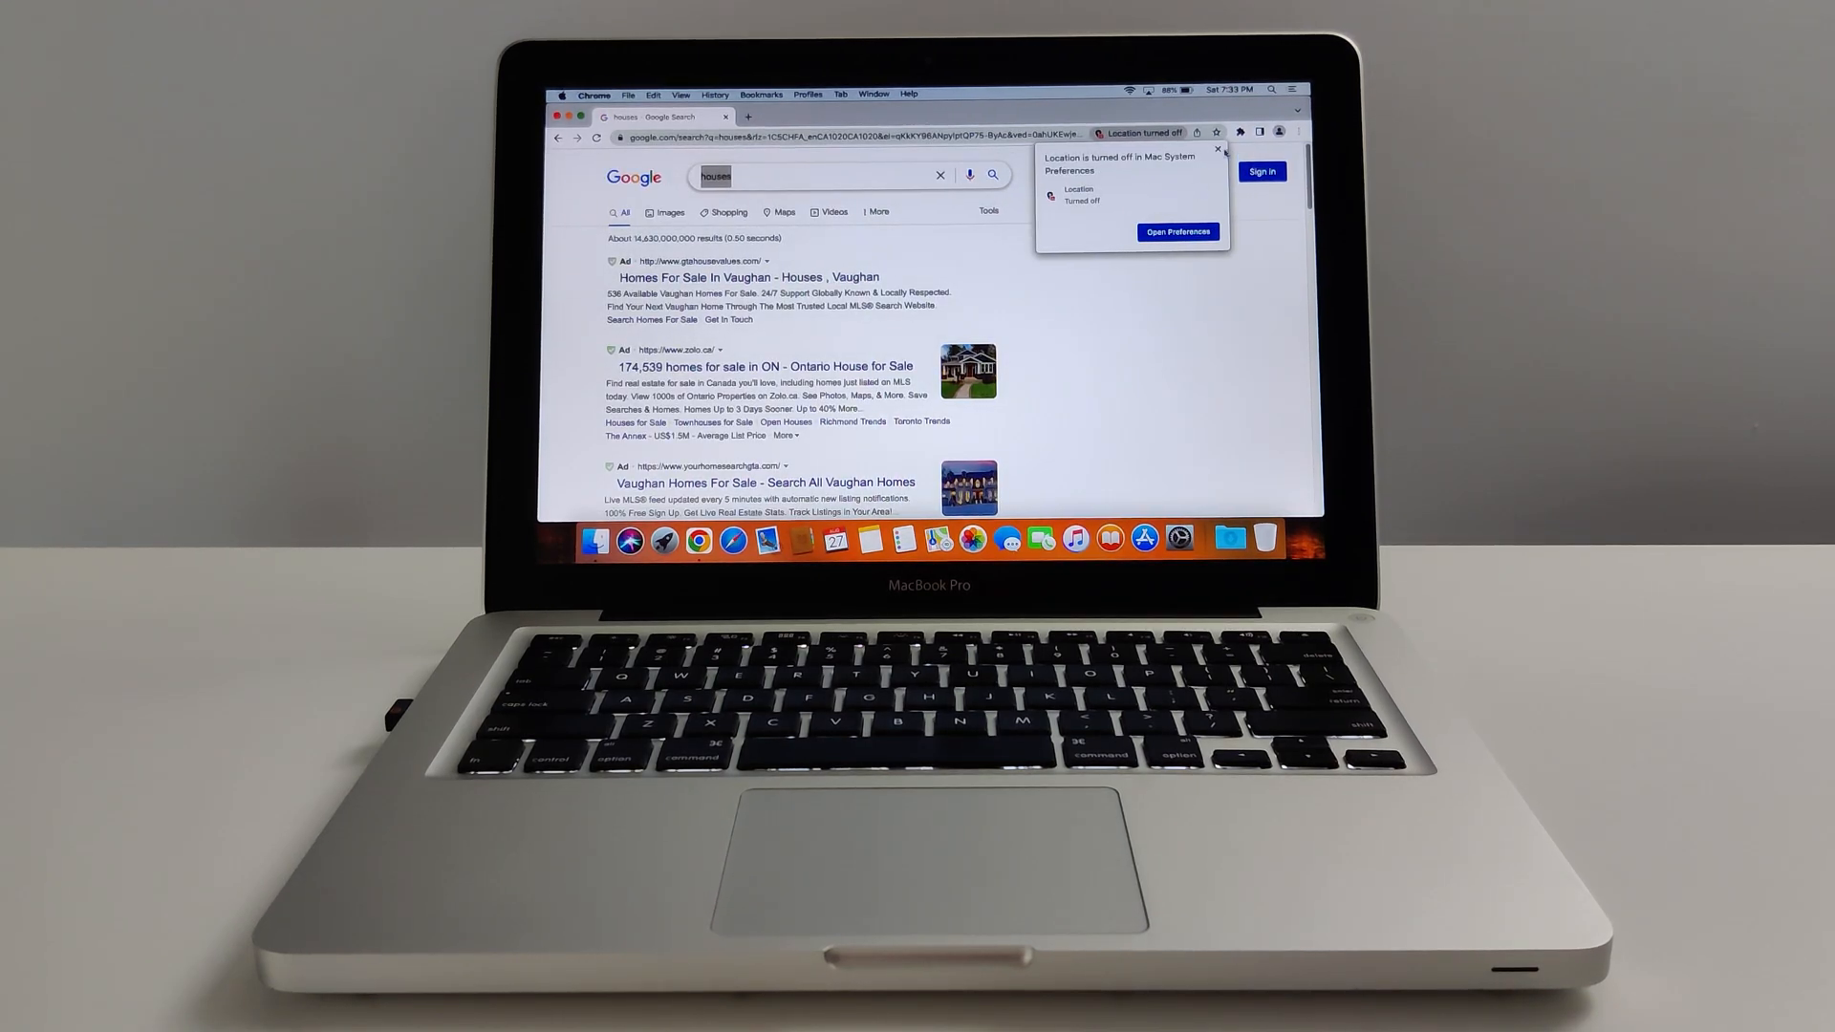
left_click(819, 175)
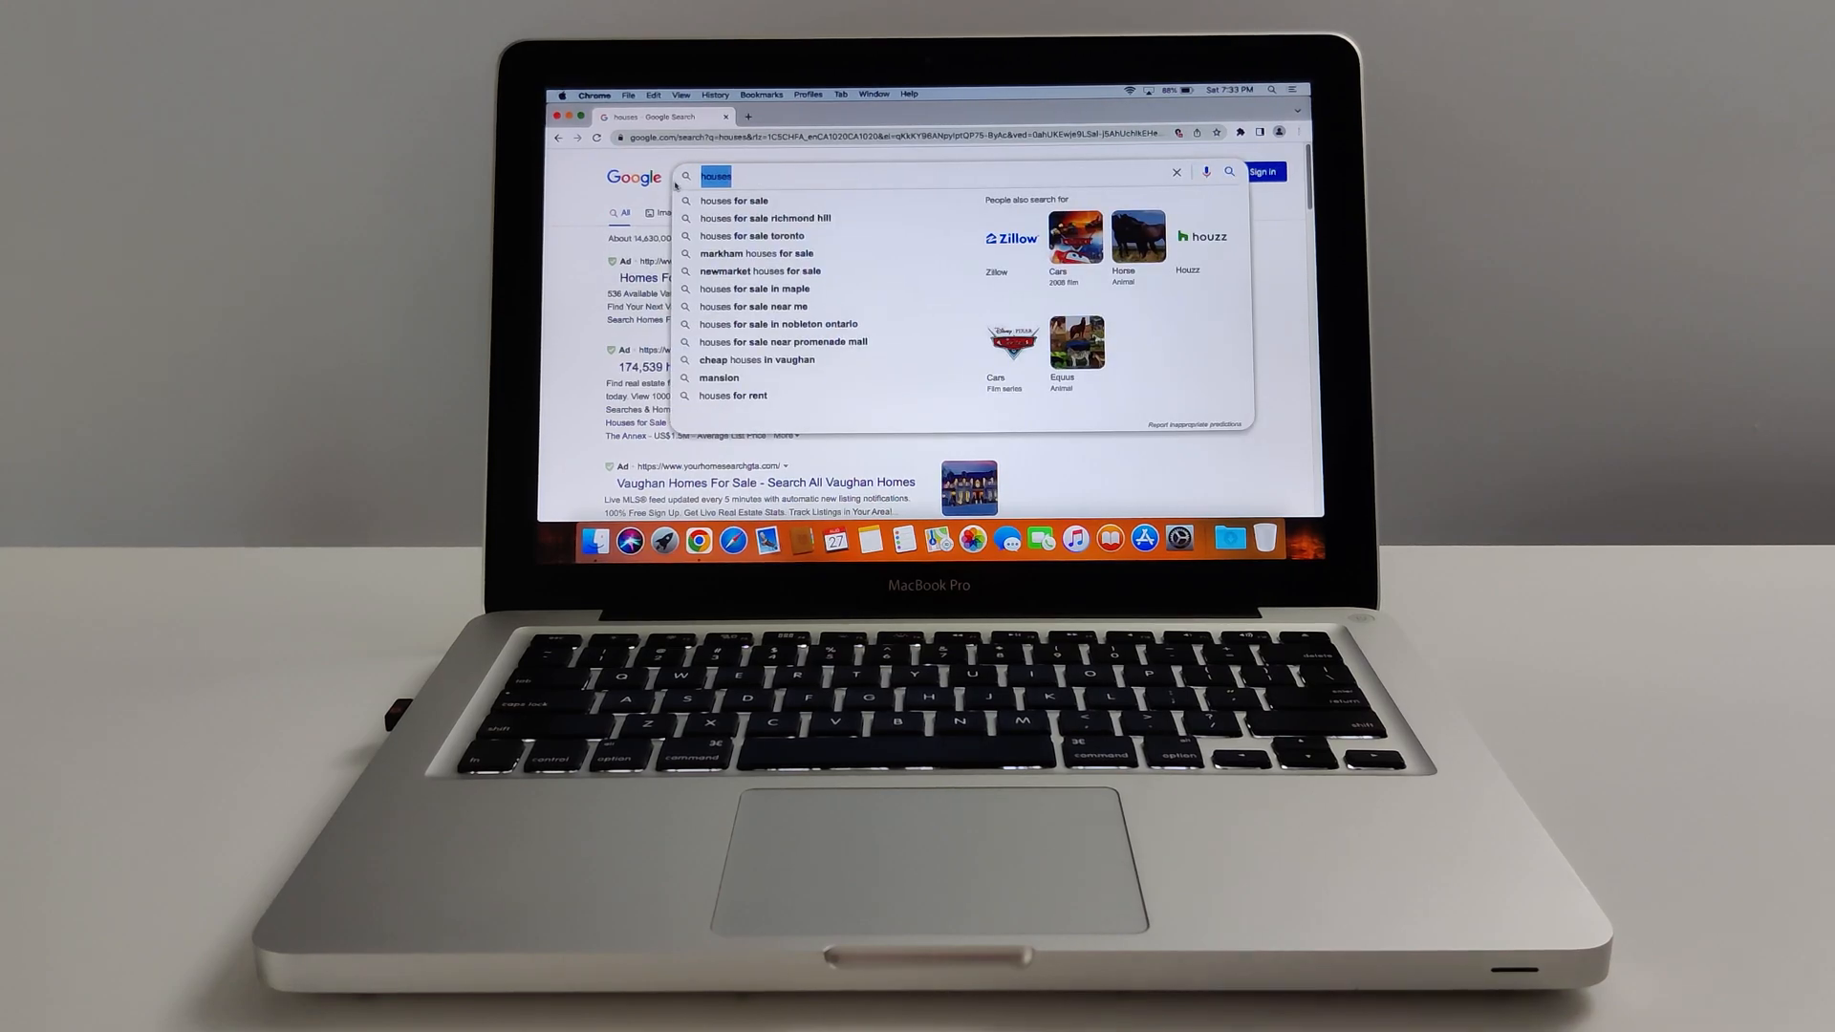
type("techn")
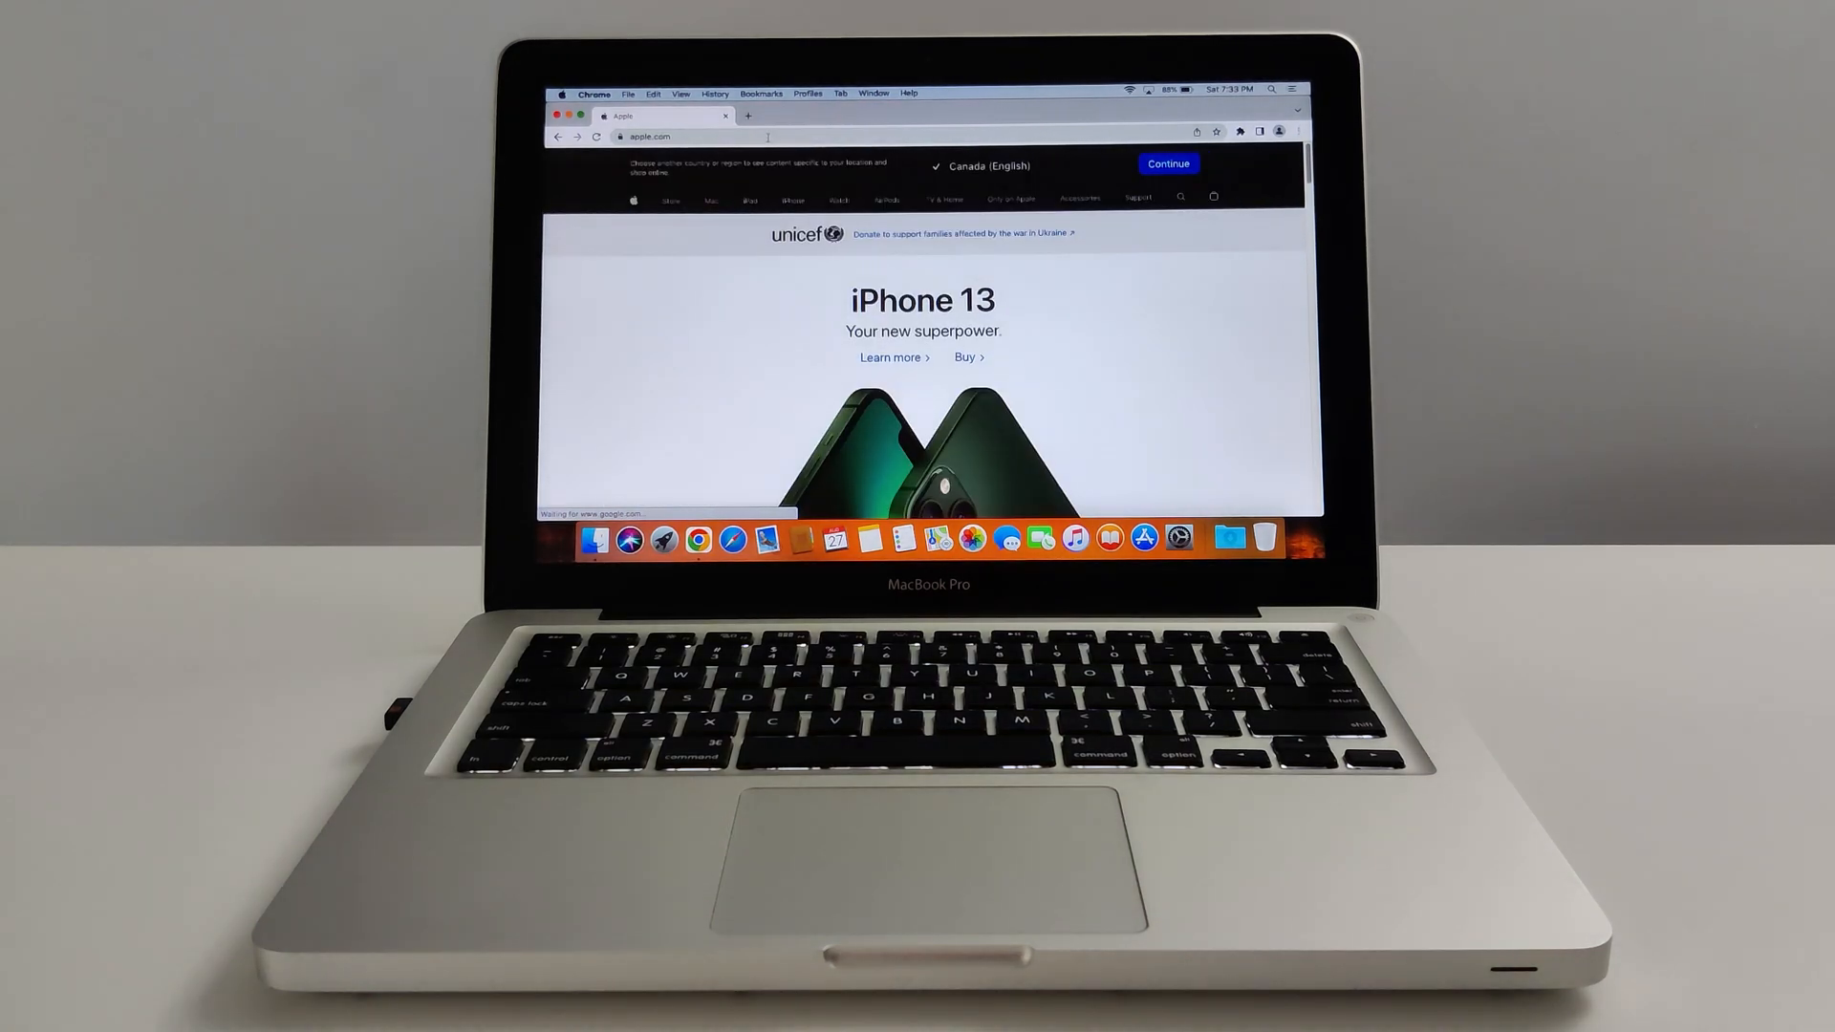
Step: Scroll through Apple's site from the iPhone 13 pages to the Apple Events page
scroll("down", 3)
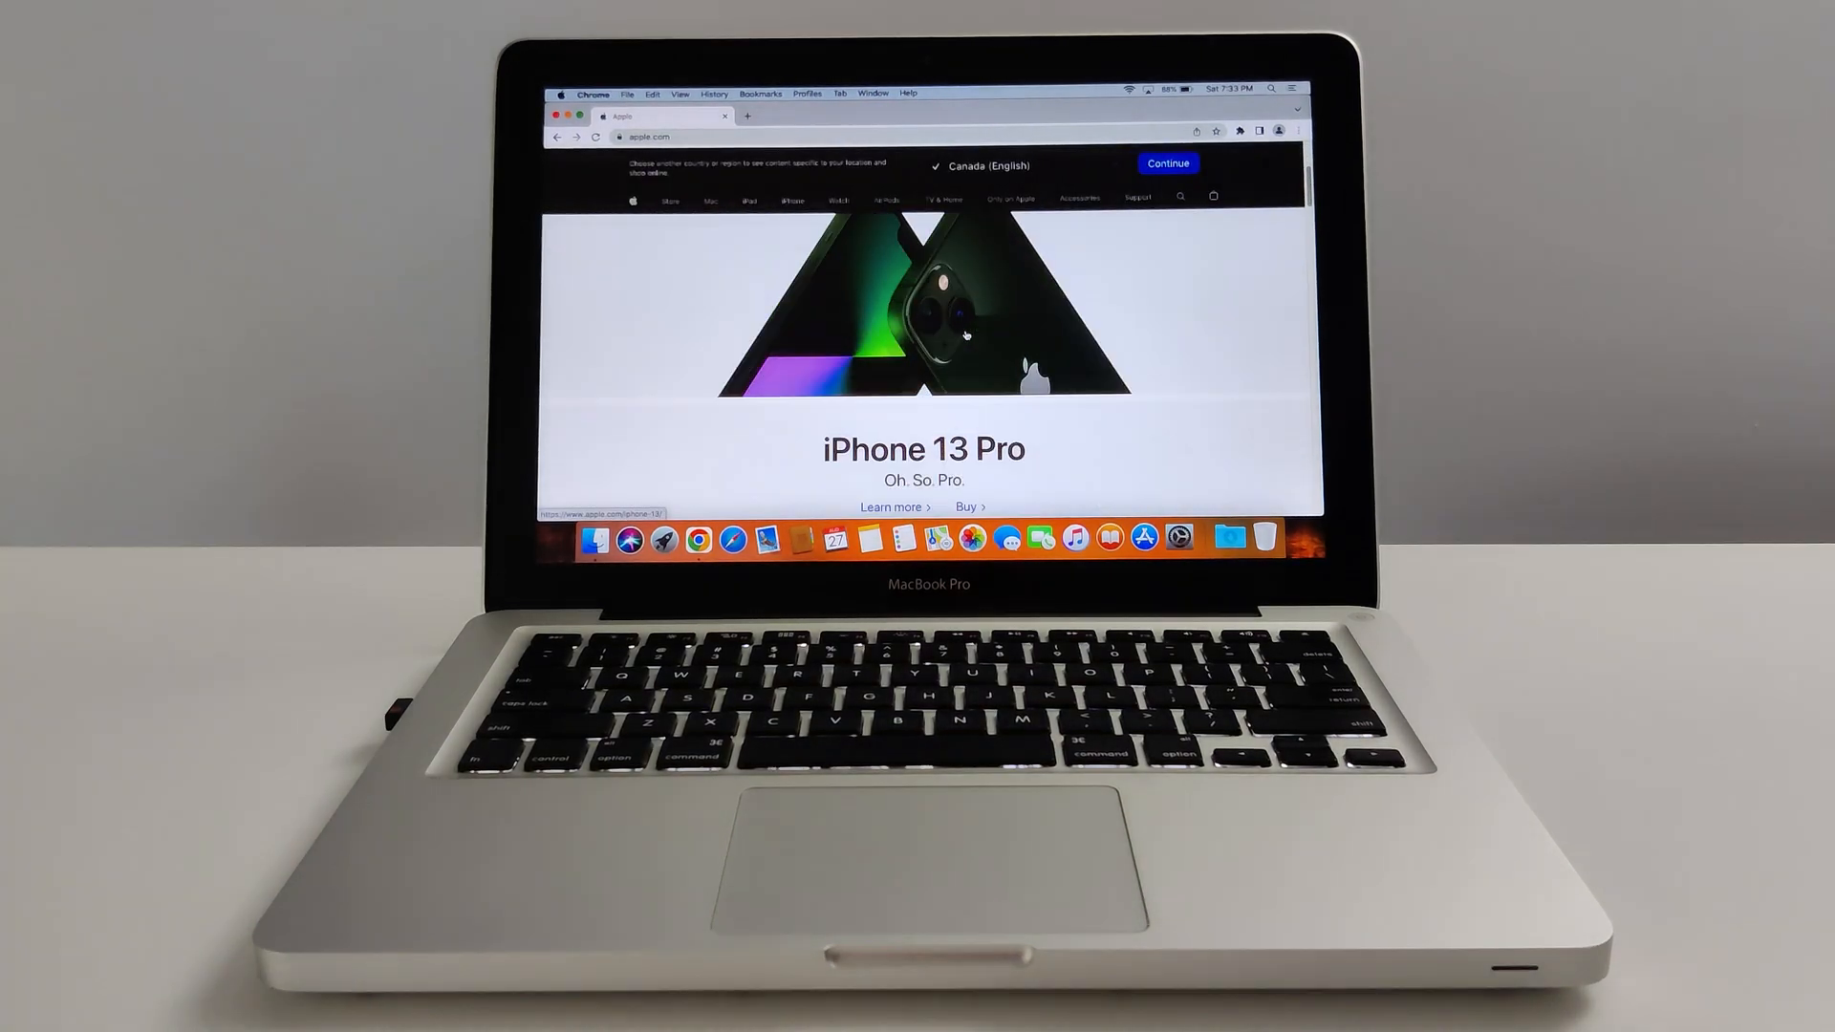
scroll("down", 3)
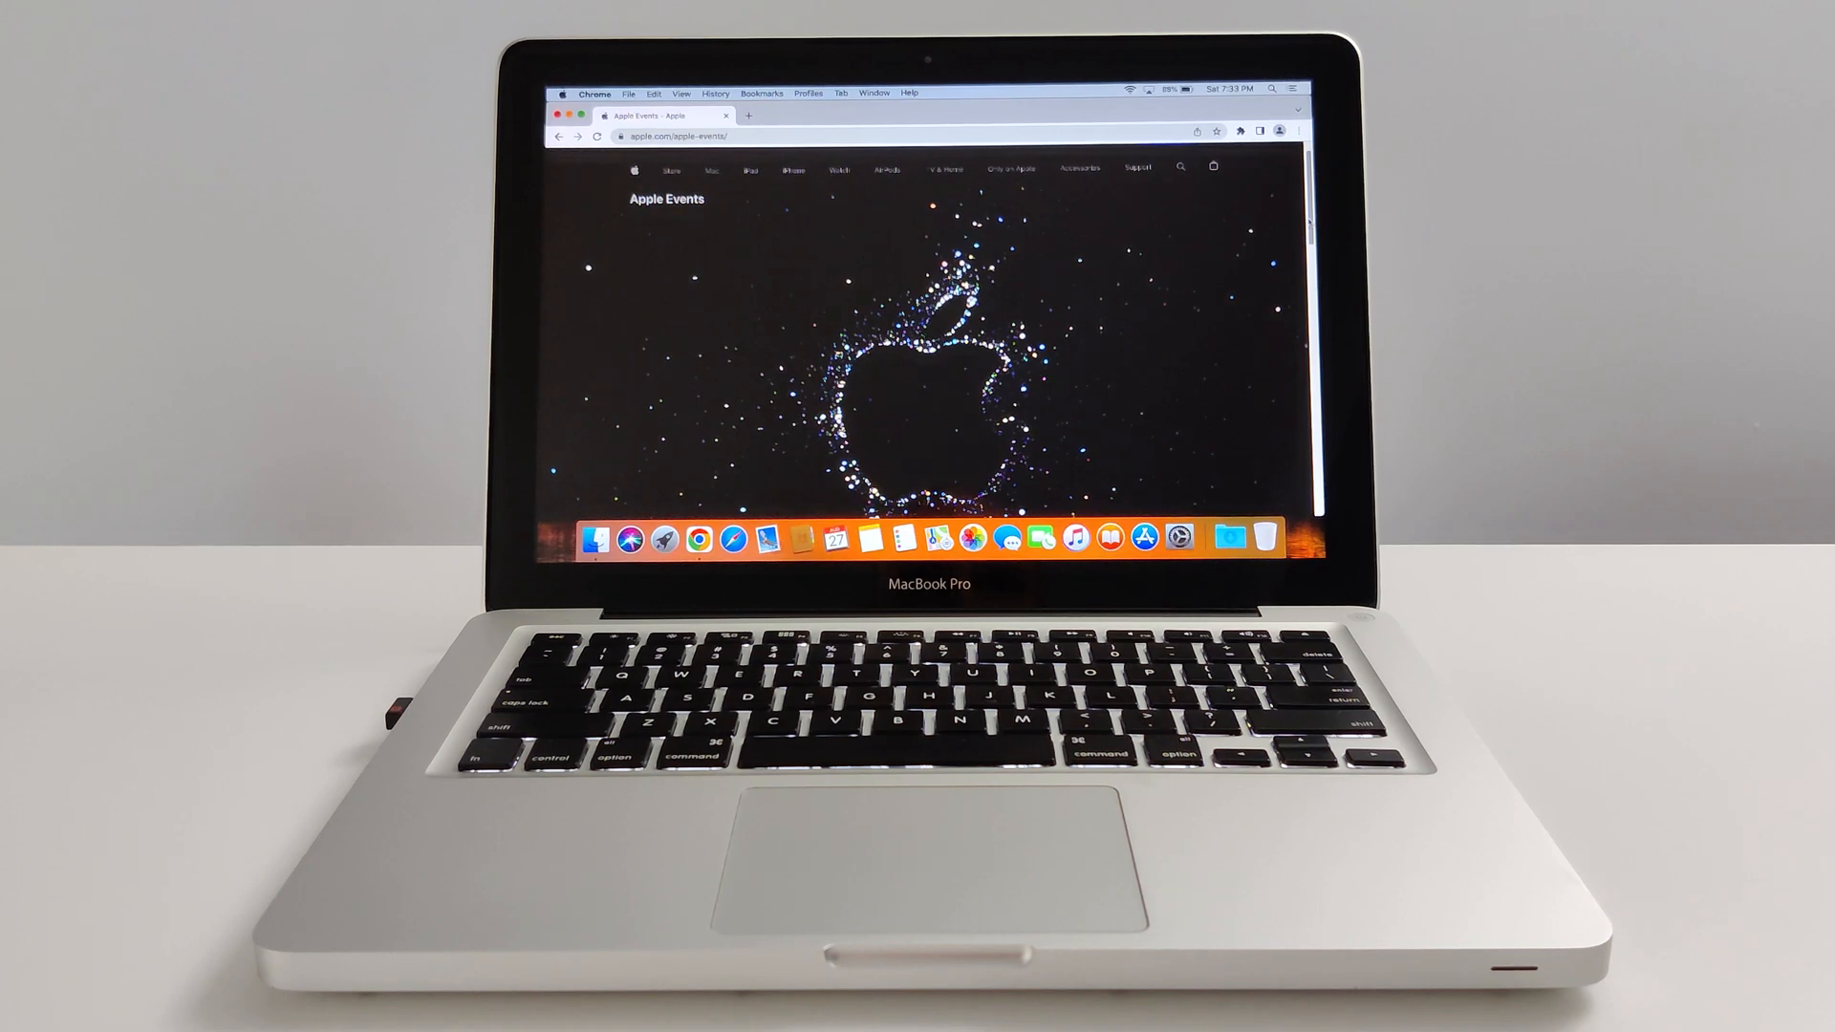
scroll("down", 3)
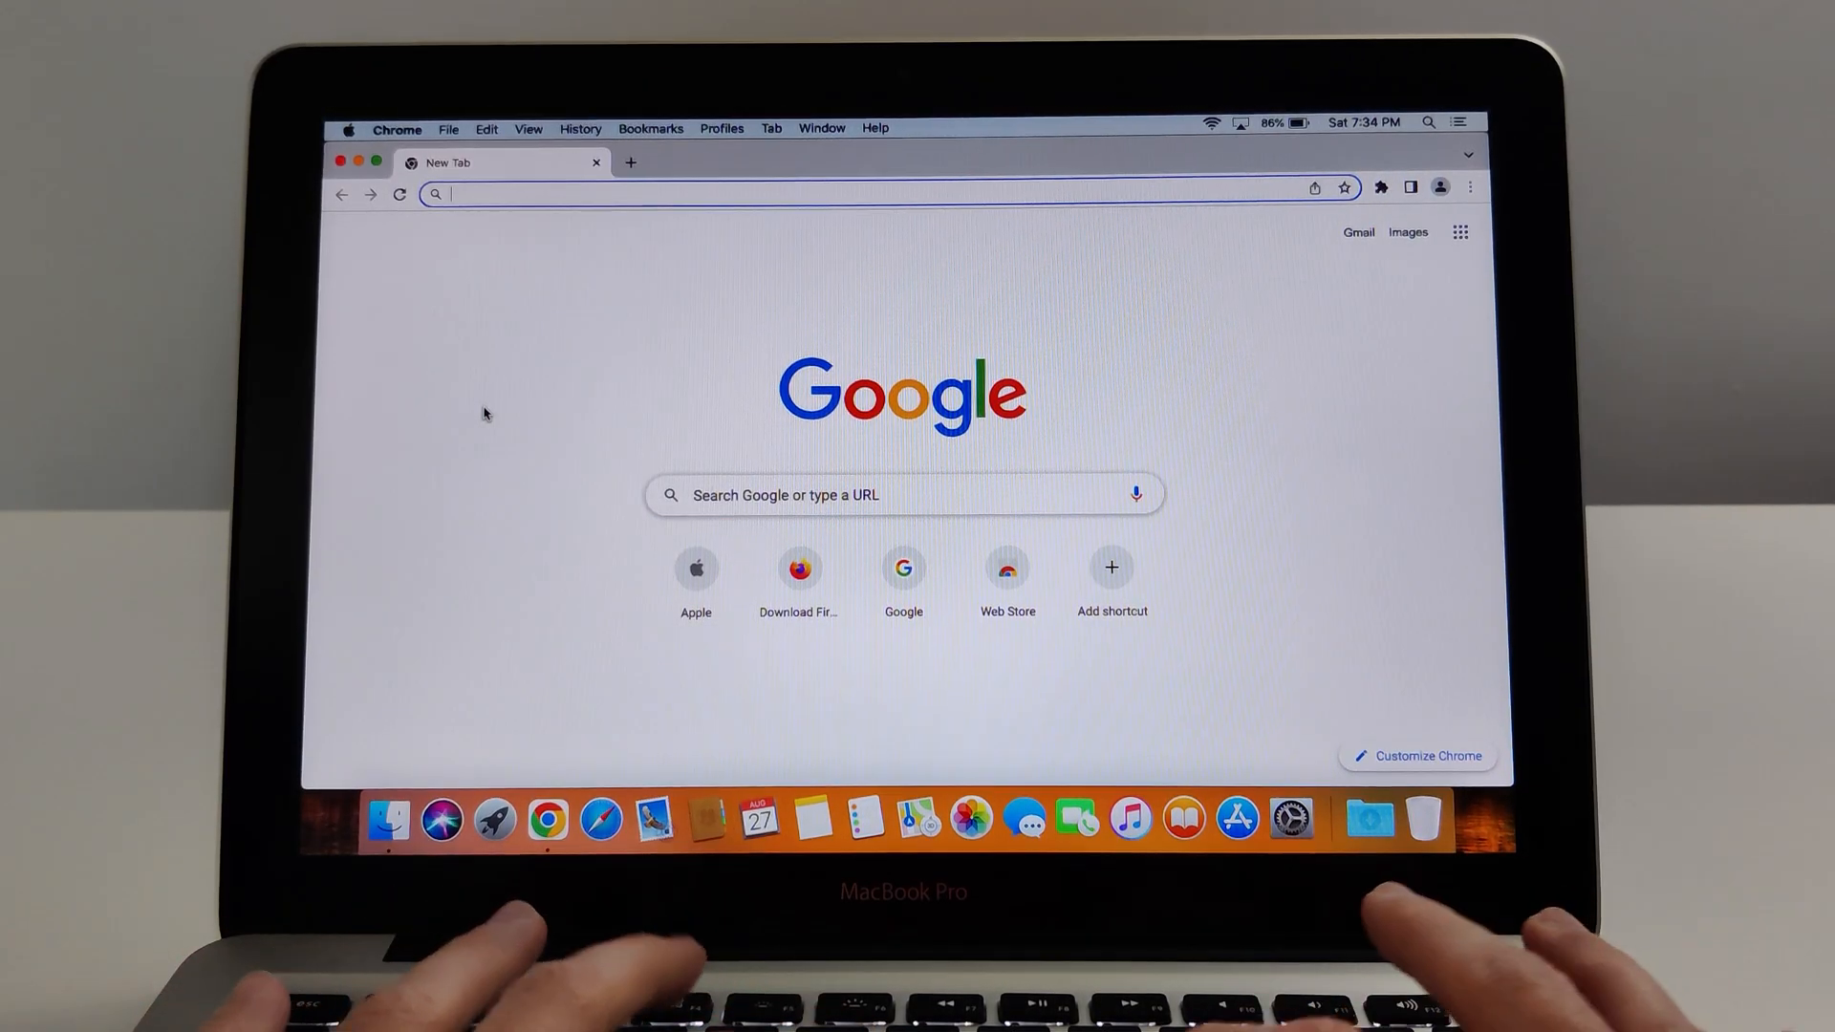
Step: Go to youtube.com, search TechInsomnia, and play the 2021 MacBook Pro Internet SPEED TESTING video
type("youtube.com")
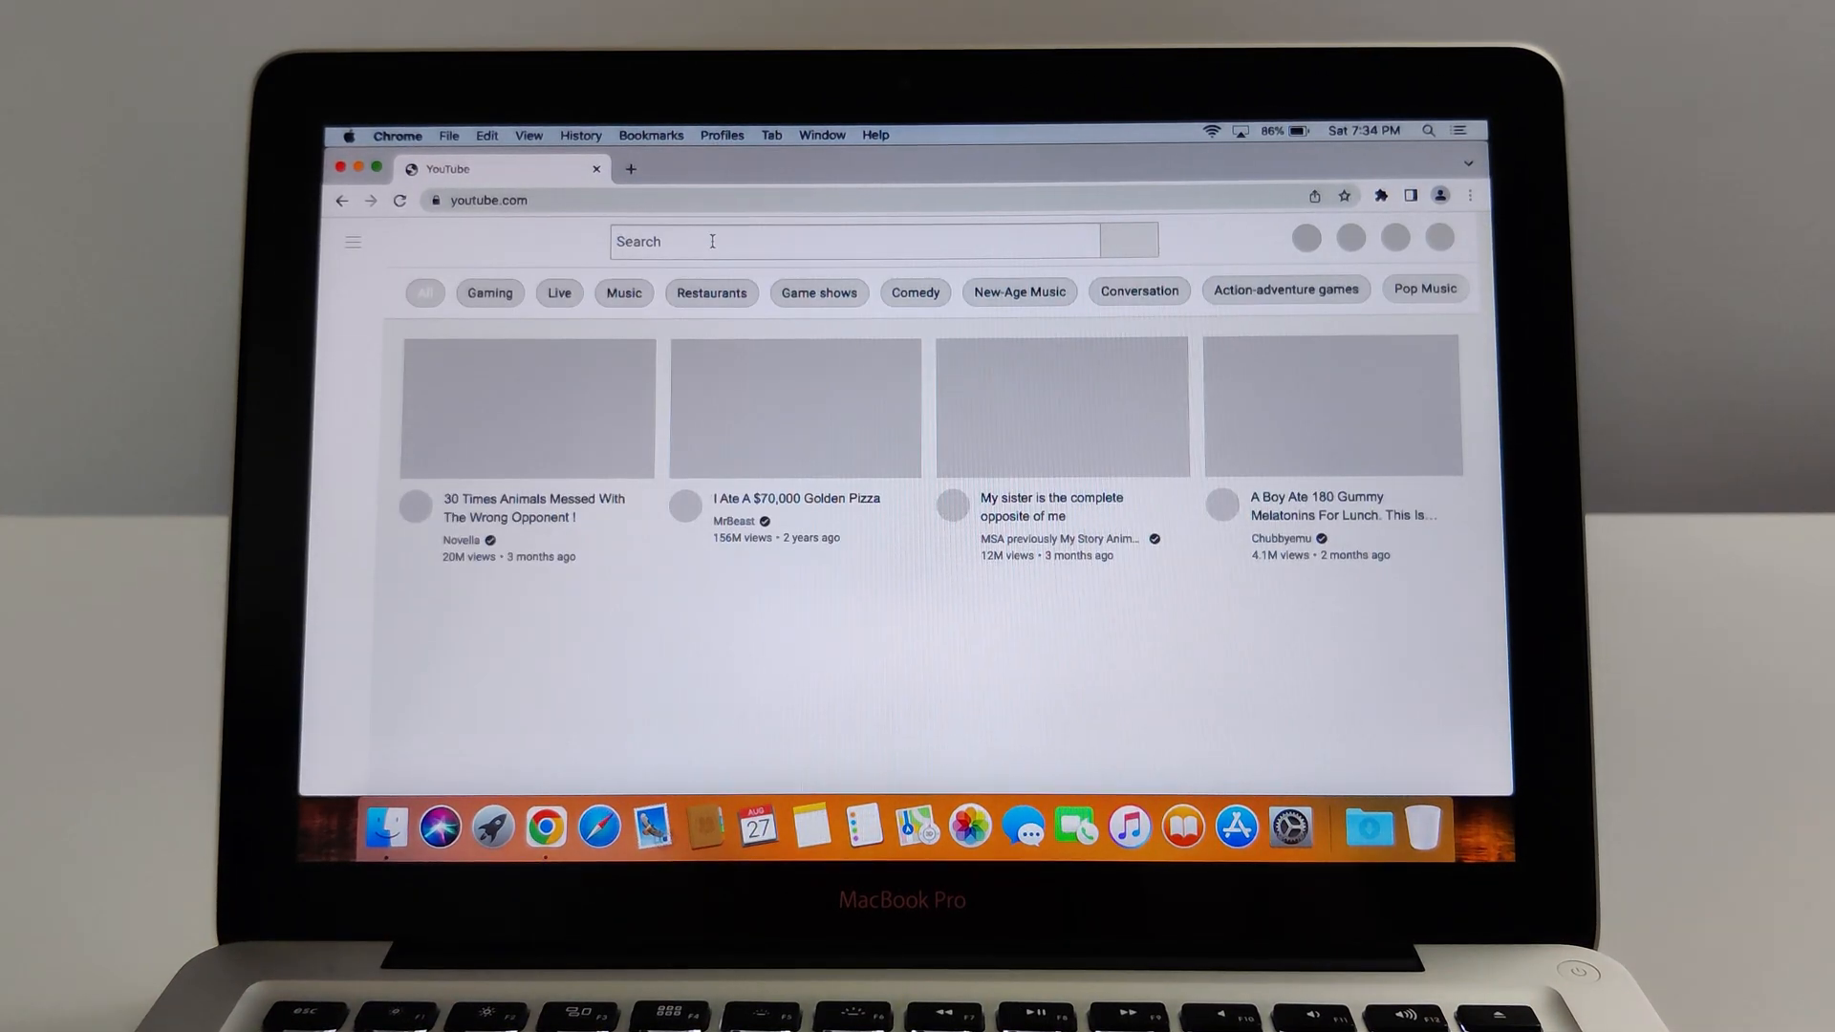
type("techinsomnia")
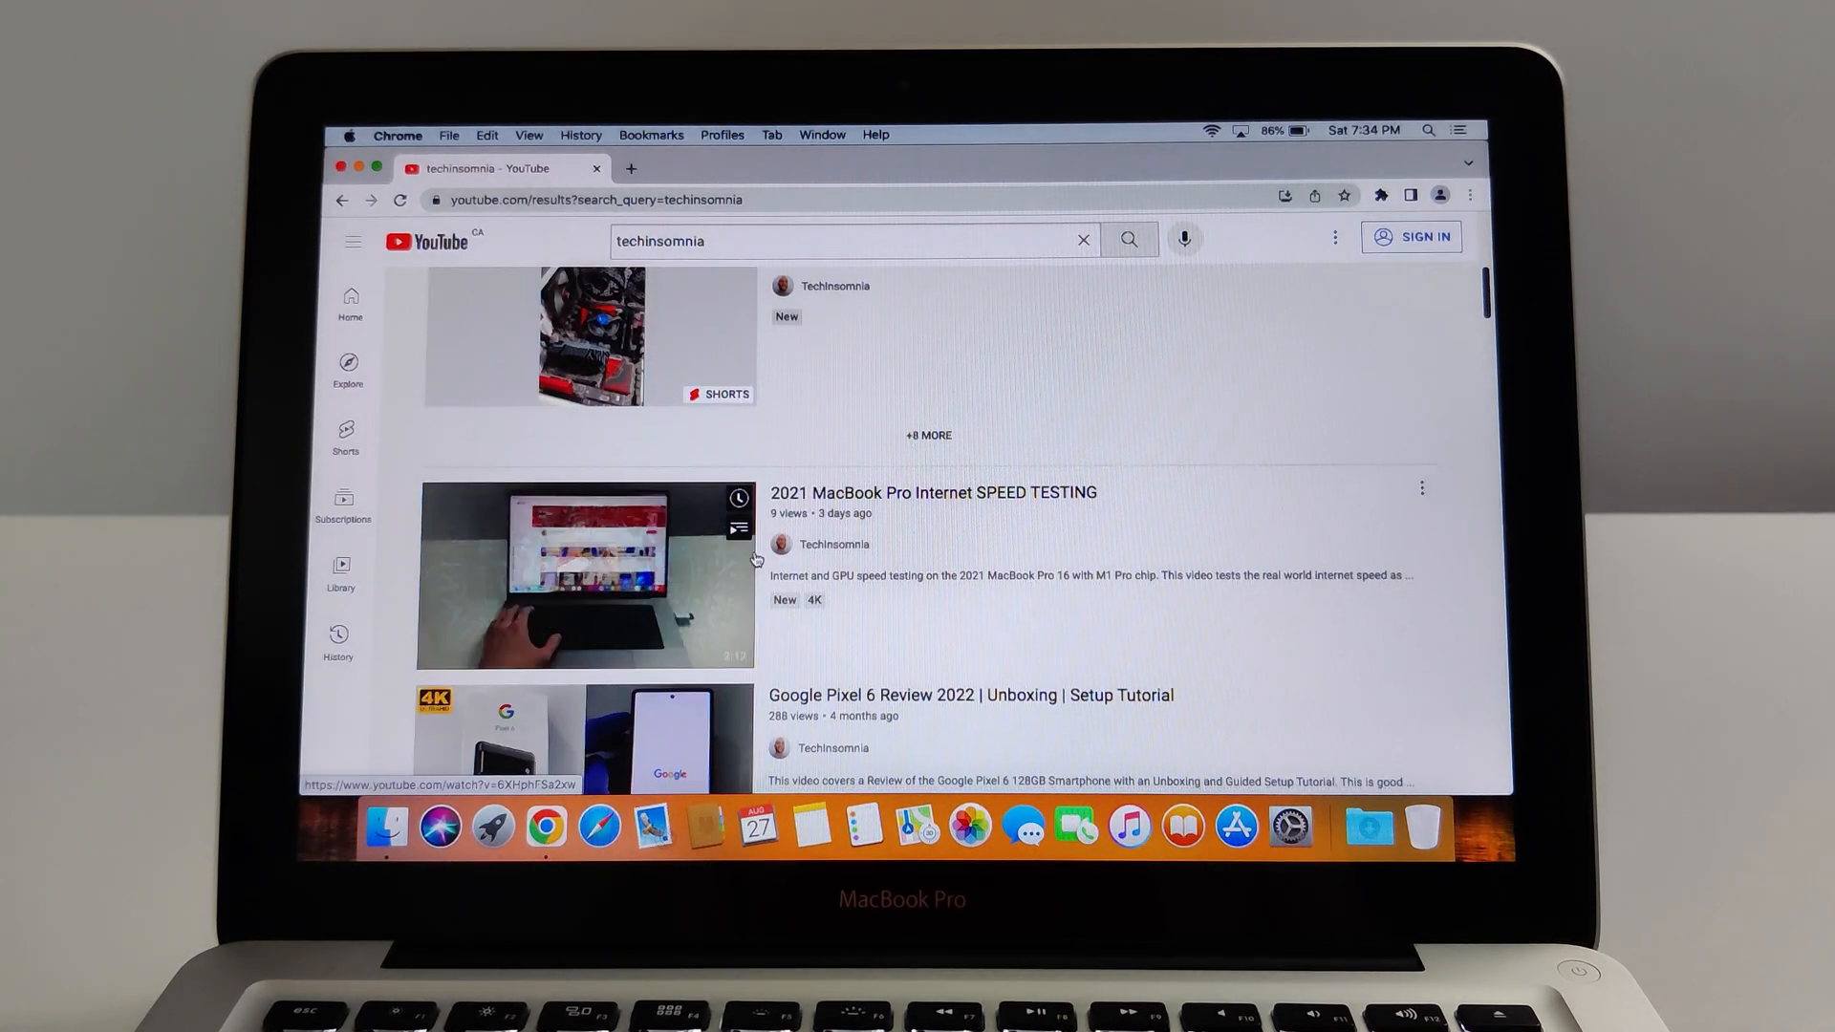
left_click(583, 577)
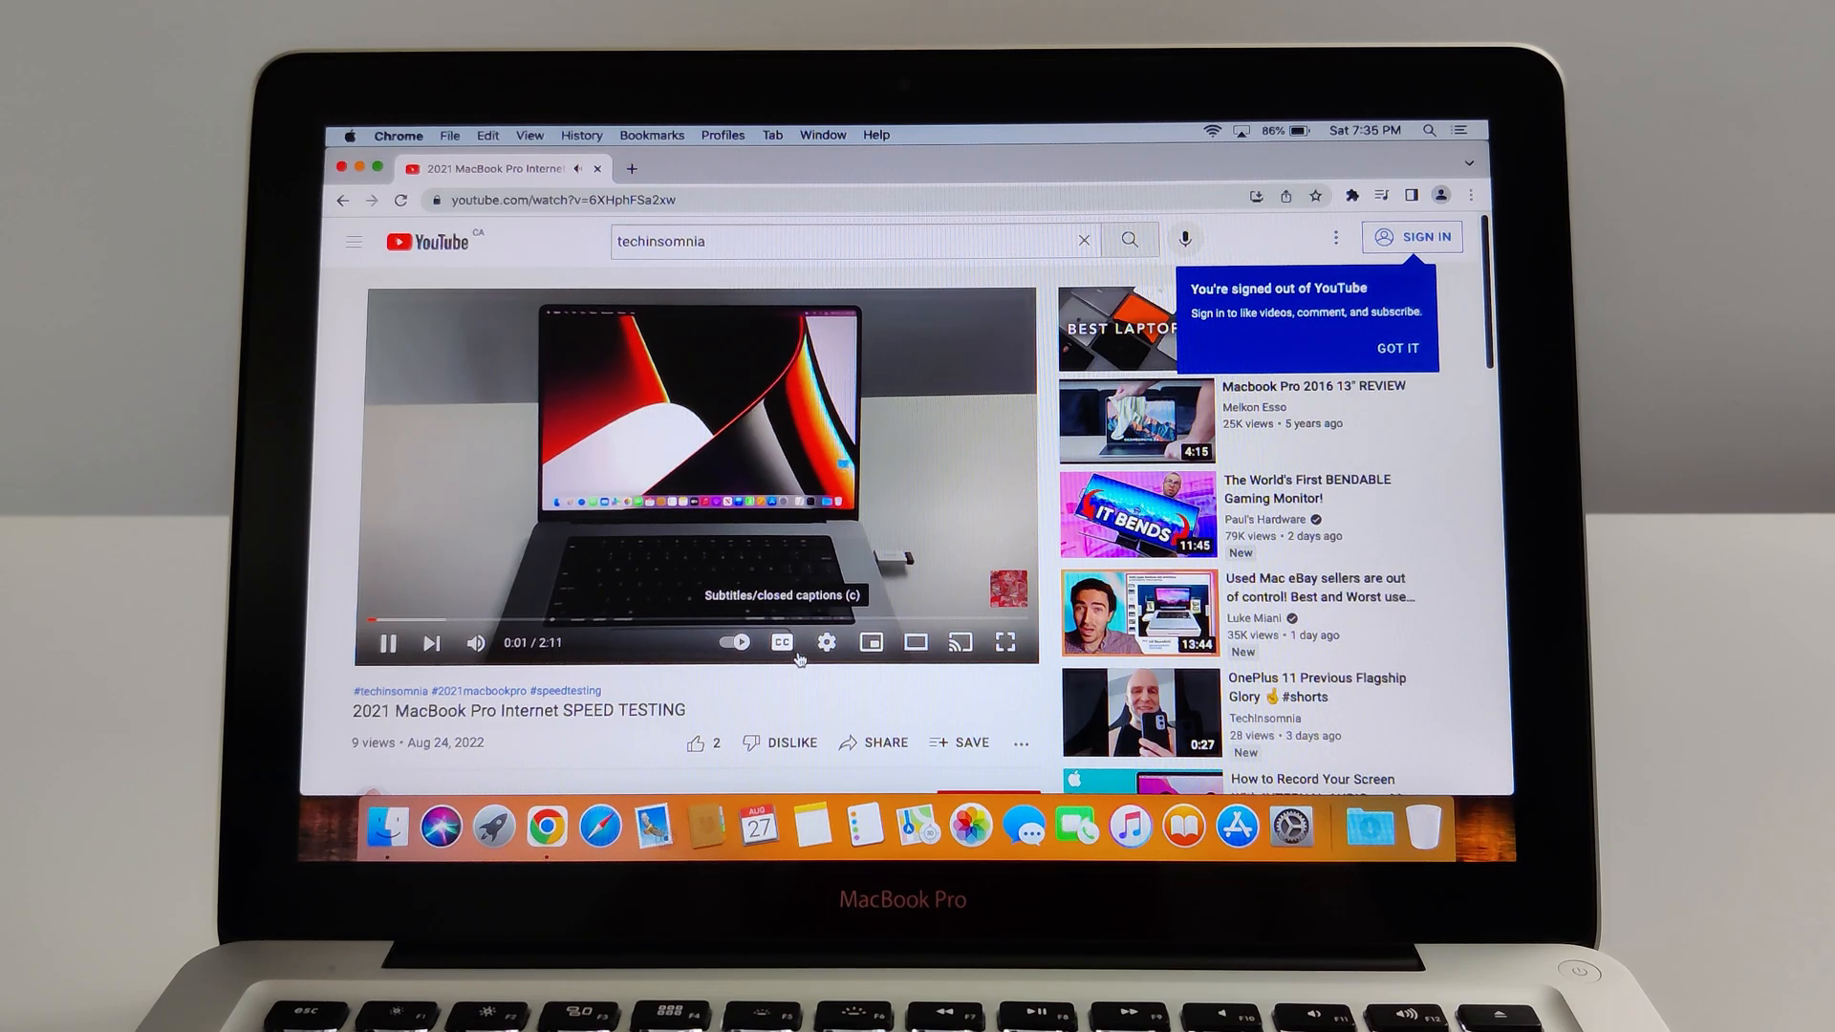
mouse_move(825, 642)
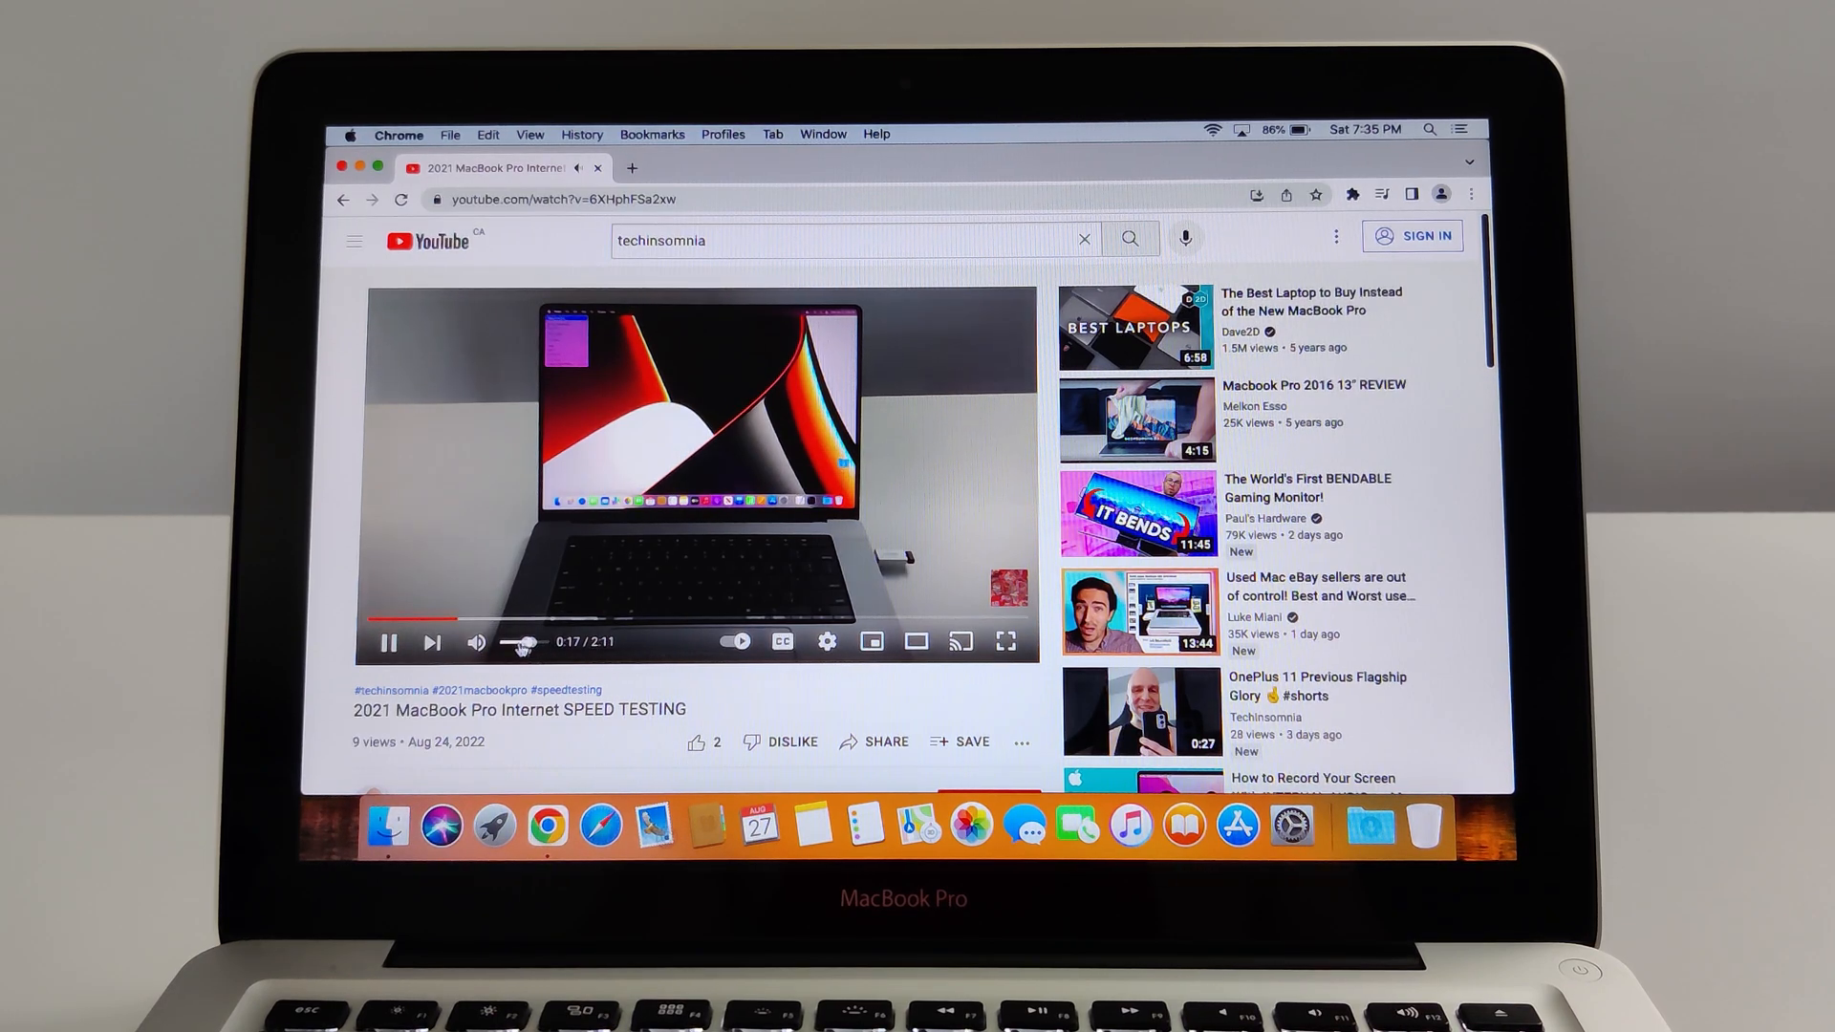
Step: Mute the speed-test video, set its quality to 1080p60, and toggle full screen
left_click(476, 641)
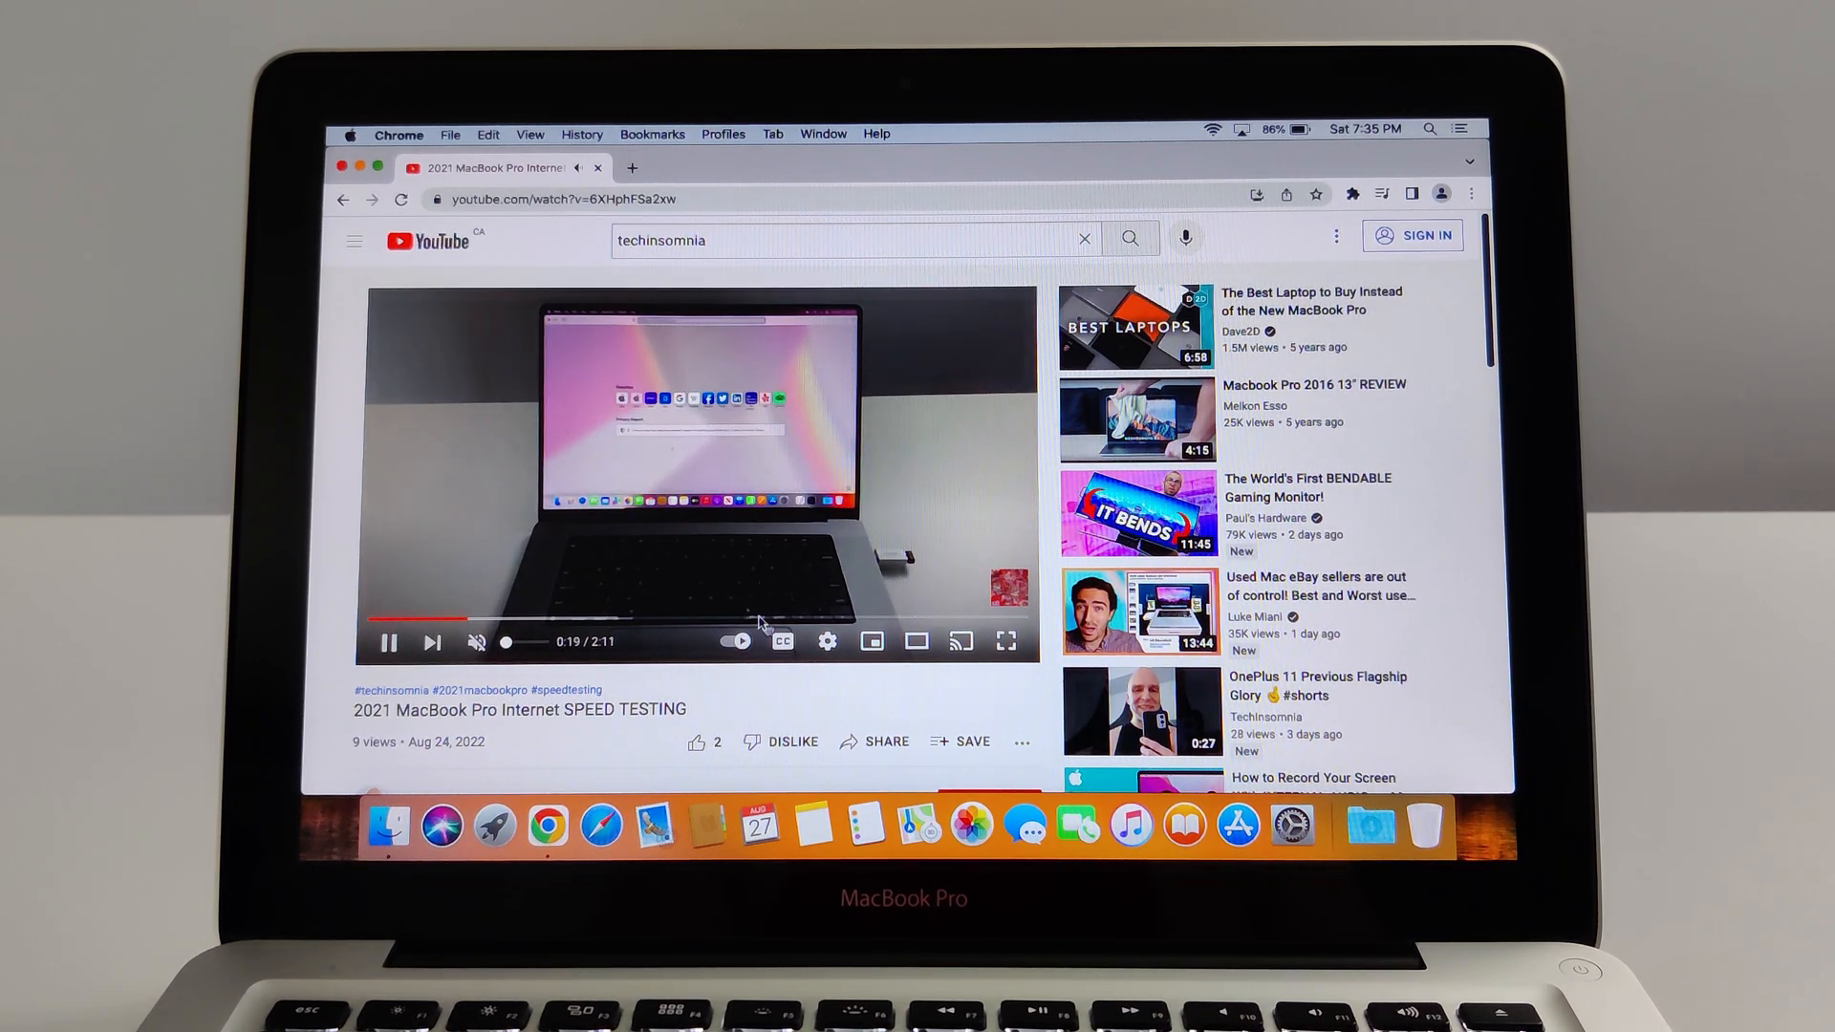
left_click(828, 641)
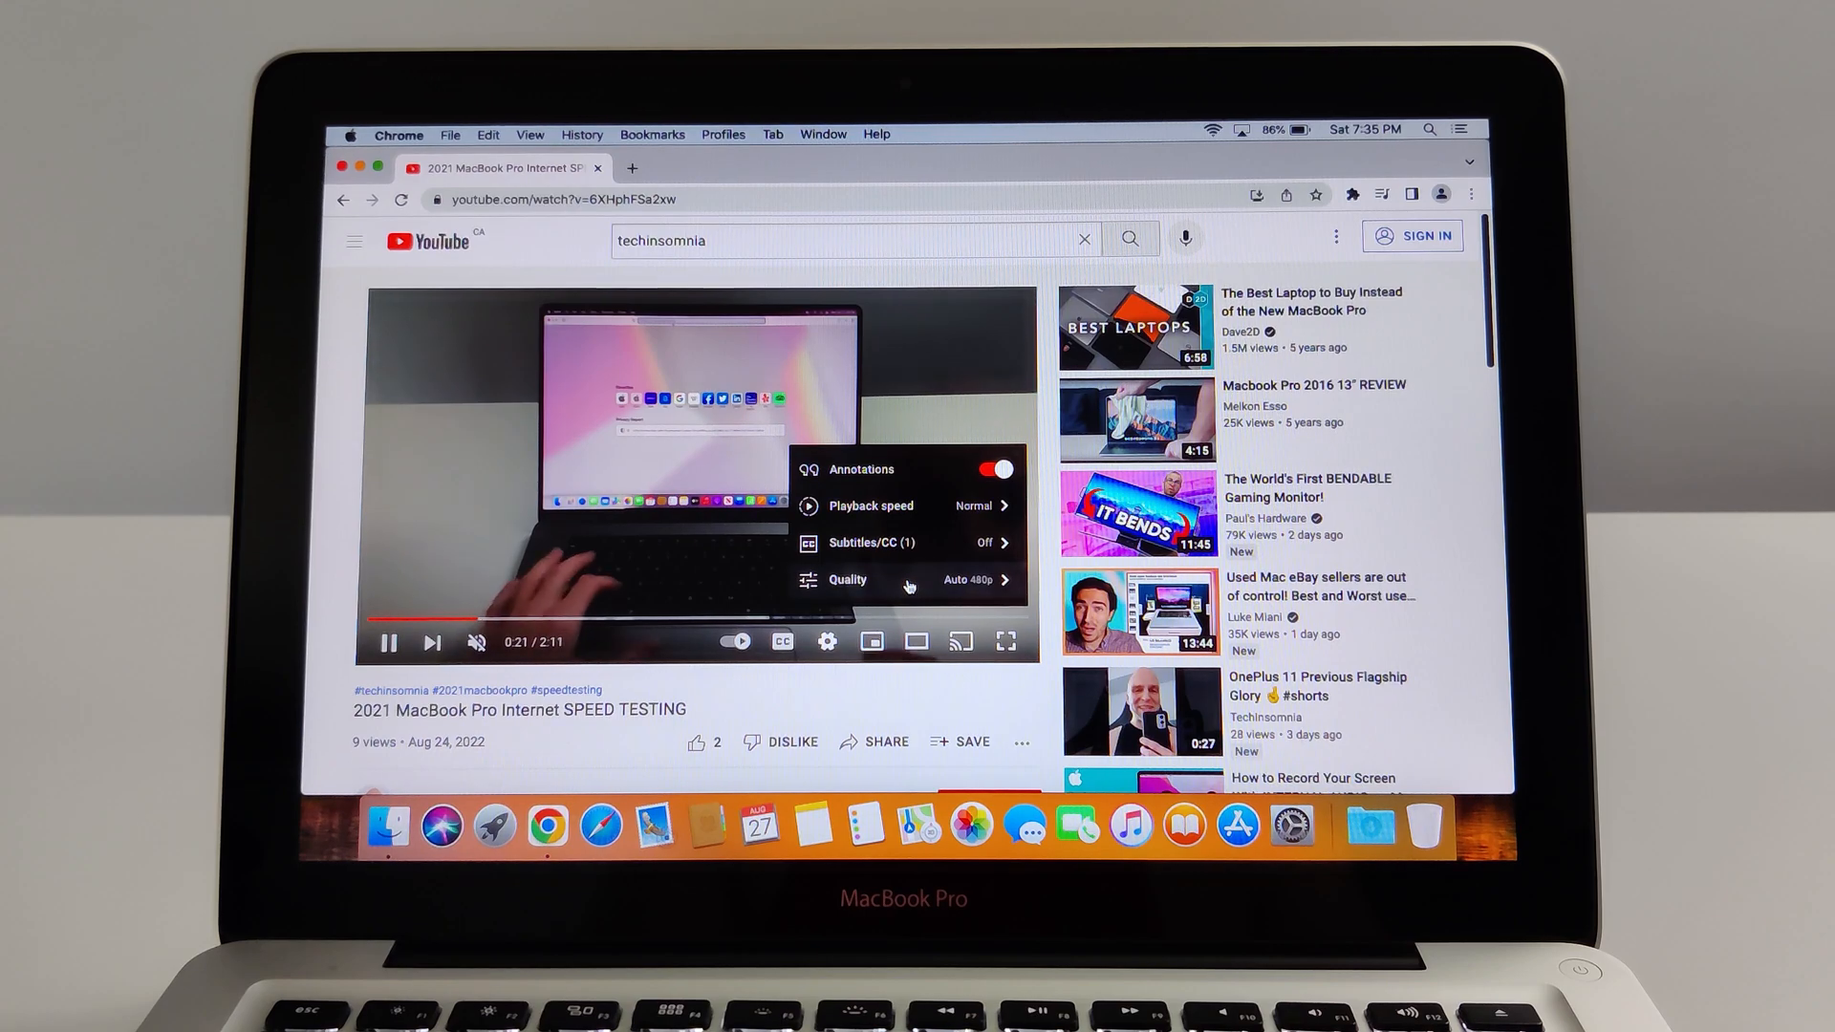
left_click(847, 579)
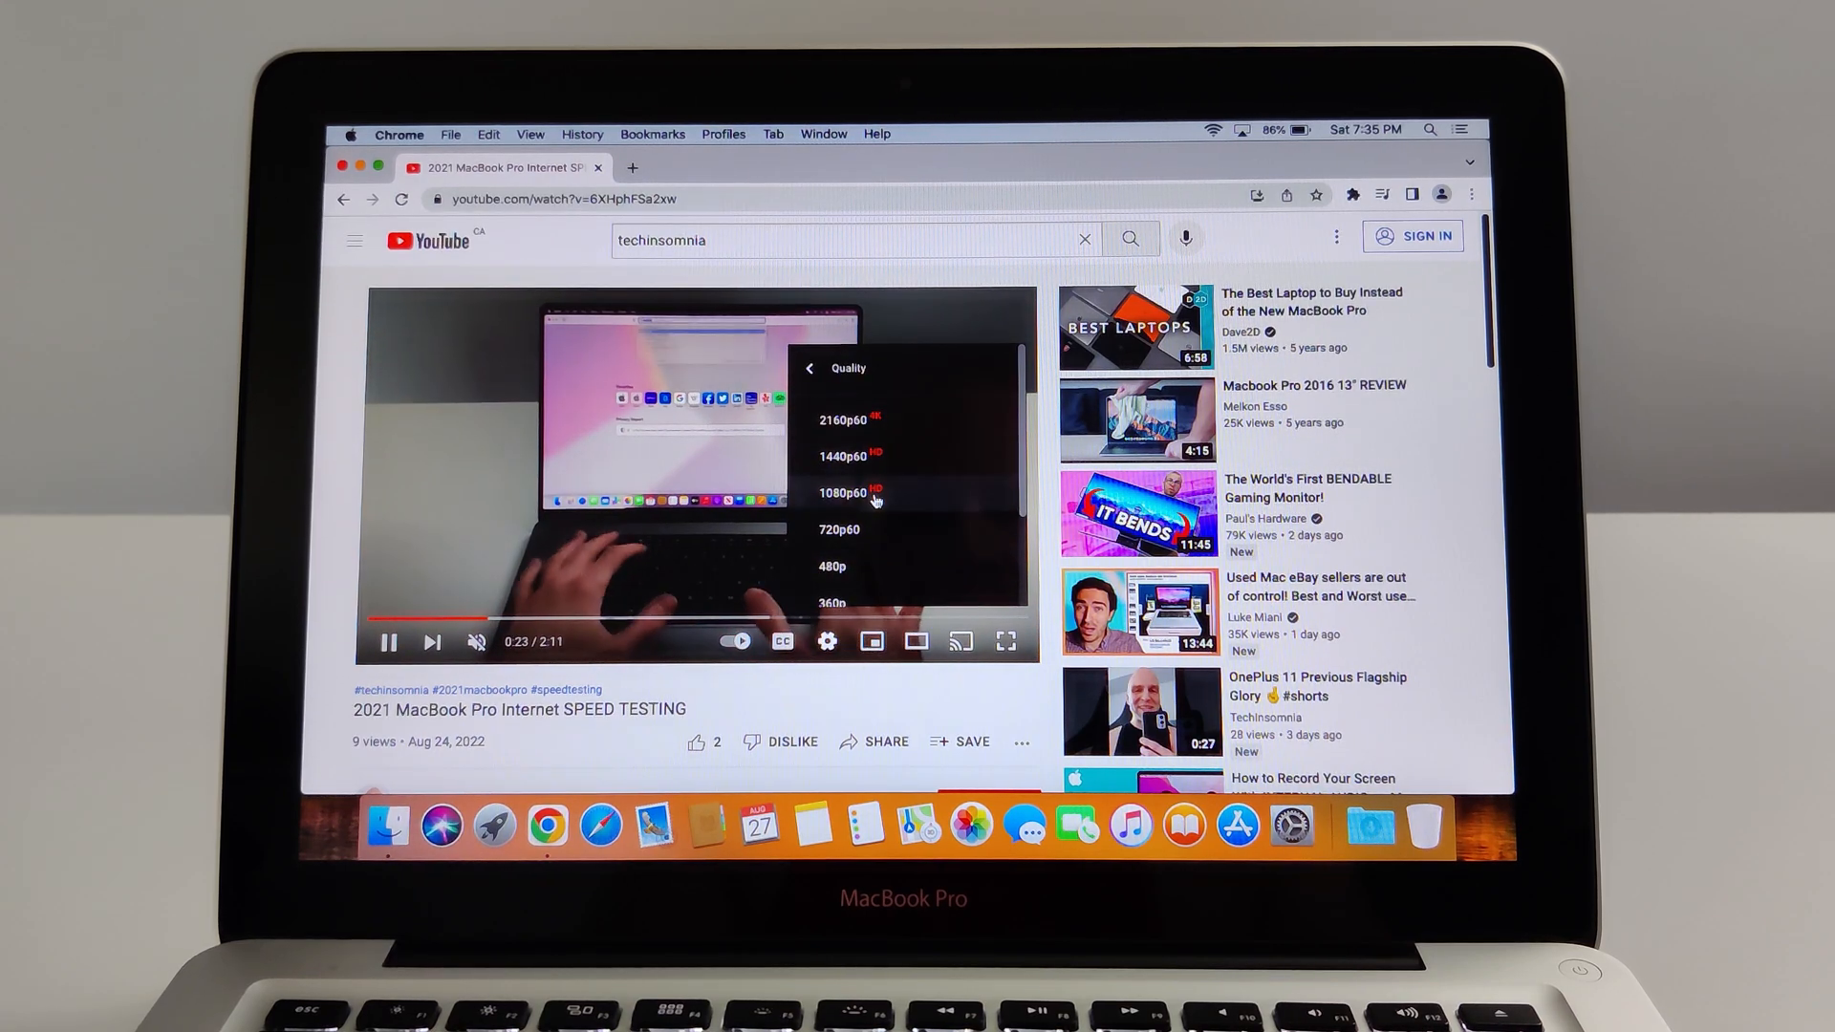
left_click(840, 491)
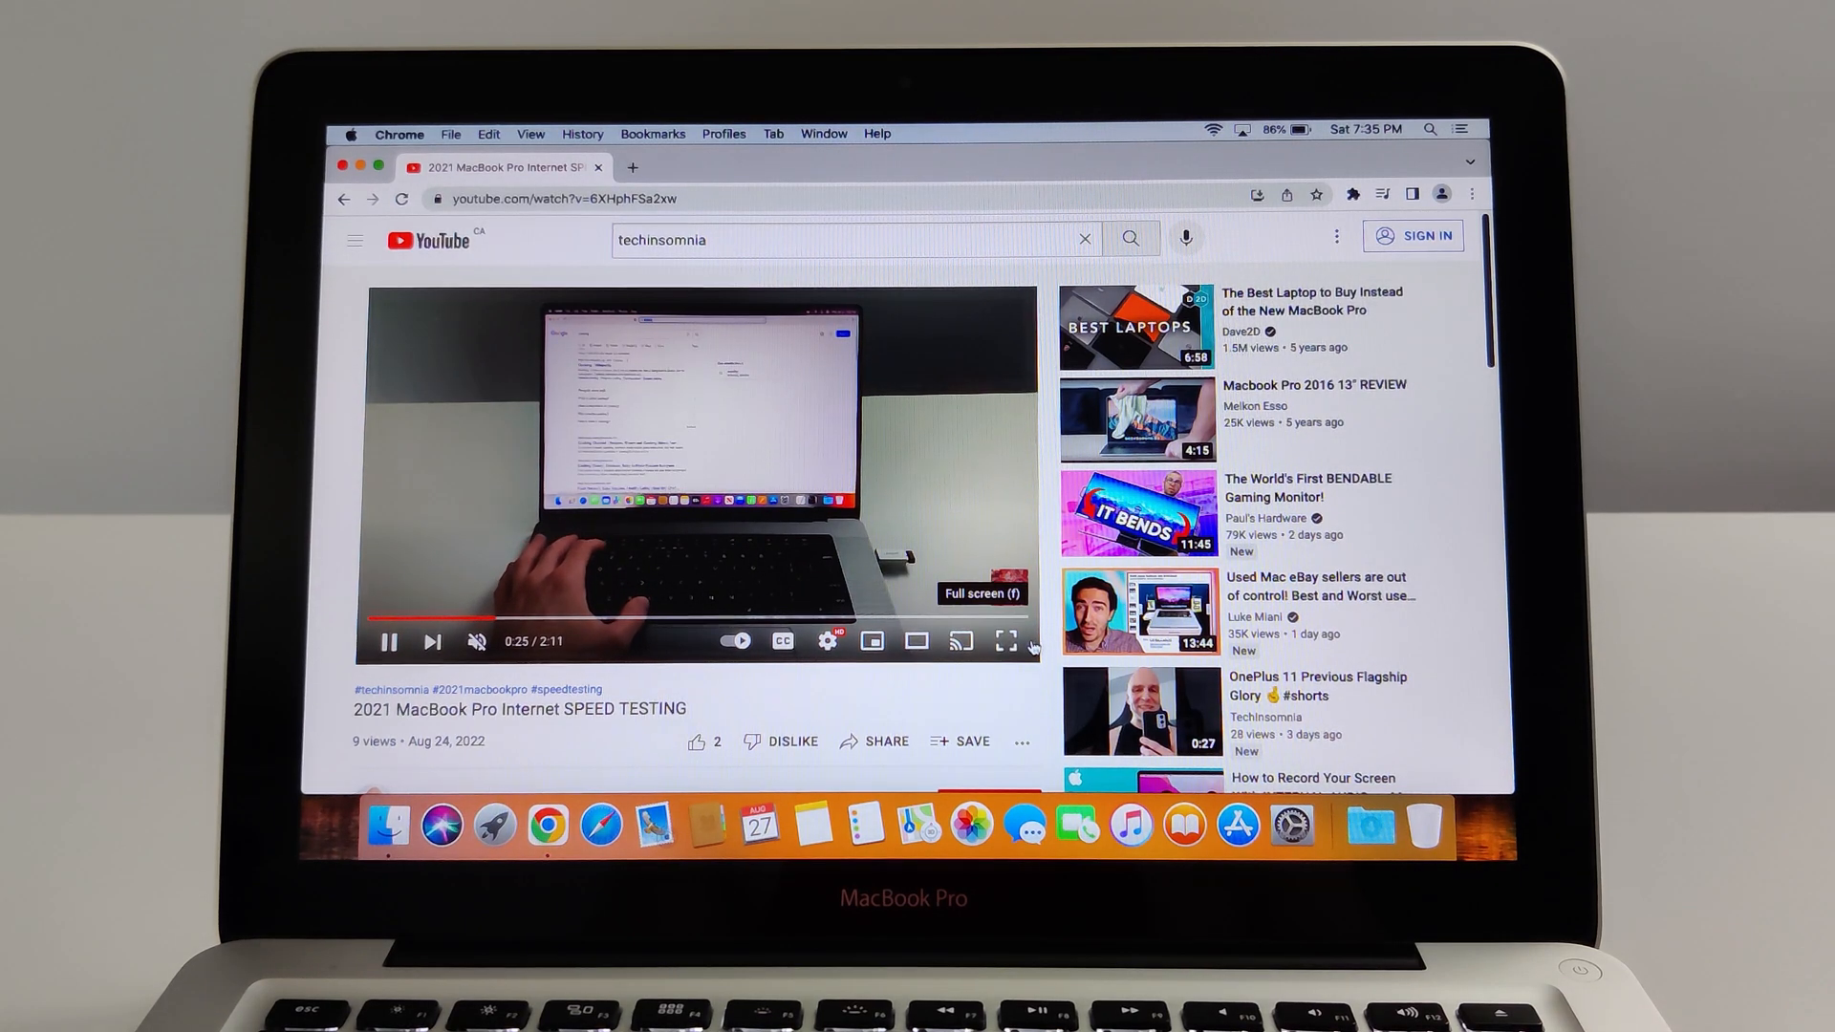
left_click(1004, 641)
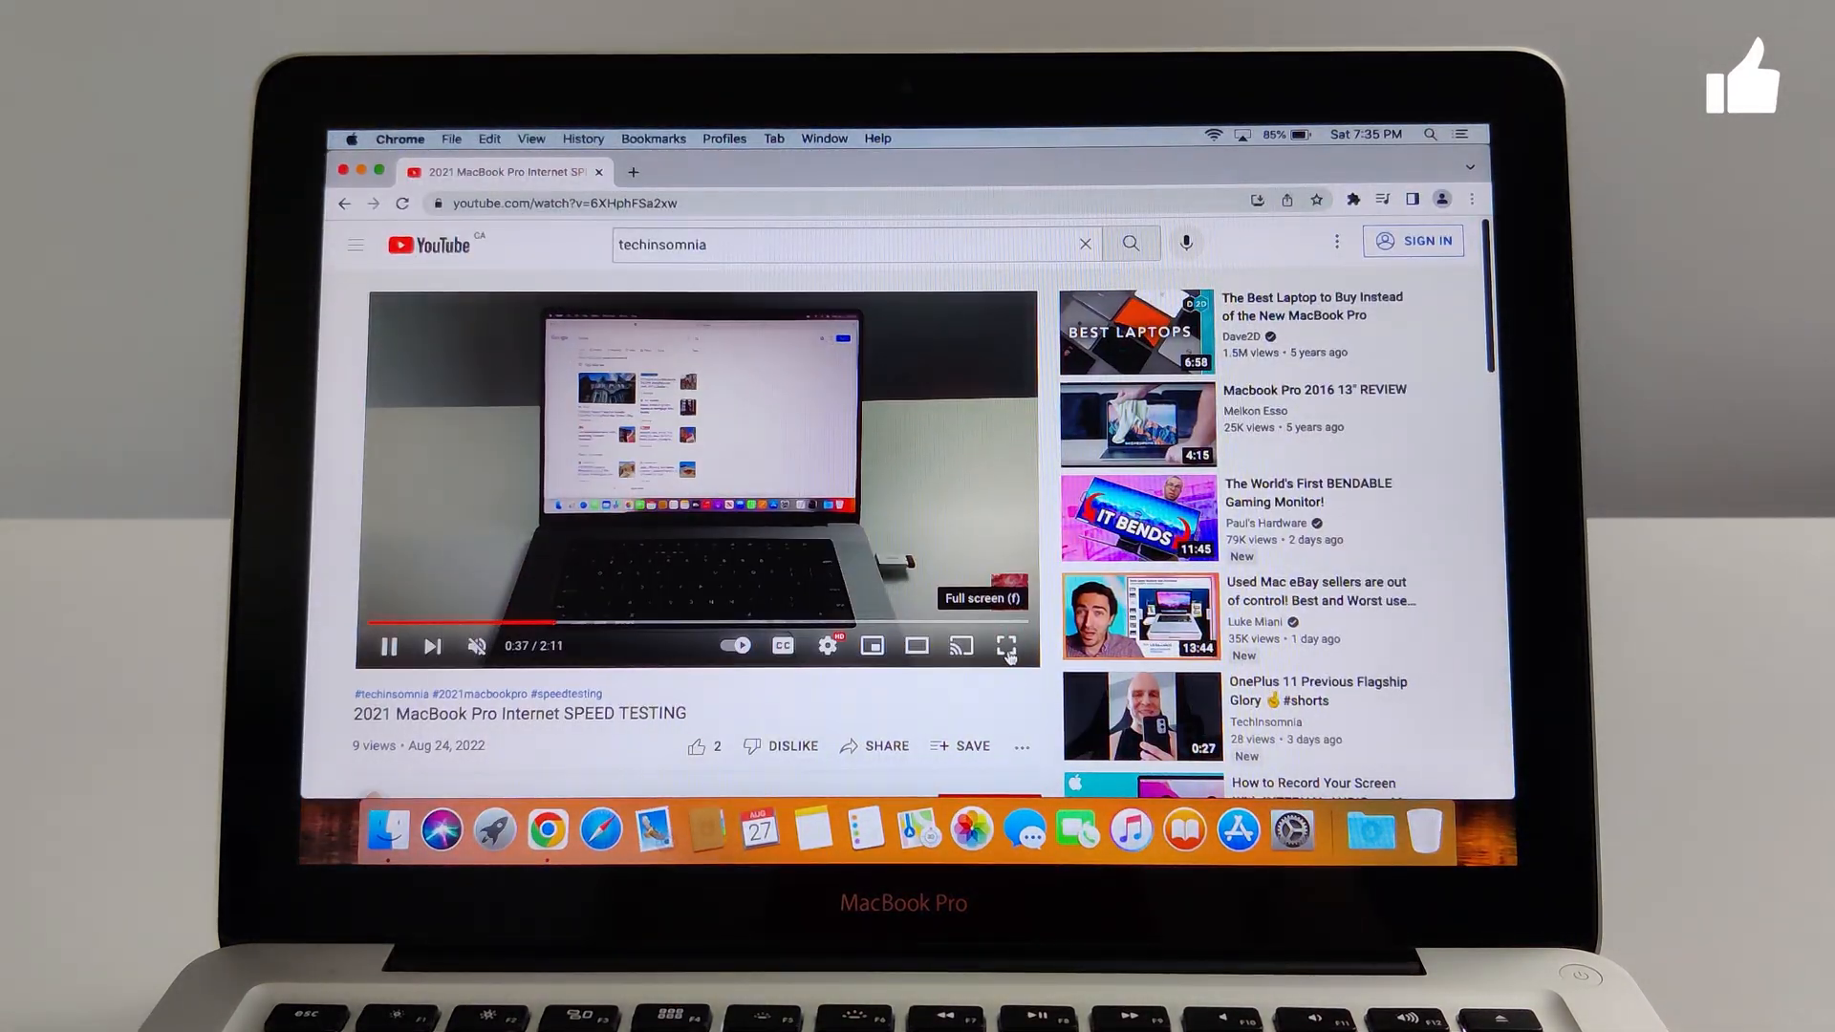
left_click(1004, 646)
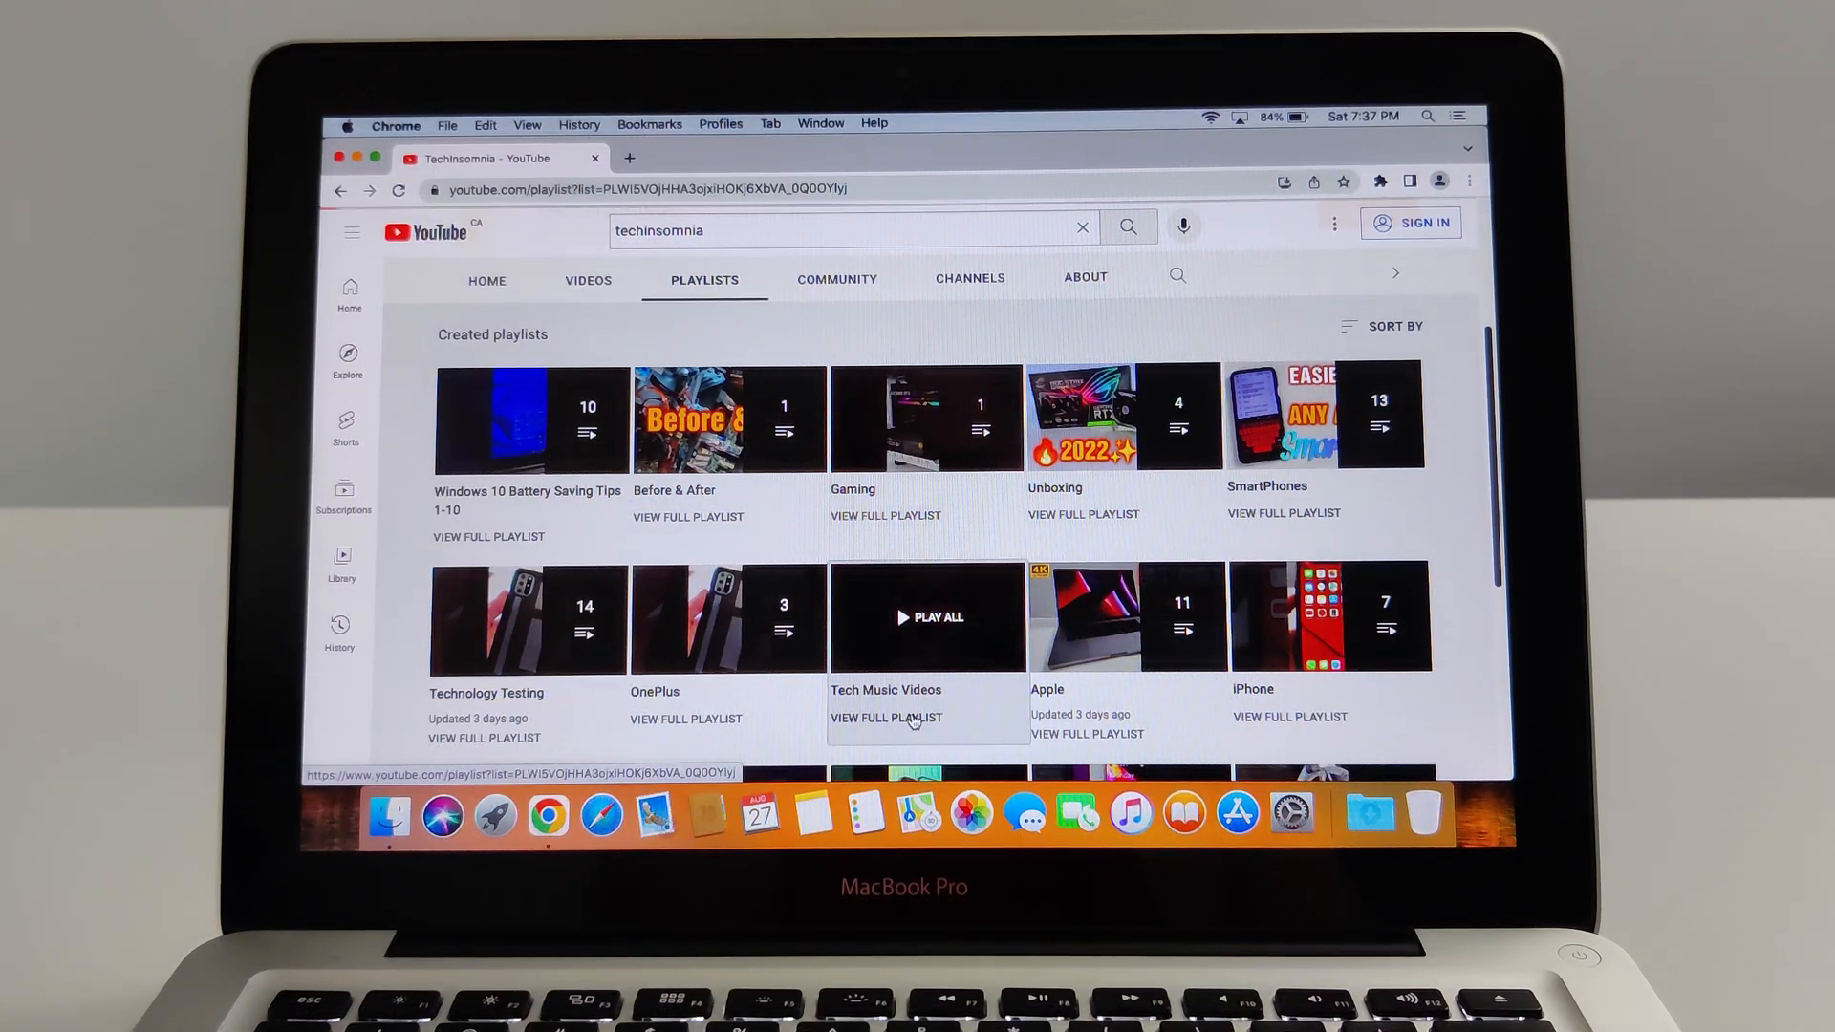
Step: Open the Tech Music Videos playlist, then play the iPhone 13 White Unboxing and Setup video
left_click(885, 689)
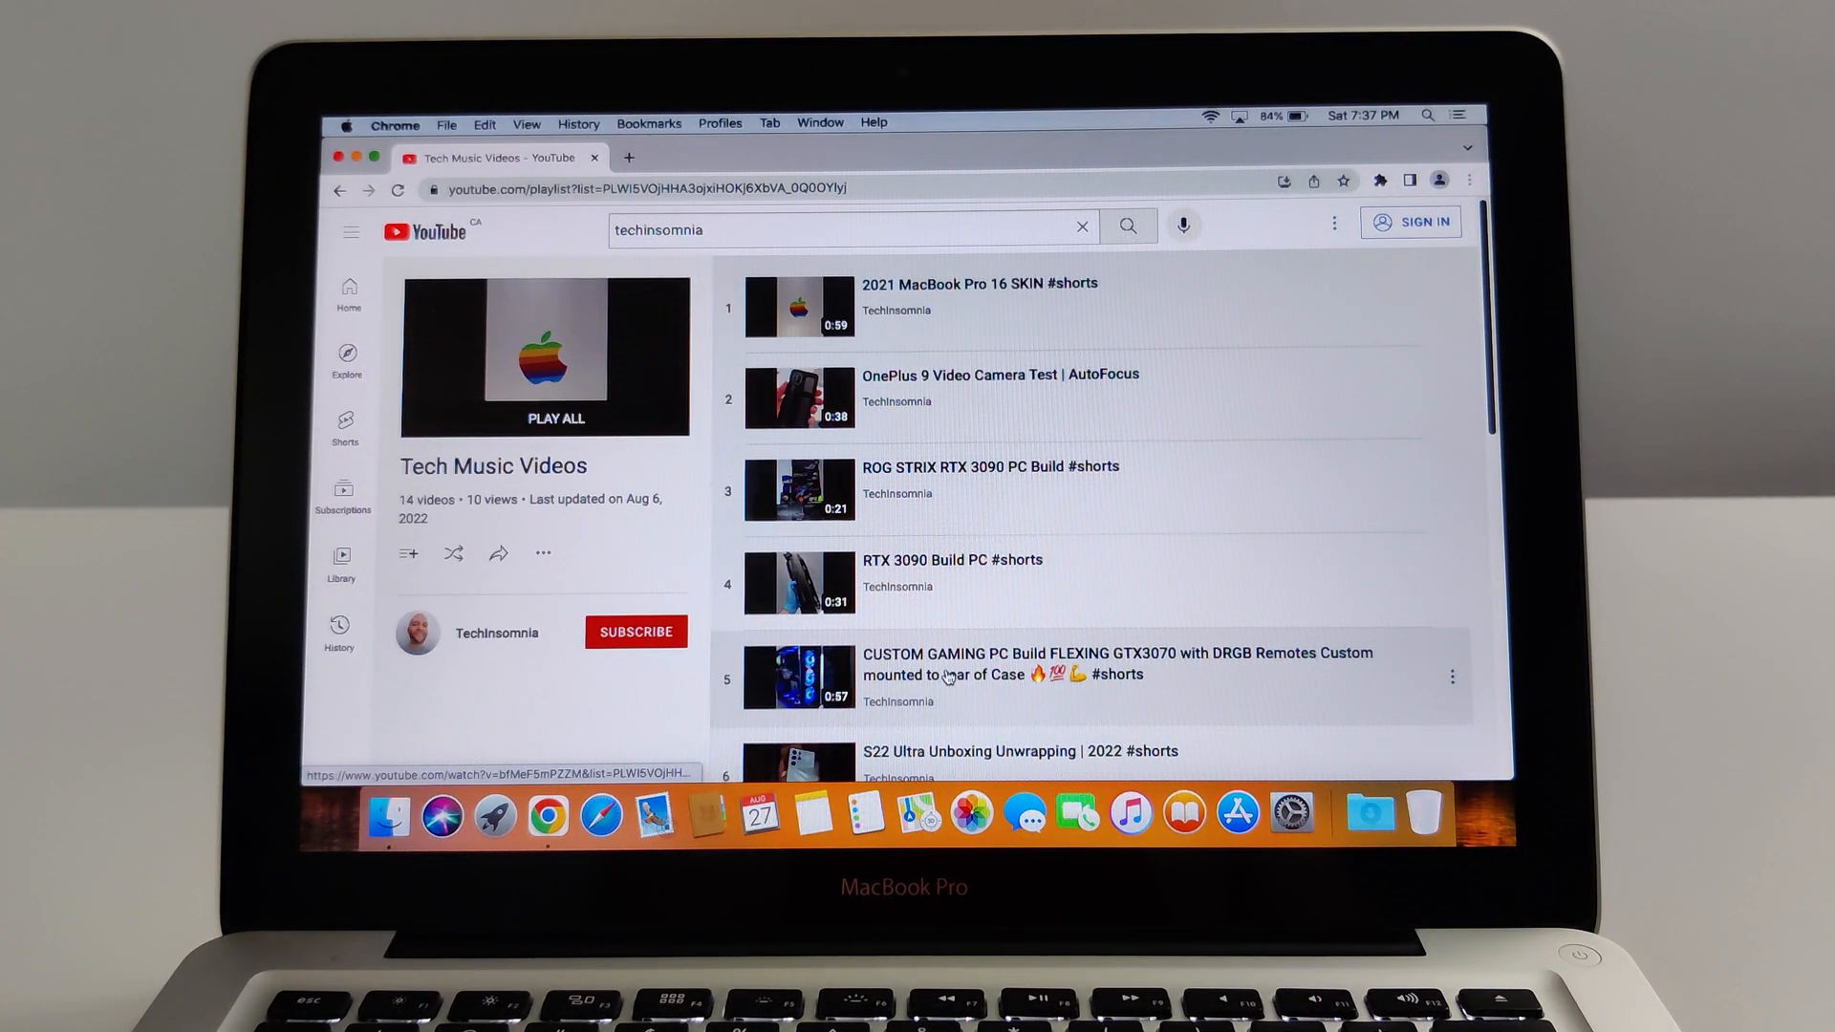
scroll("down", 3)
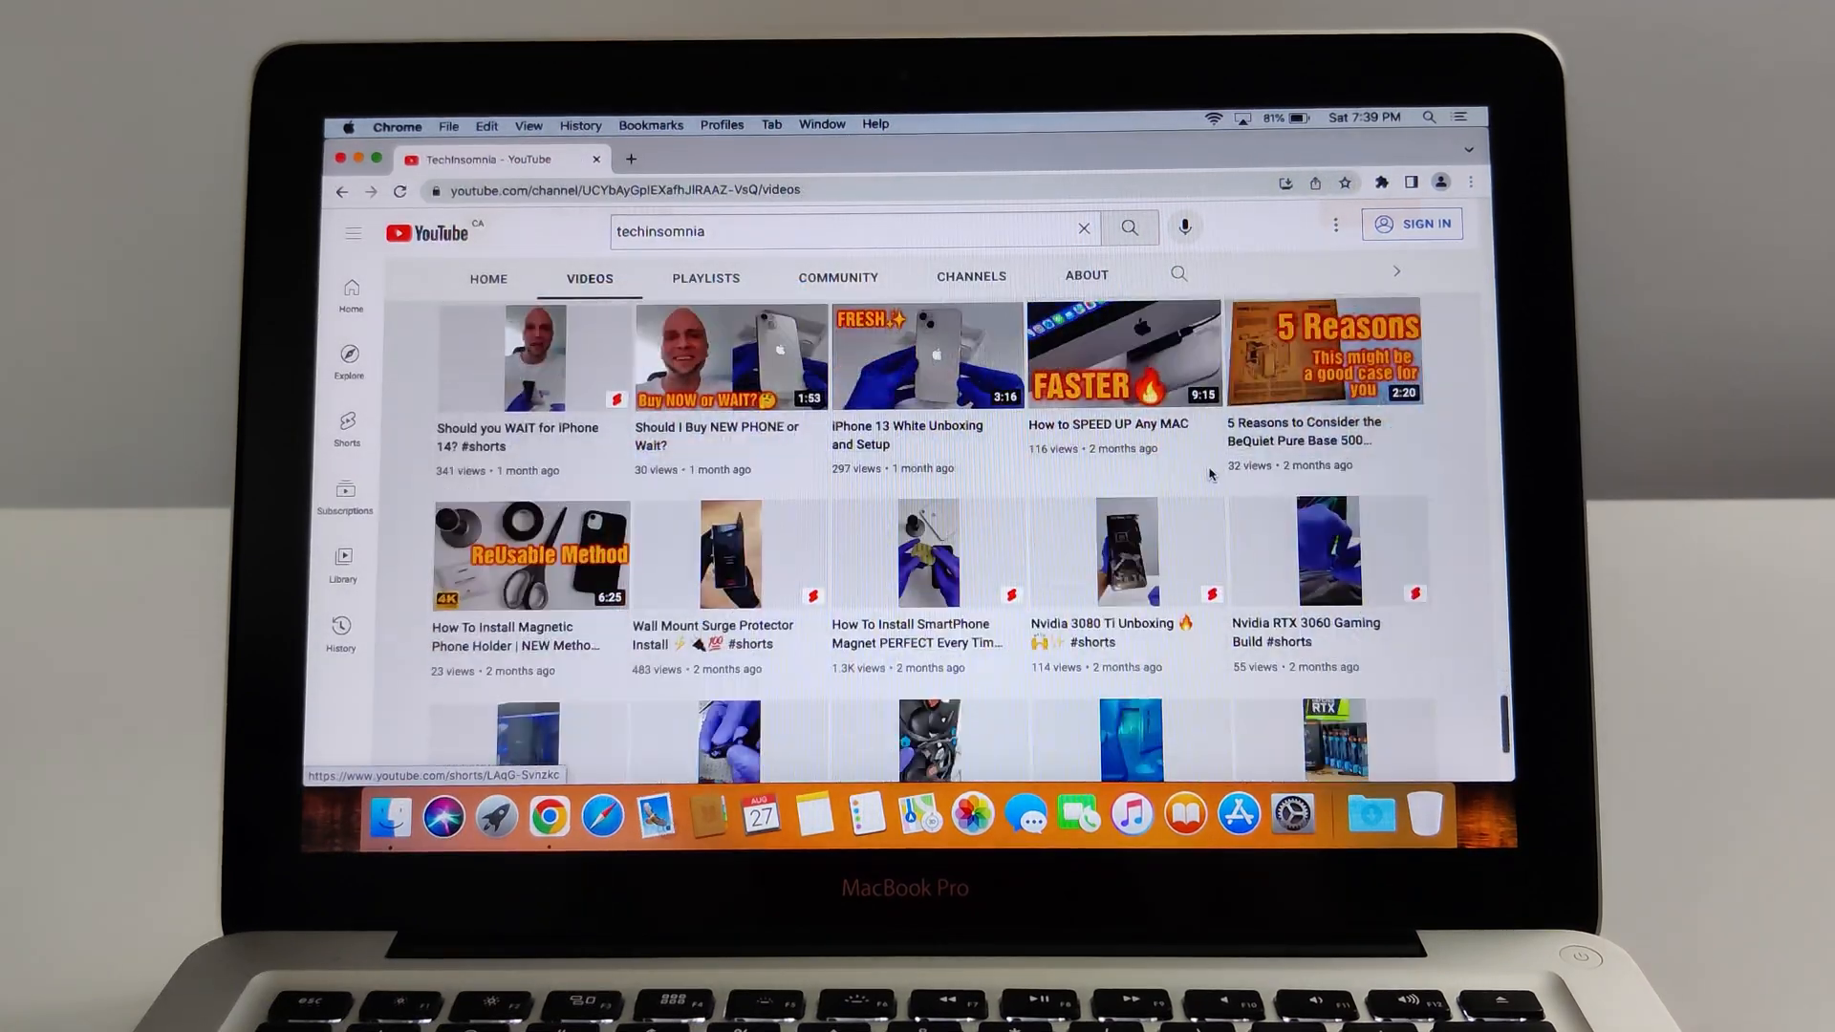
left_click(536, 356)
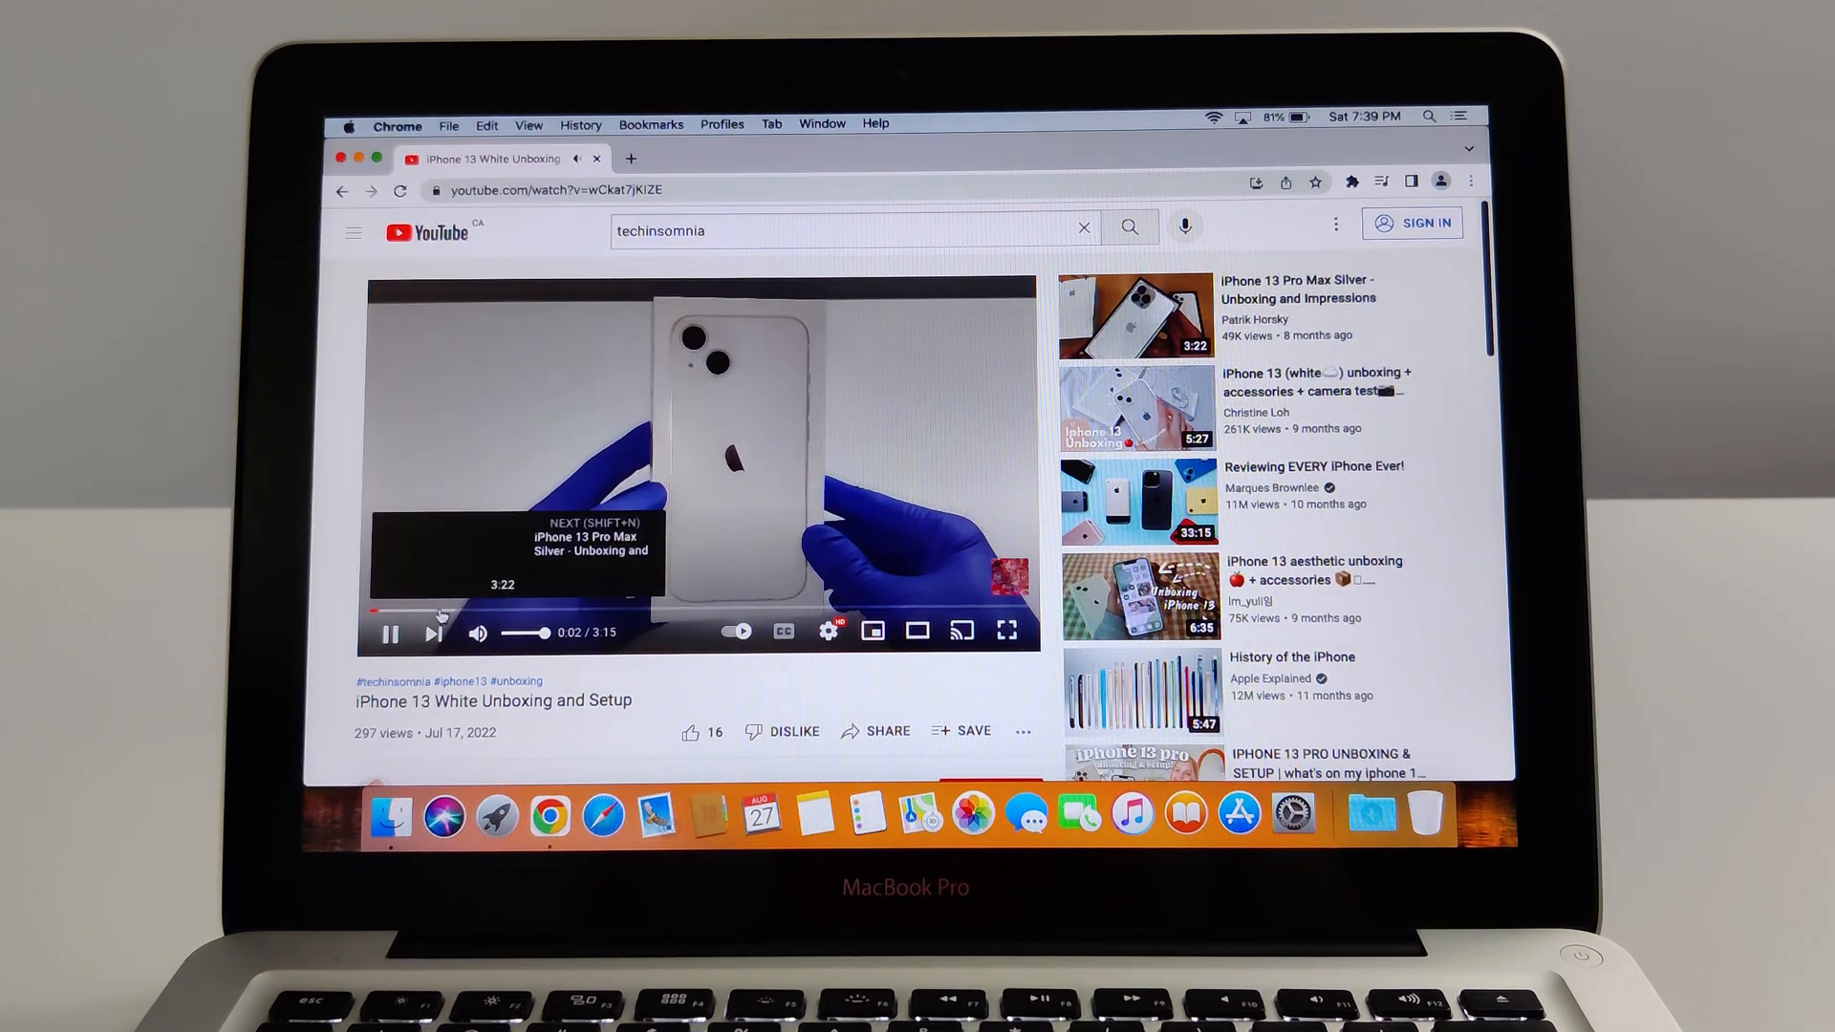
left_click(1004, 632)
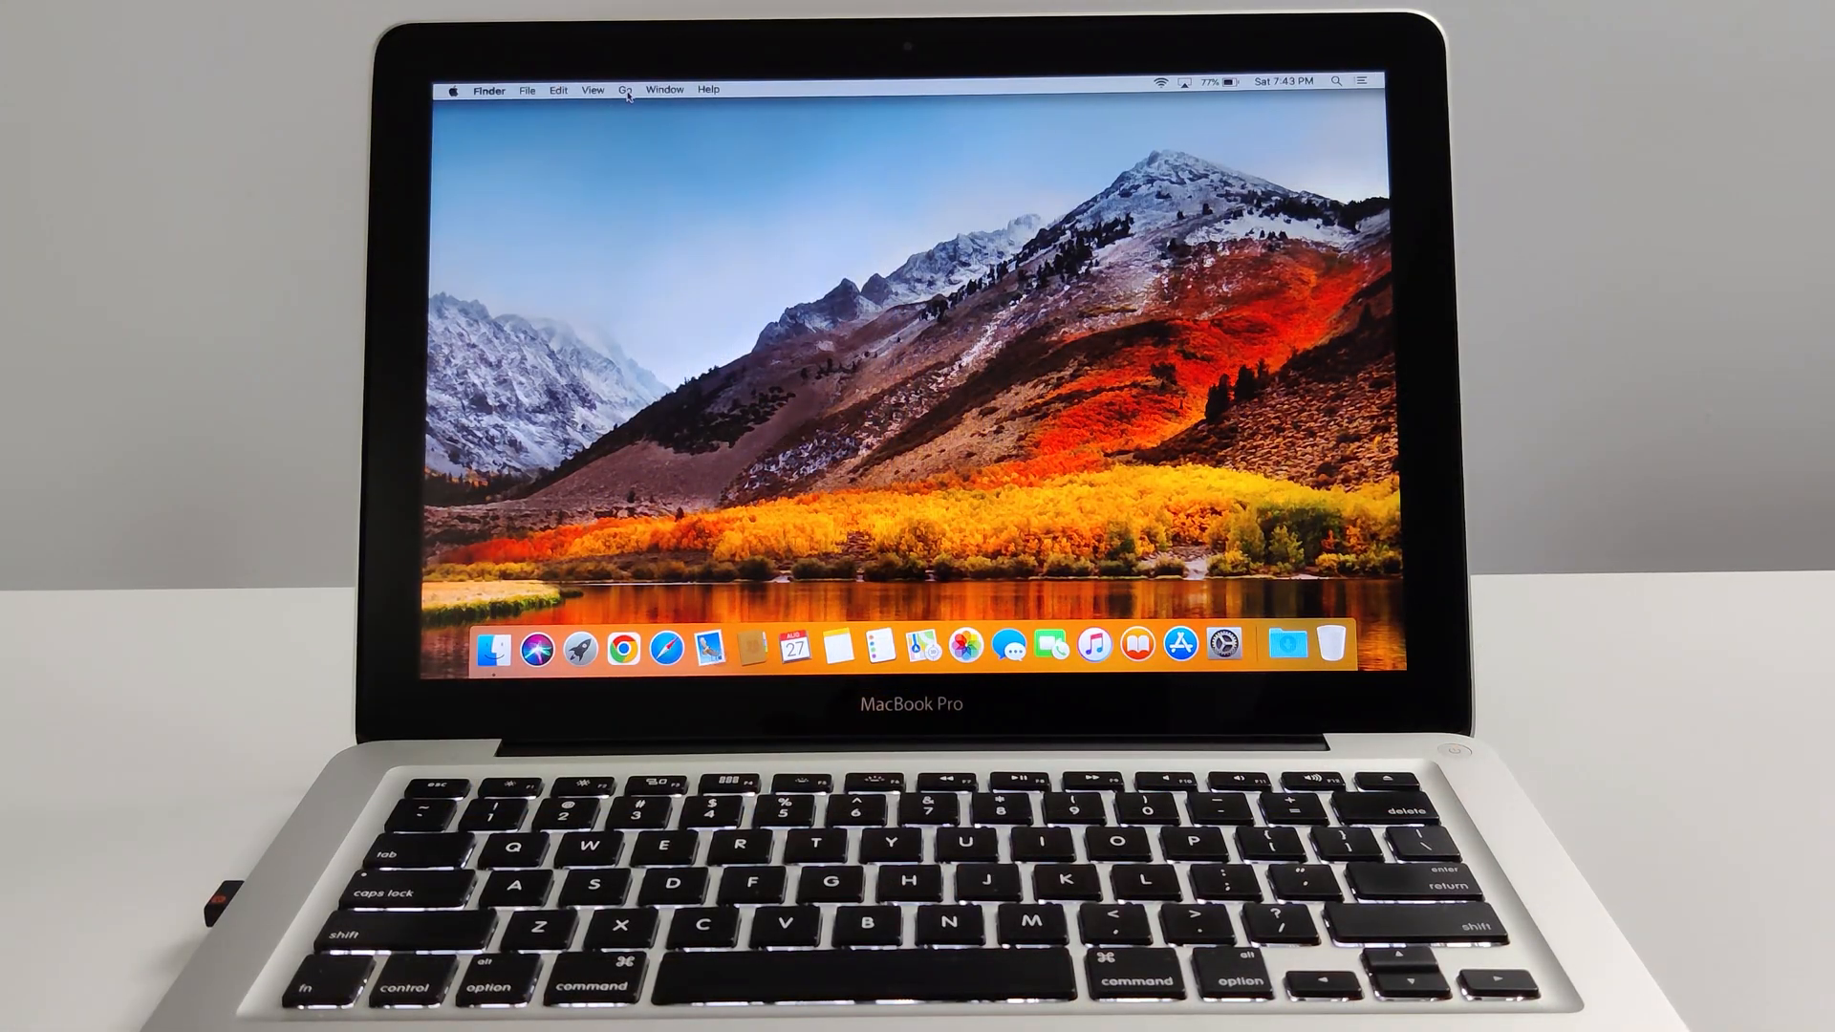
Step: Open the Applications folder, then launch Microsoft Word and quit it once loaded
left_click(625, 89)
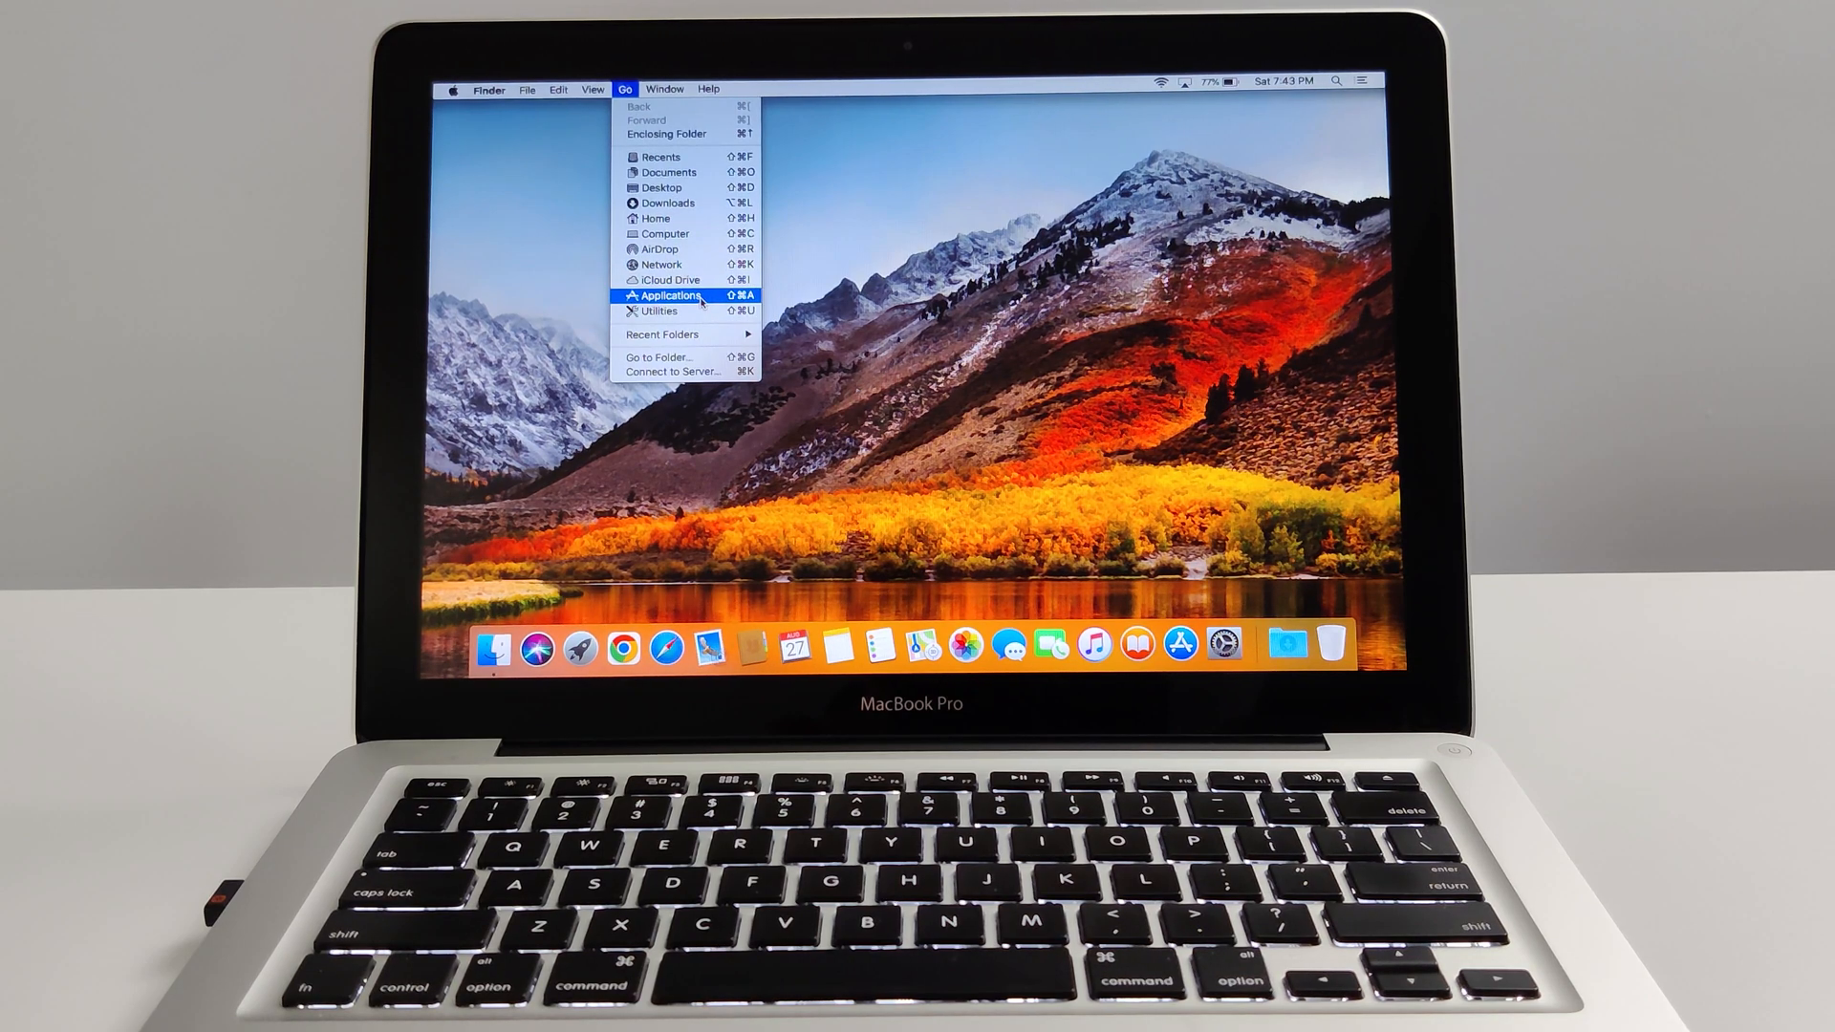
left_click(671, 296)
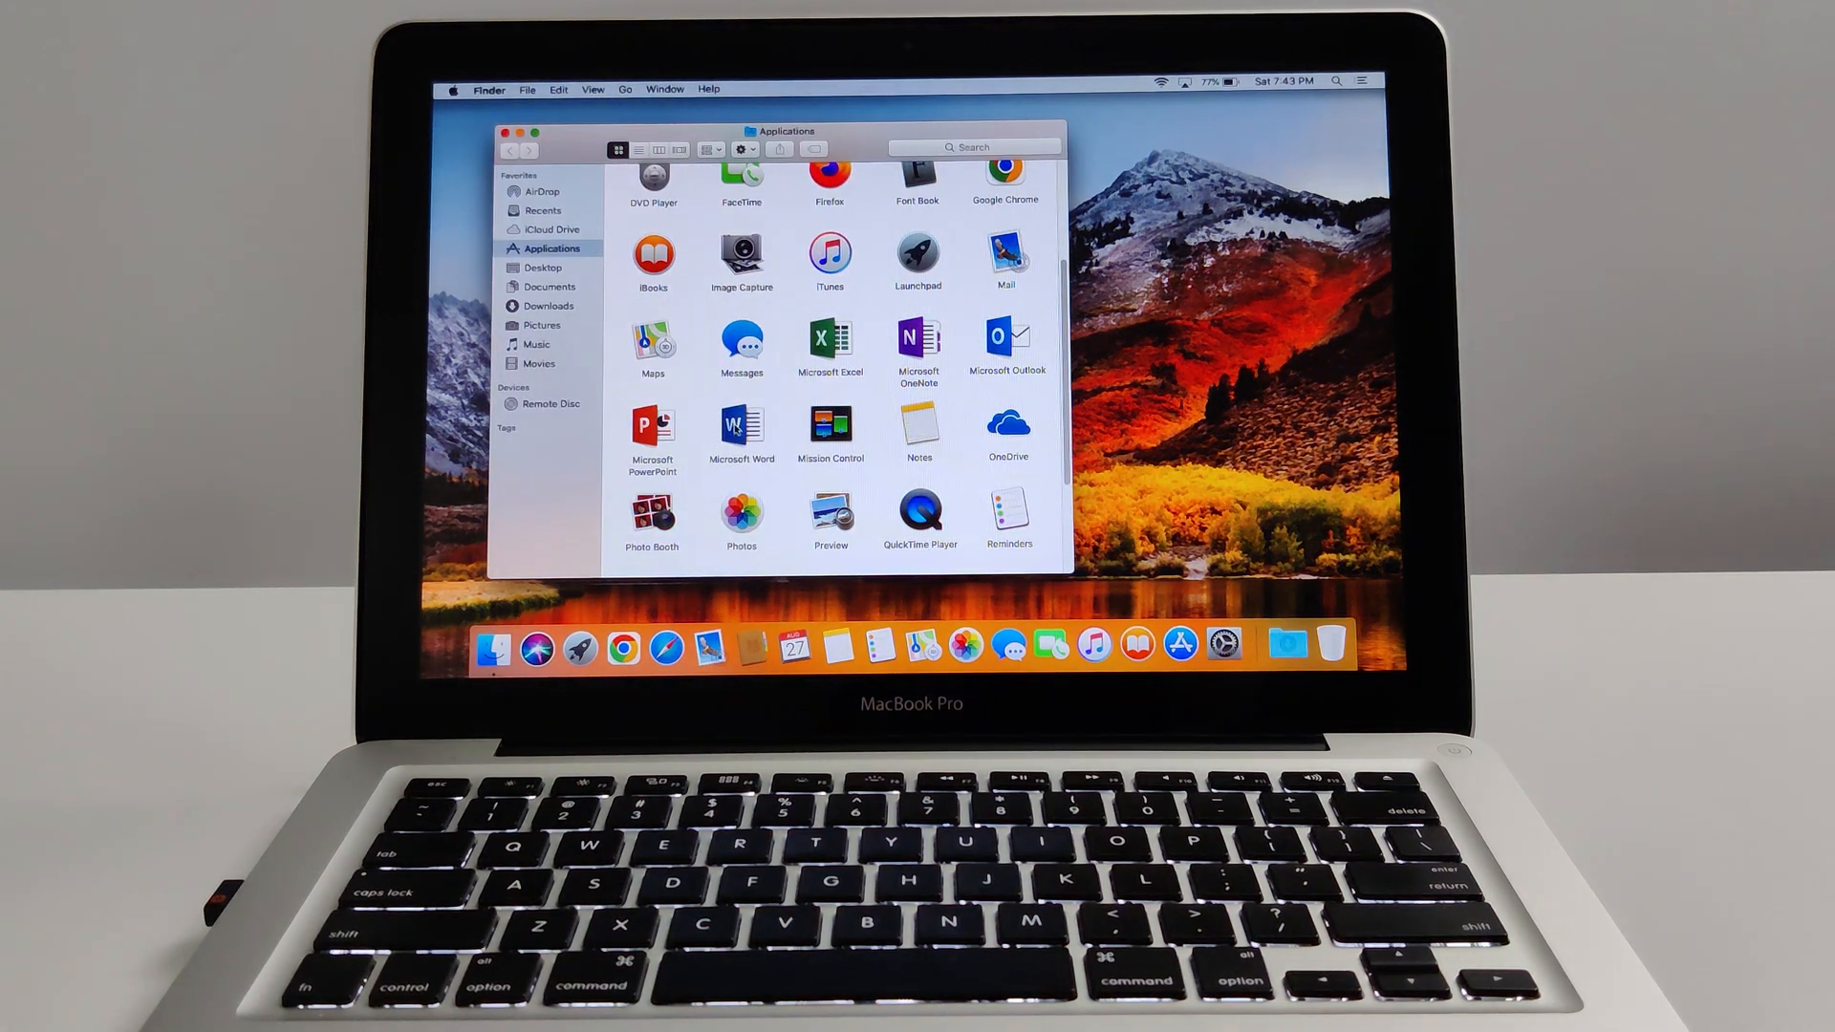
left_click(740, 425)
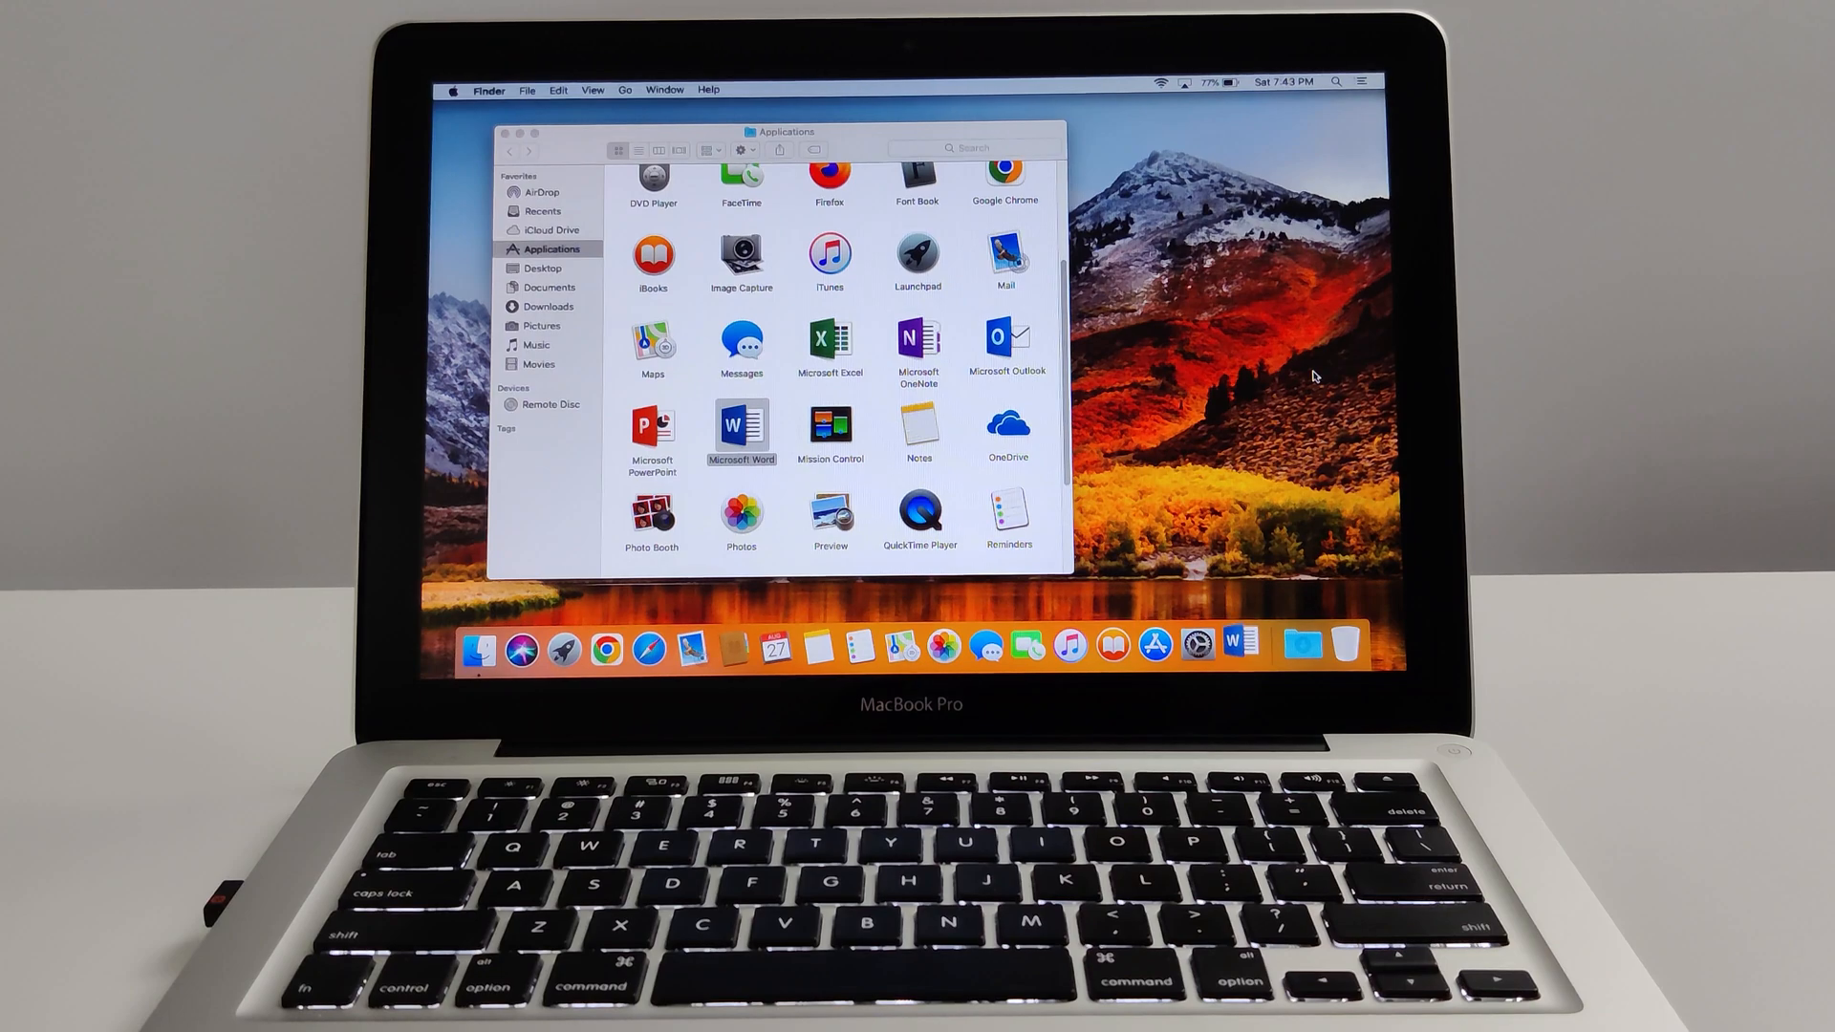
double_click(740, 428)
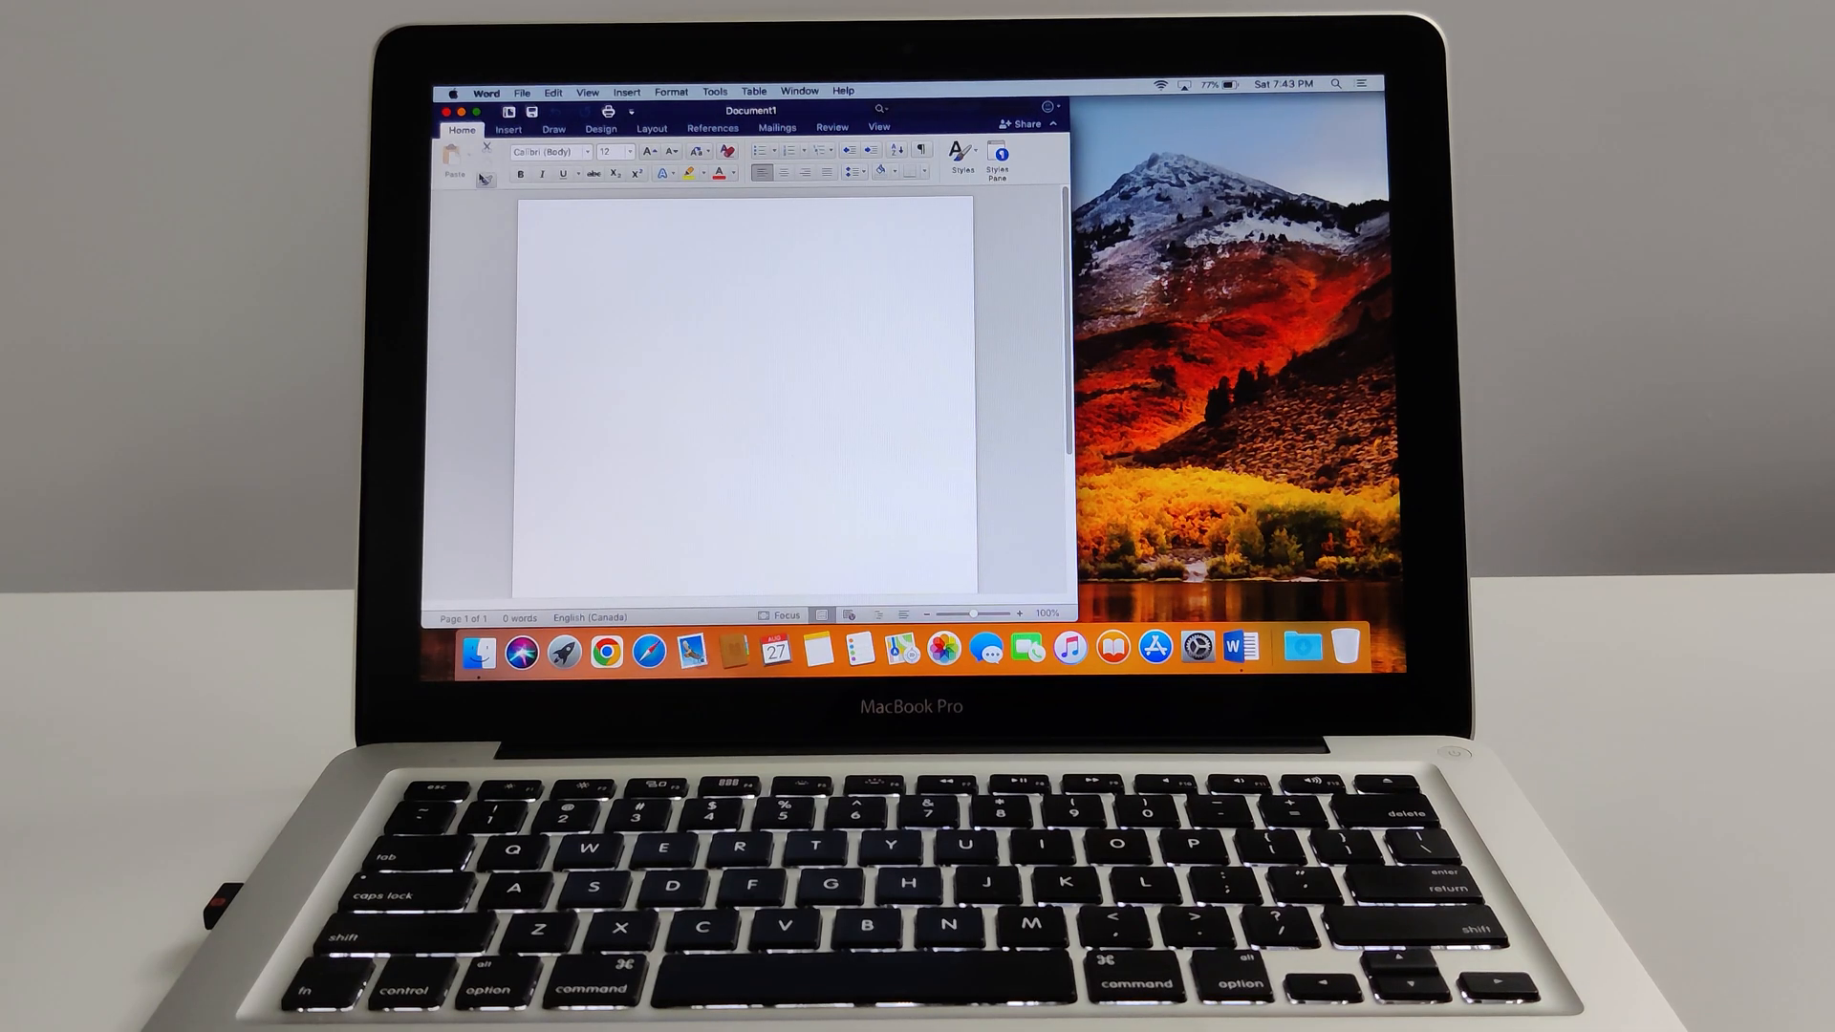
left_click(485, 92)
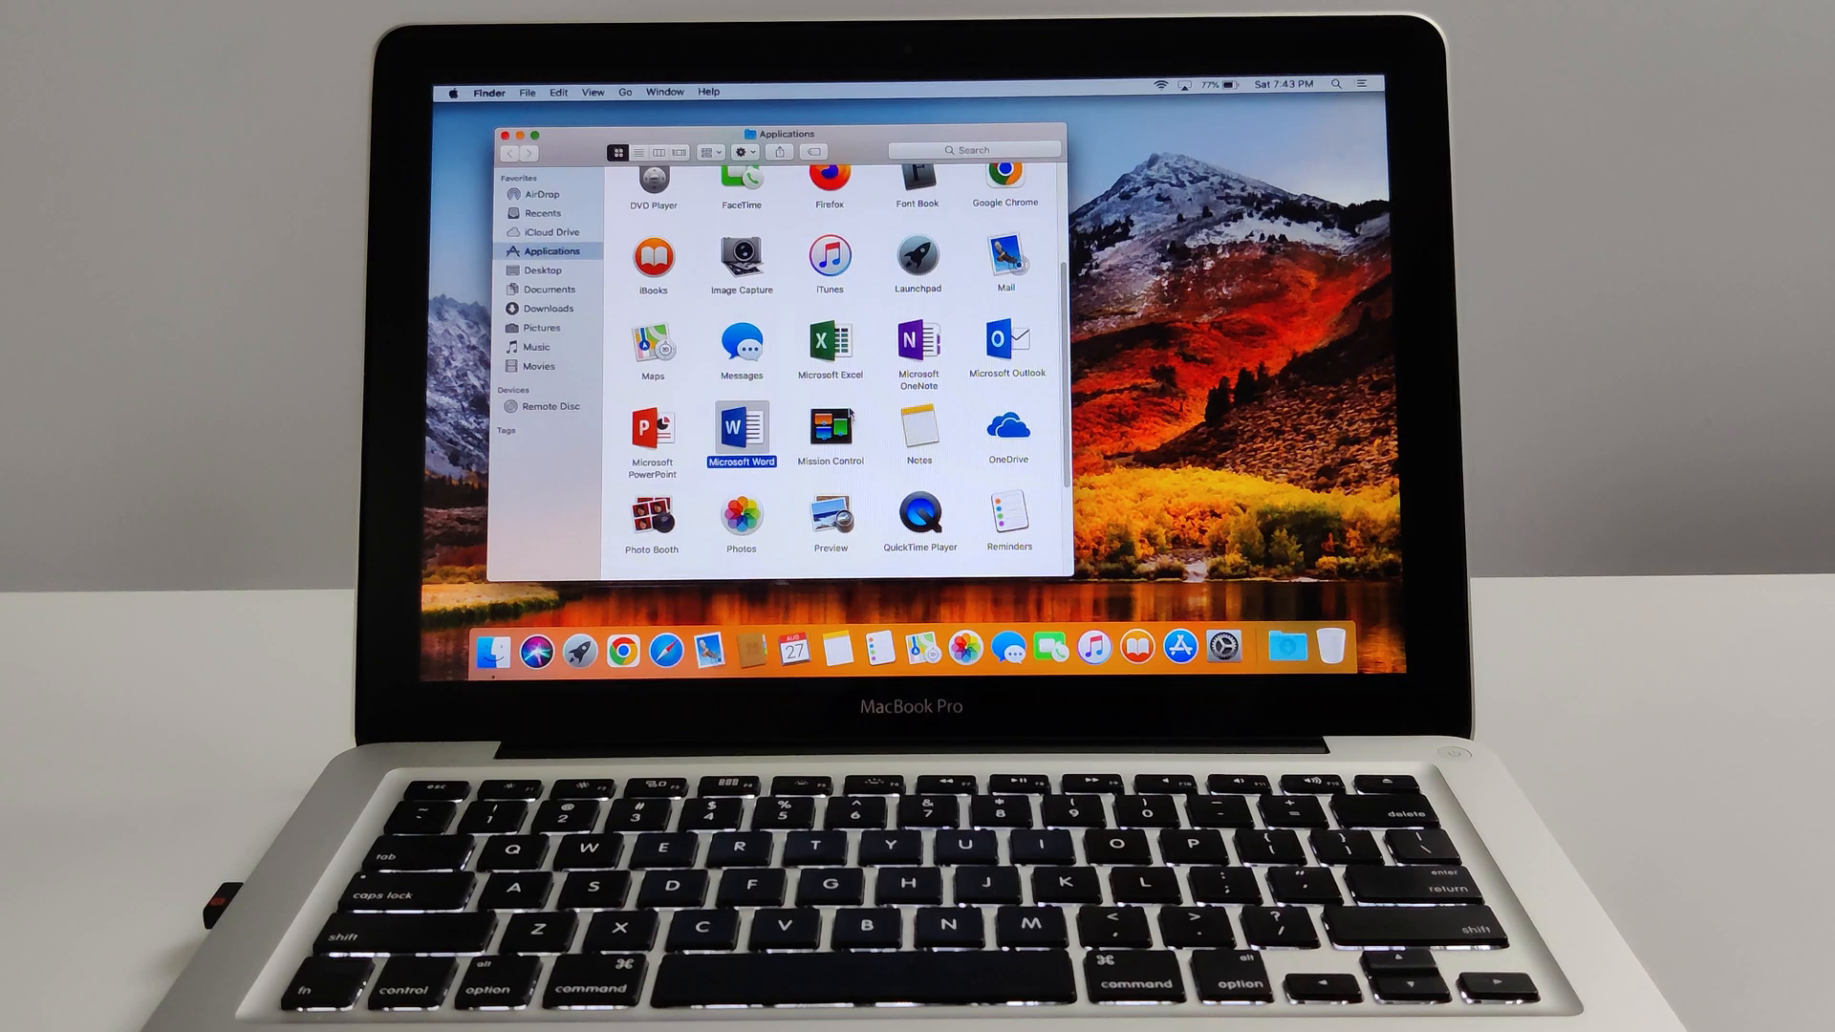
Step: Launch Microsoft Excel and then Microsoft PowerPoint from Applications
left_click(829, 351)
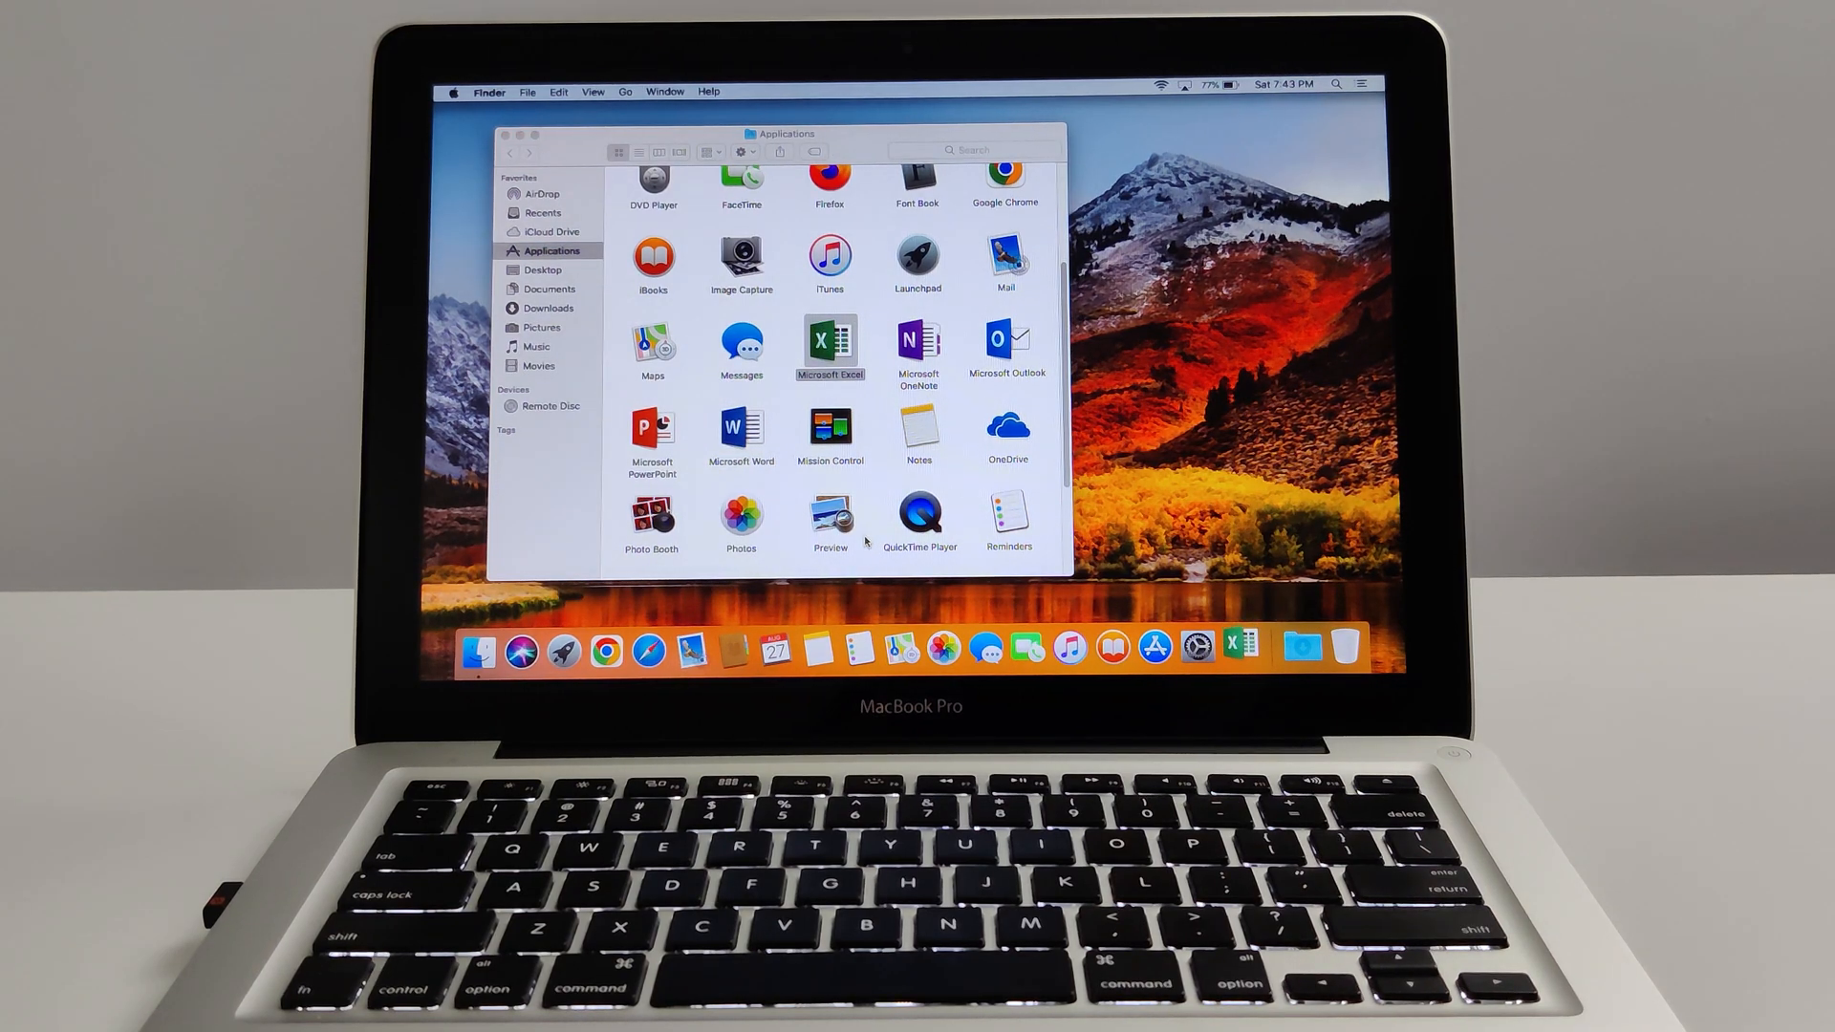
double_click(830, 345)
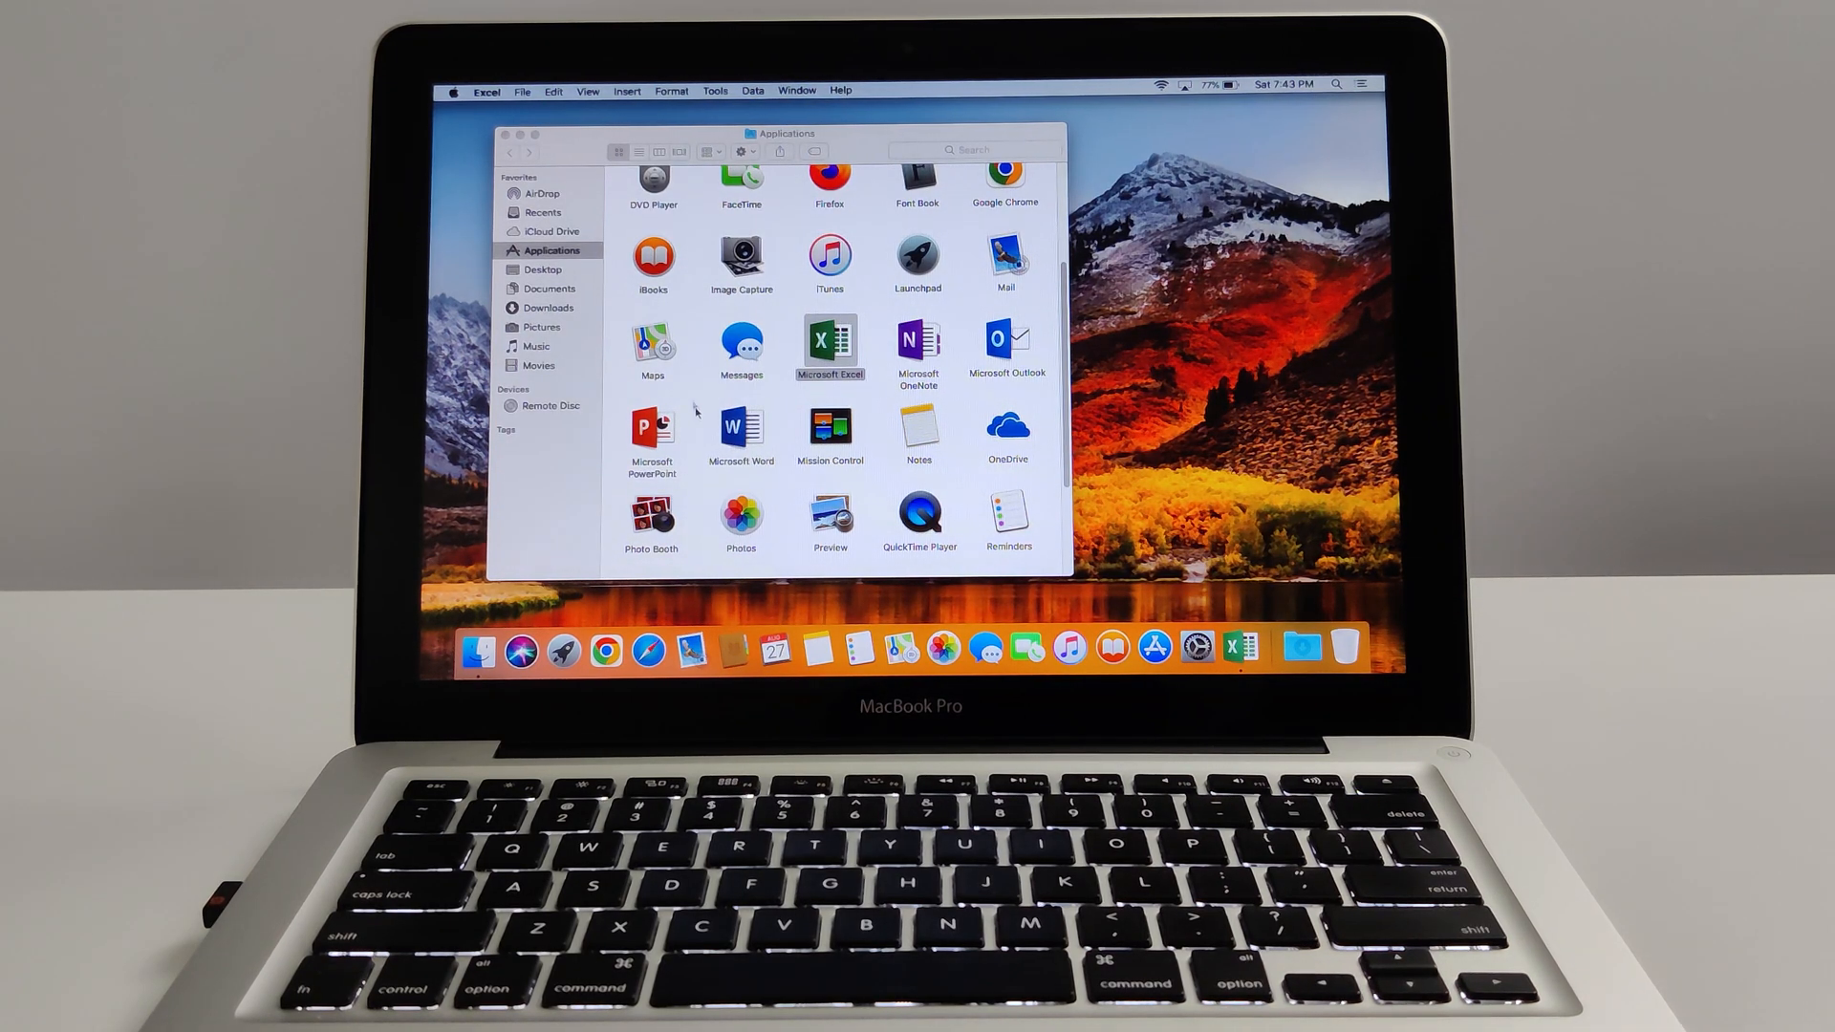
left_click(652, 433)
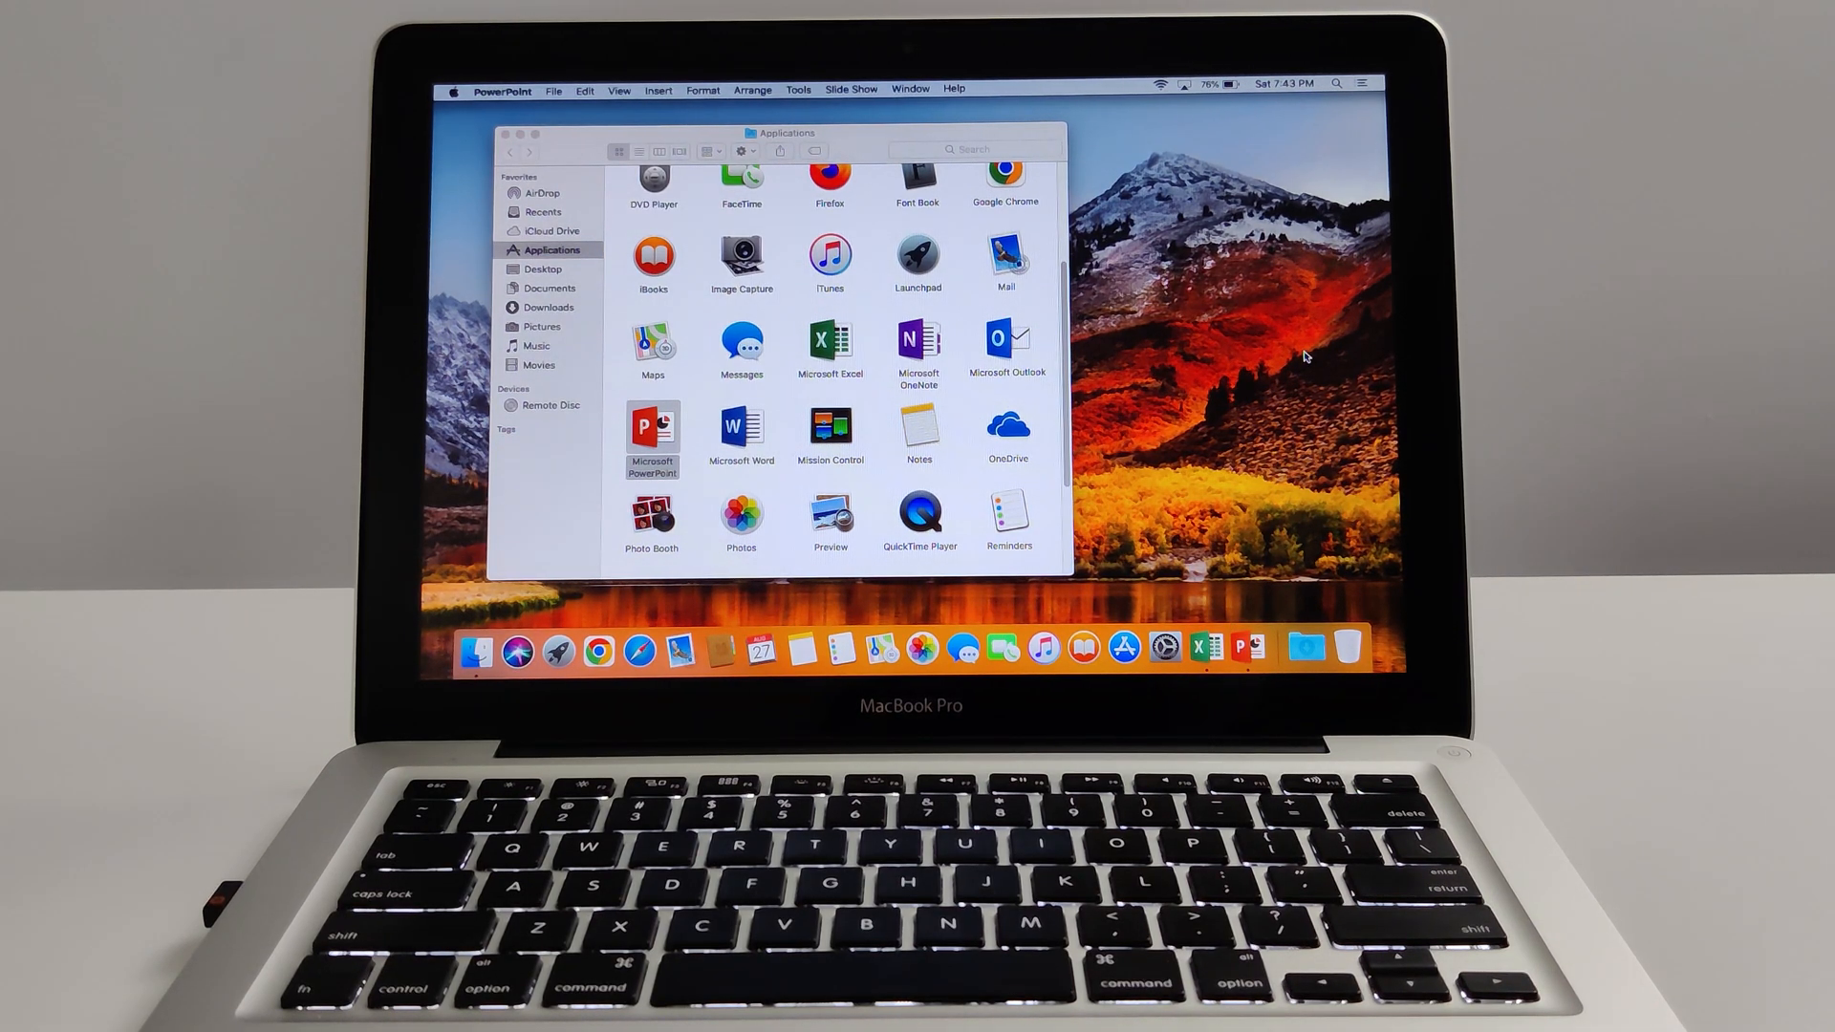
double_click(652, 427)
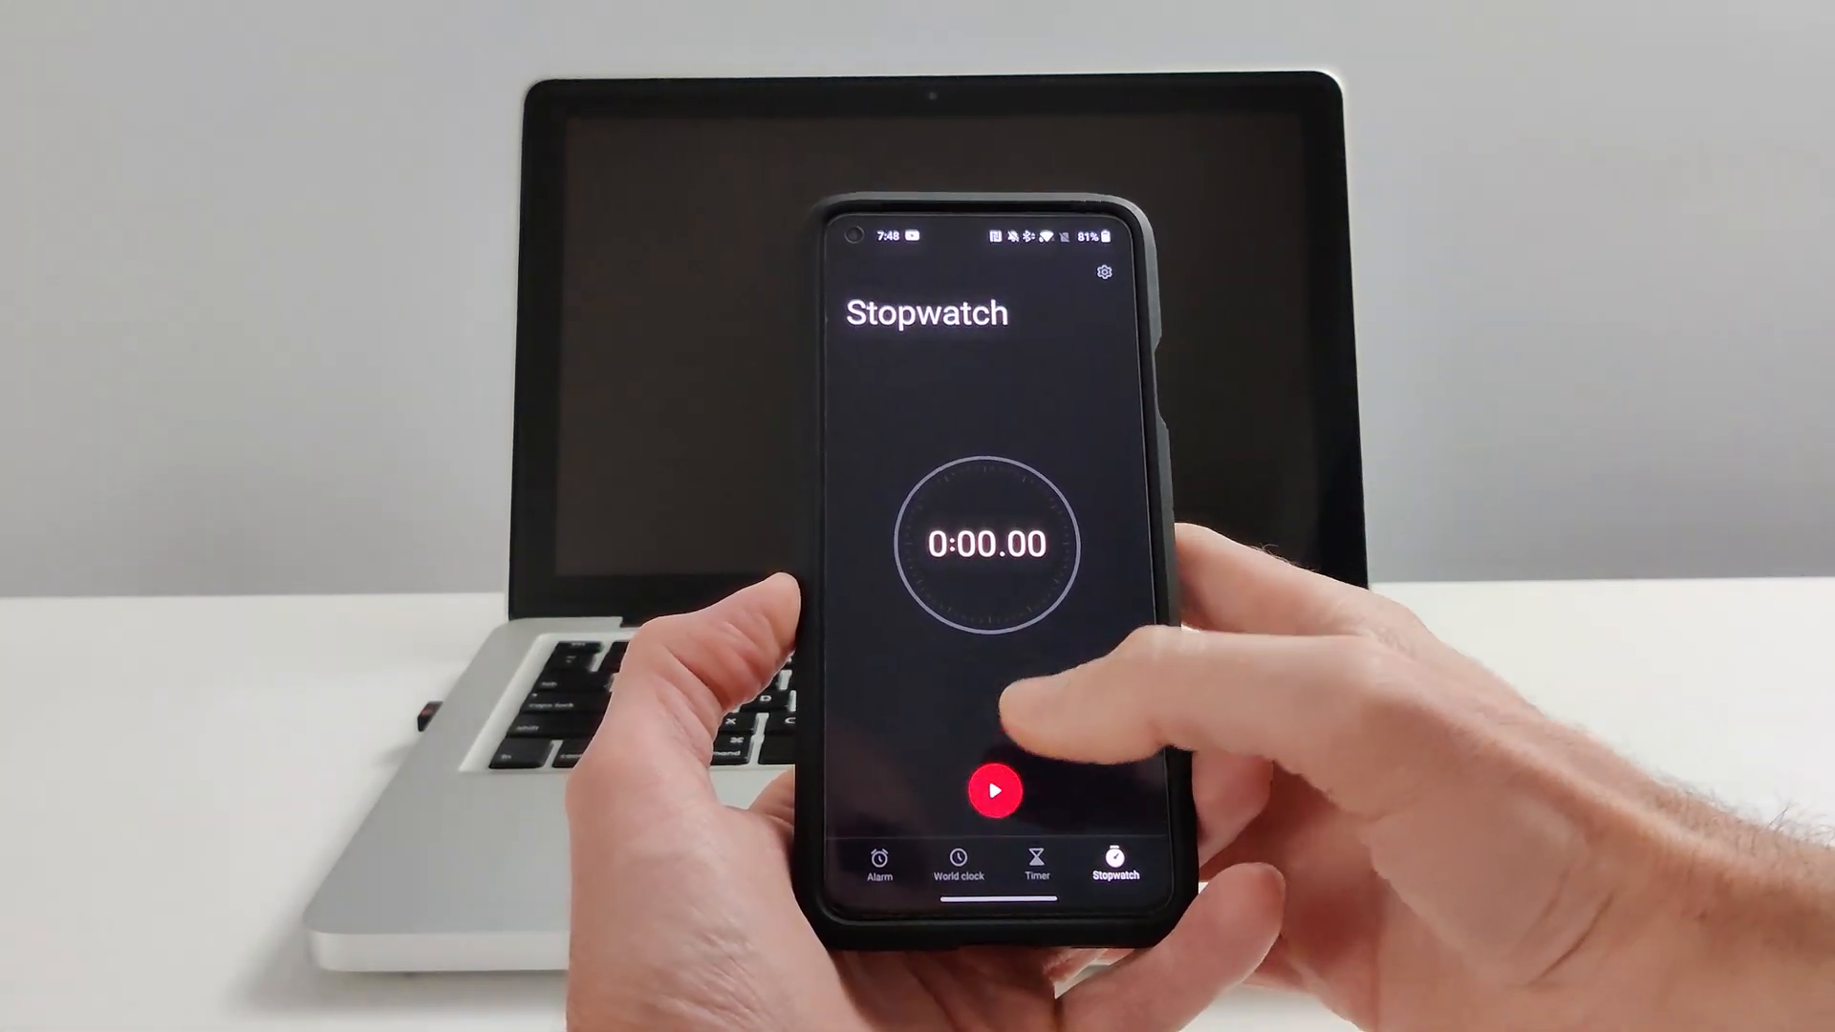
Step: Time the cold boot to the desktop with the phone stopwatch, stopping at 17.12 seconds
left_click(994, 791)
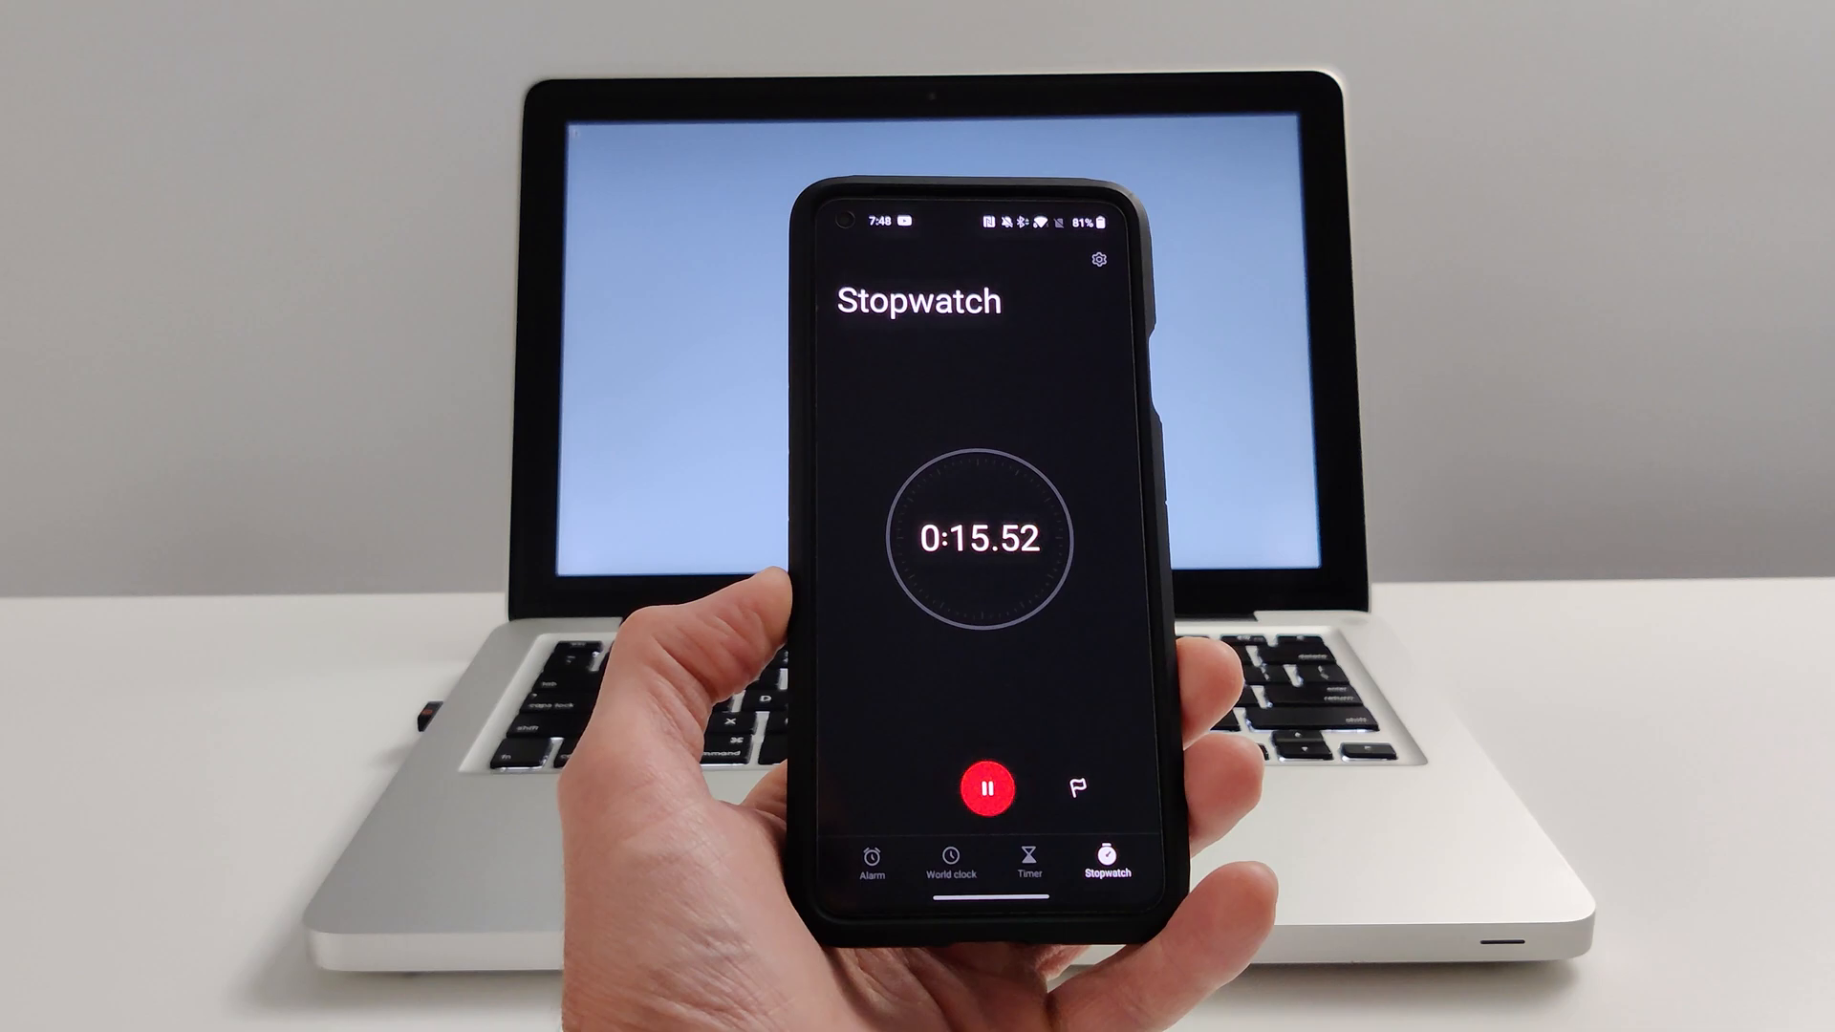
left_click(983, 787)
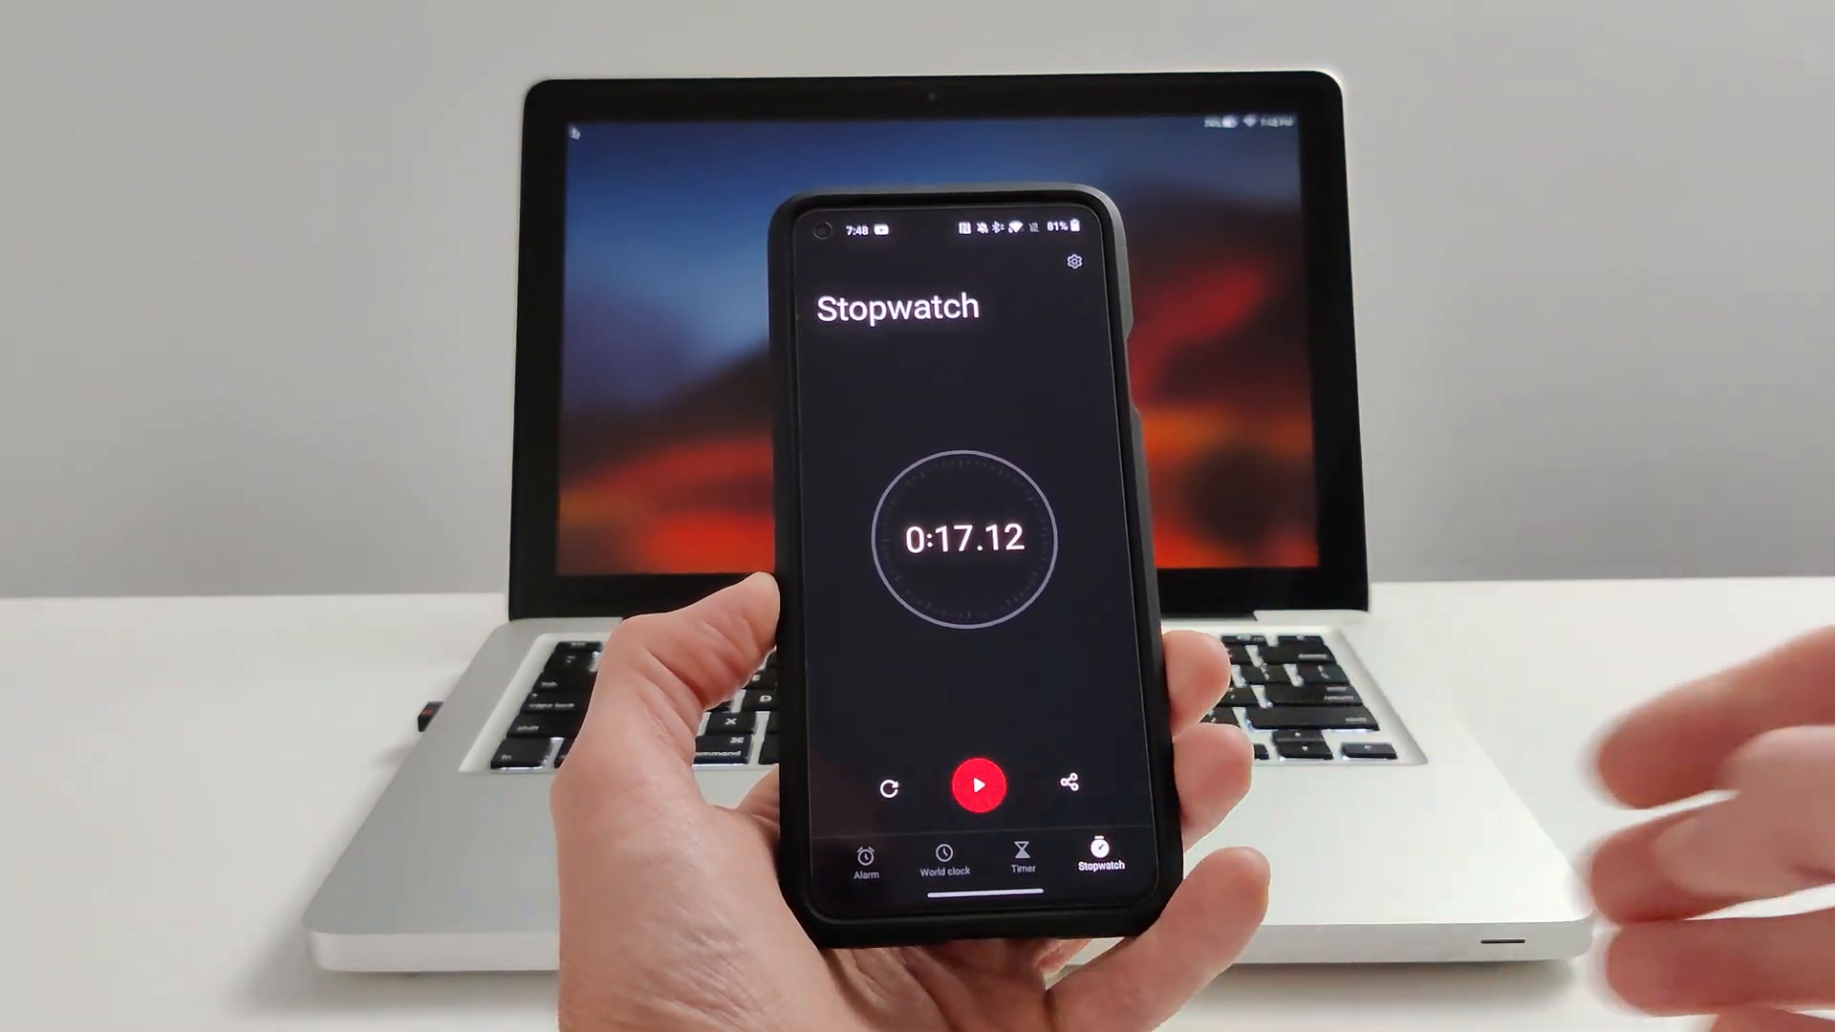